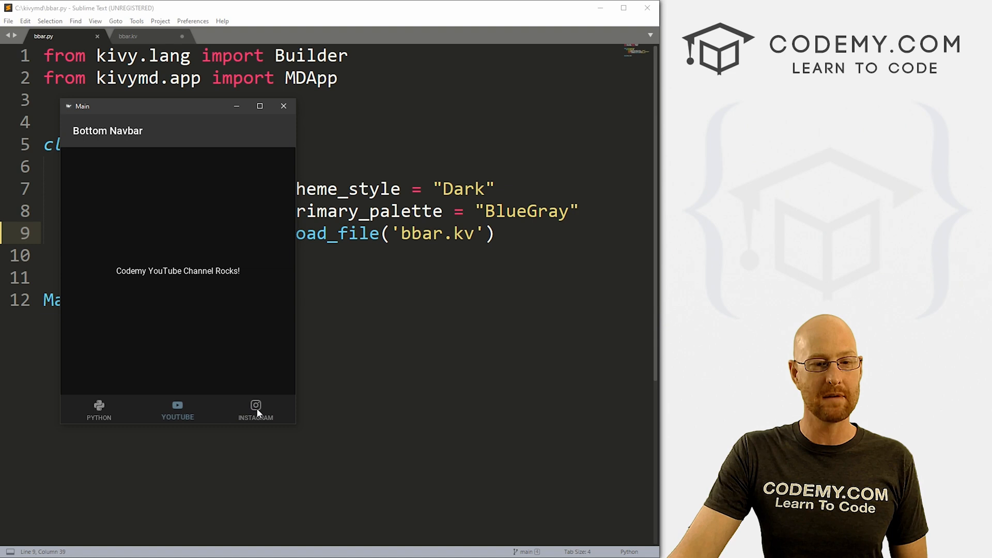
Try the running app's YouTube, Instagram and Python tabs before closing it
click(255, 411)
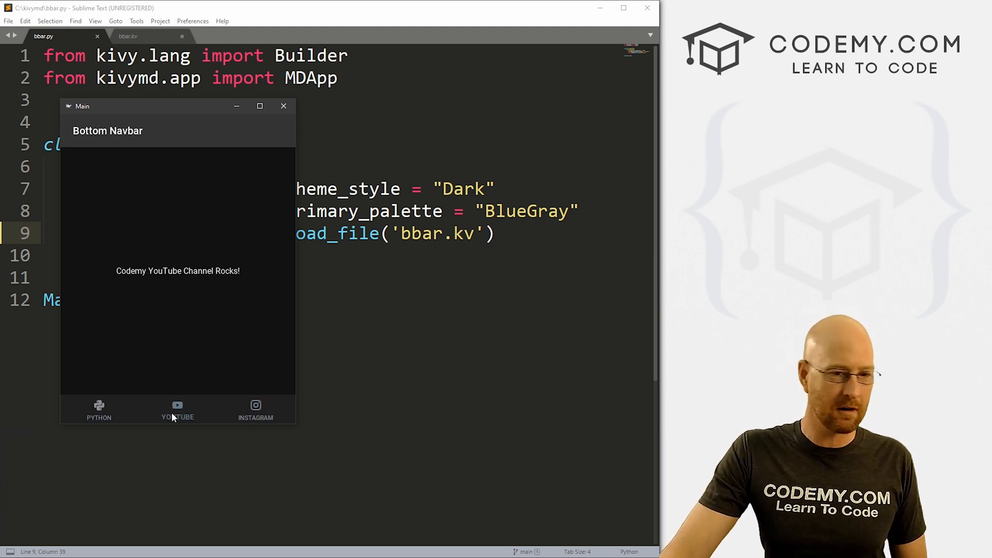
click(255, 410)
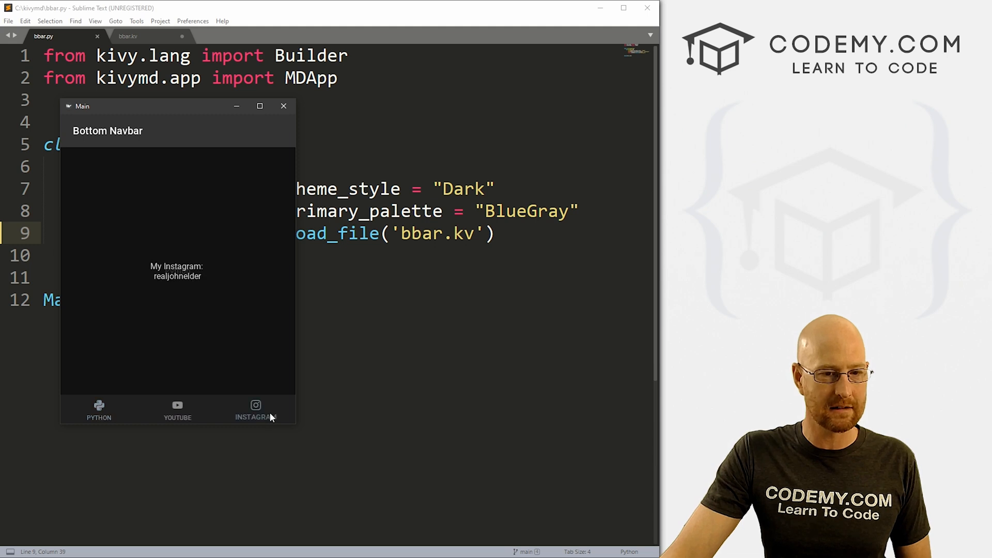
click(99, 411)
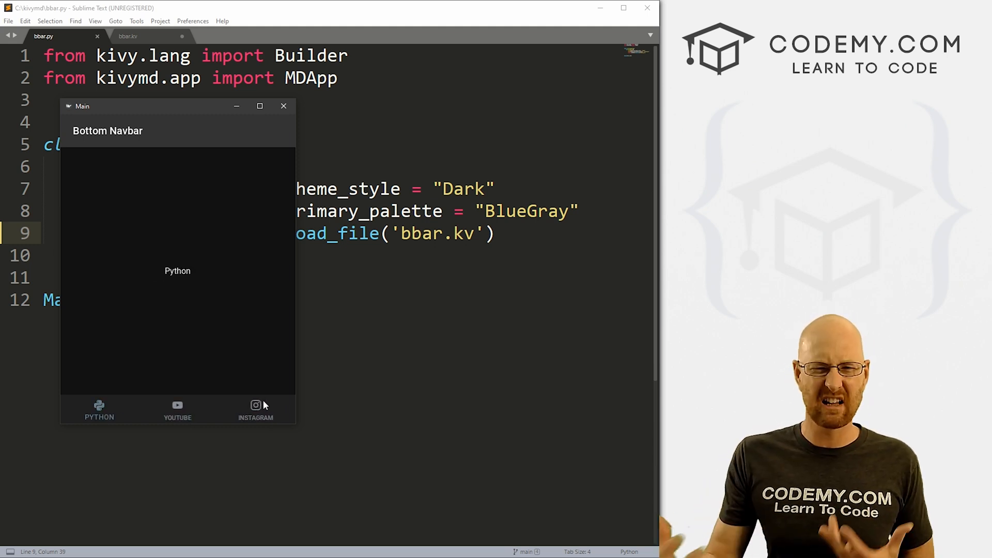
click(176, 411)
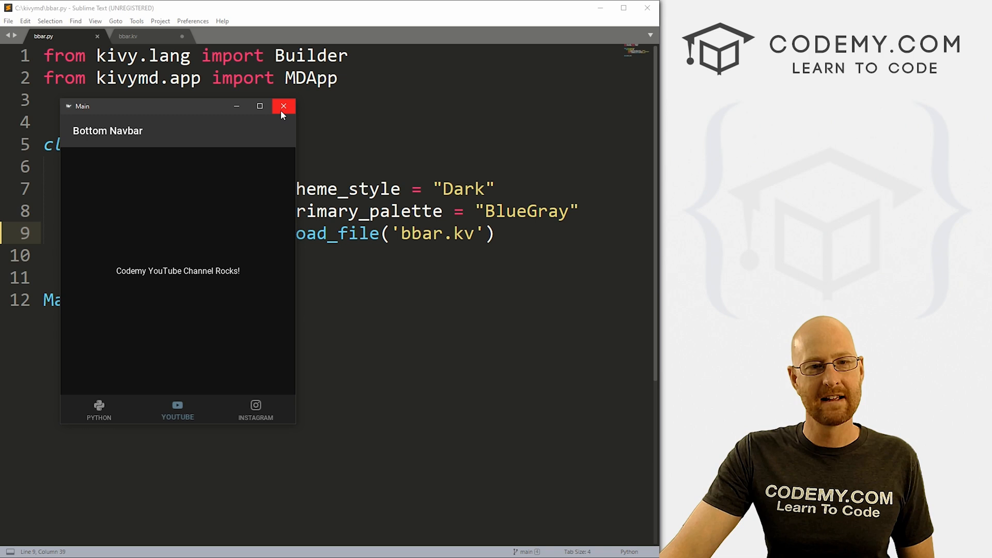
Close the Bottom Navbar app and return to bbar.py, highlighting the bbar.kv file name
click(283, 105)
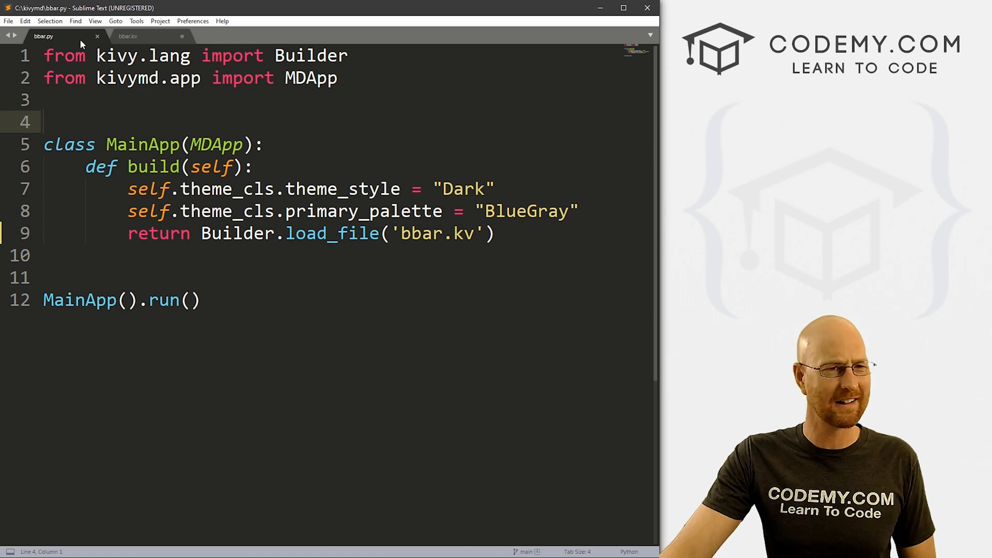
key(ctrl+a)
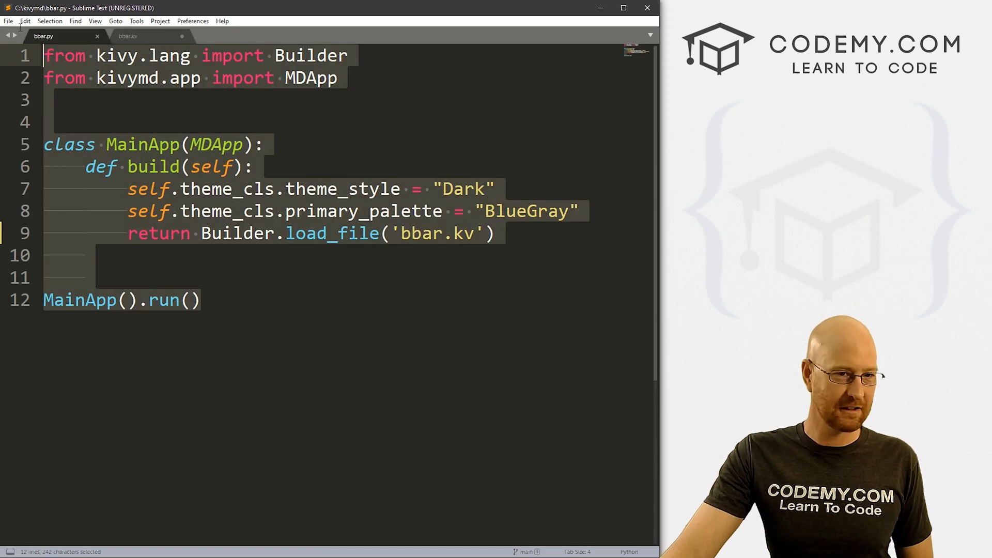
click(265, 144)
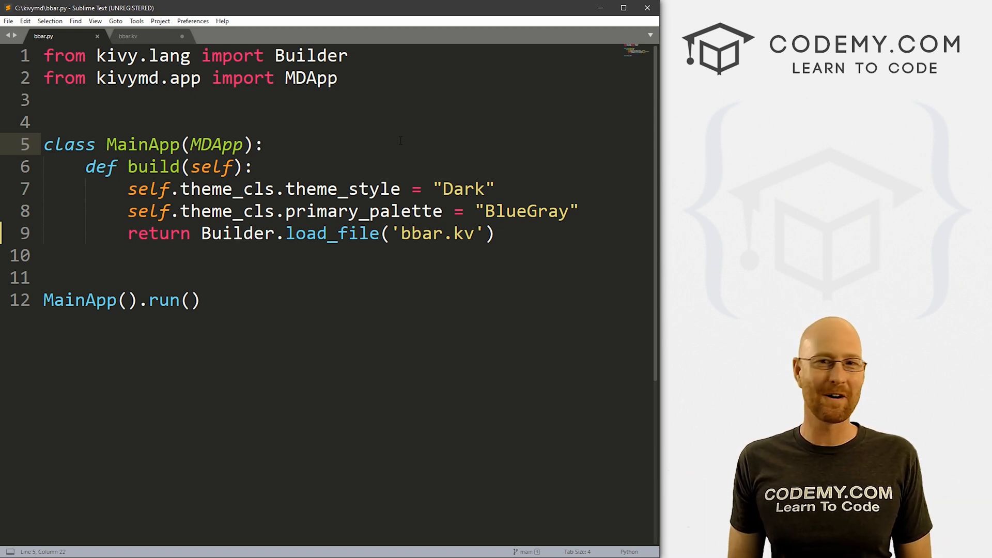
click(264, 144)
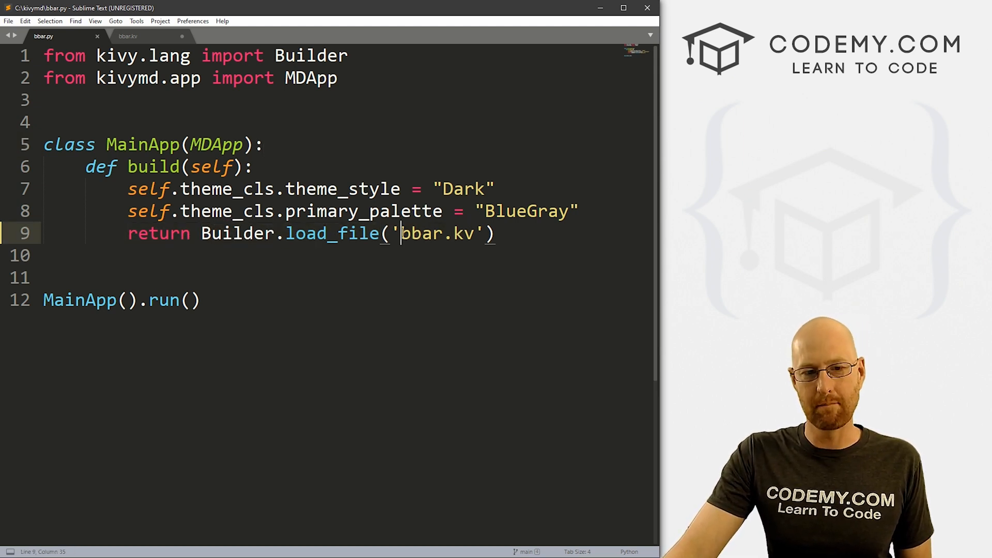
double_click(432, 232)
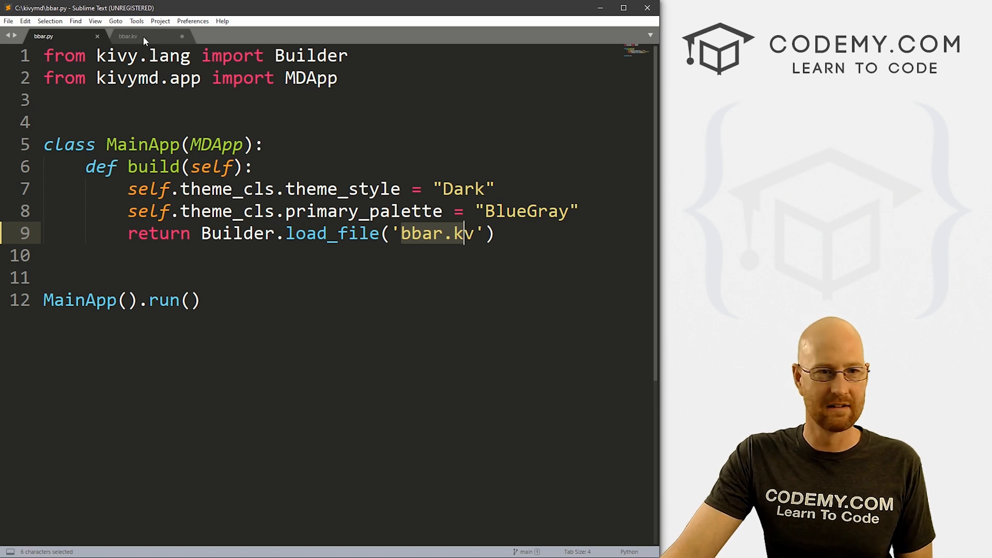
Begin bbar.kv with a BoxLayout whose orientation is vertical
click(127, 36)
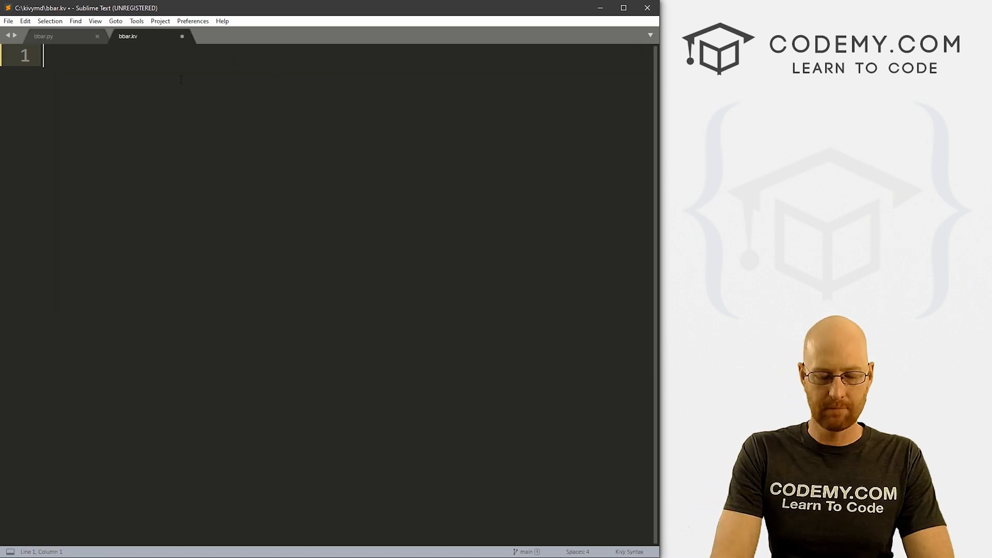
text(BoxLayout:)
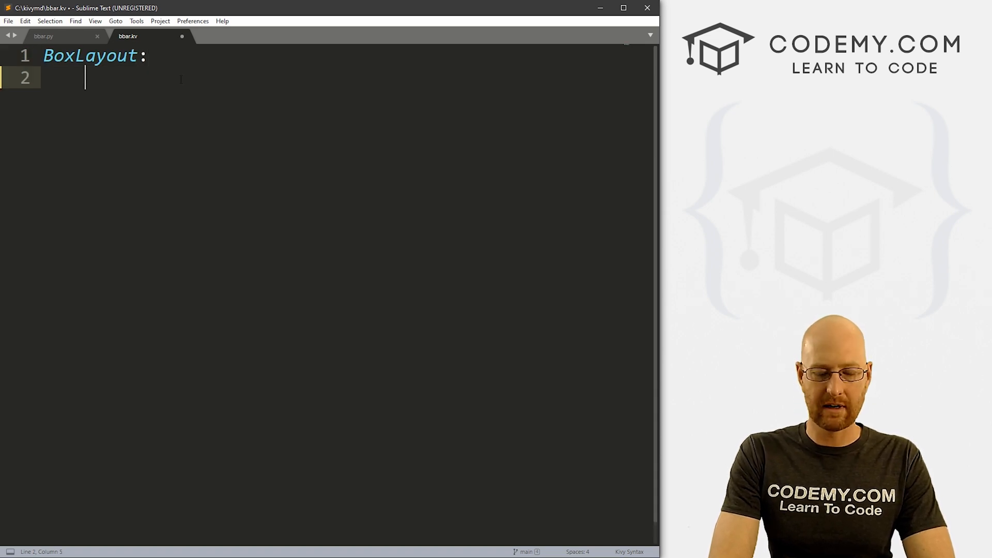
text(orientation:)
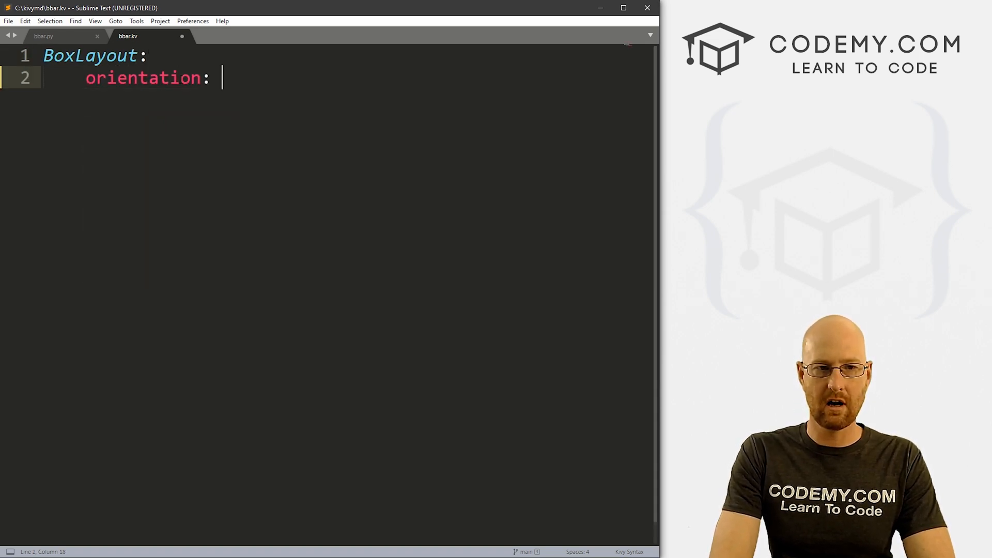
text(vertical)
text(M)
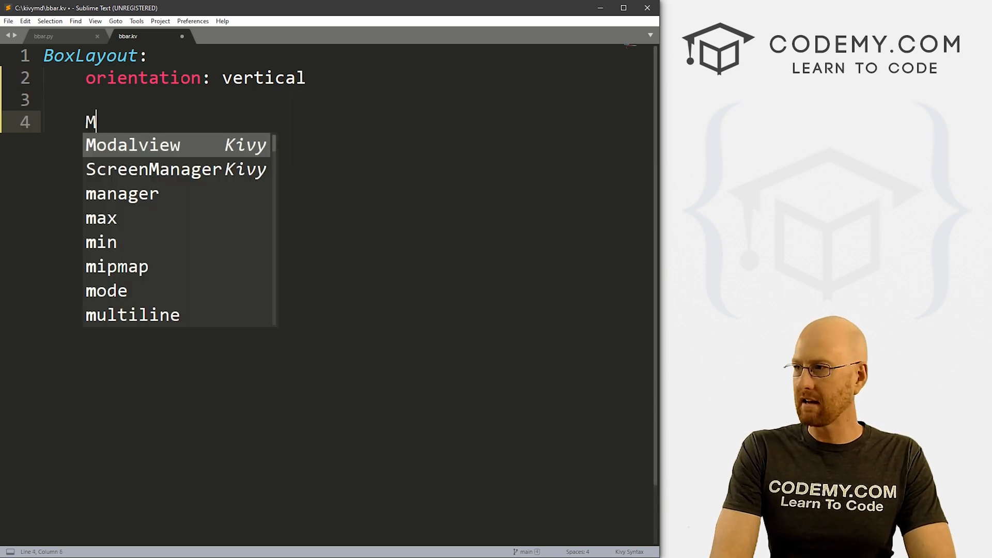
Add an MDToolbar with title "Bottom Navbar" inside the BoxLayout
text(DToolbar)
text(title)
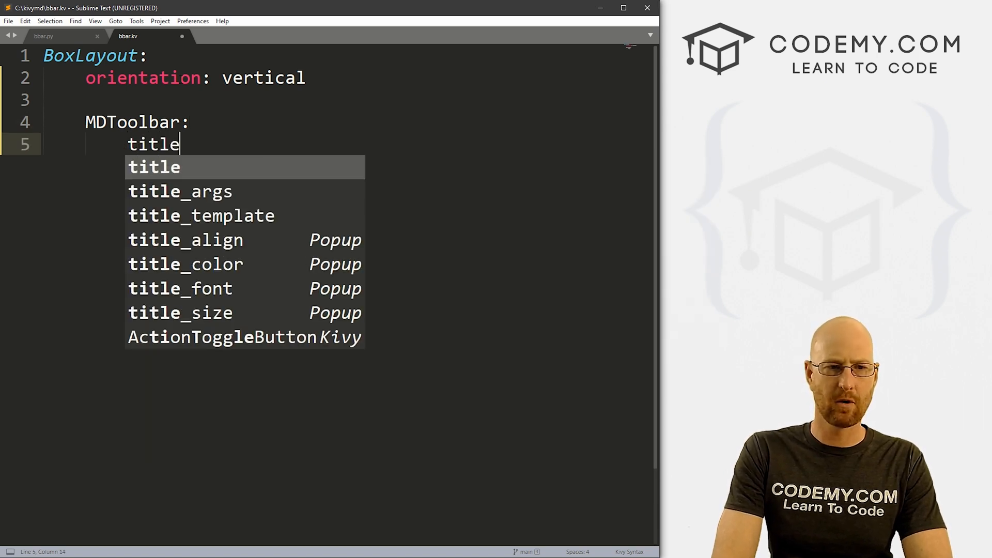
text(: "Bottom)
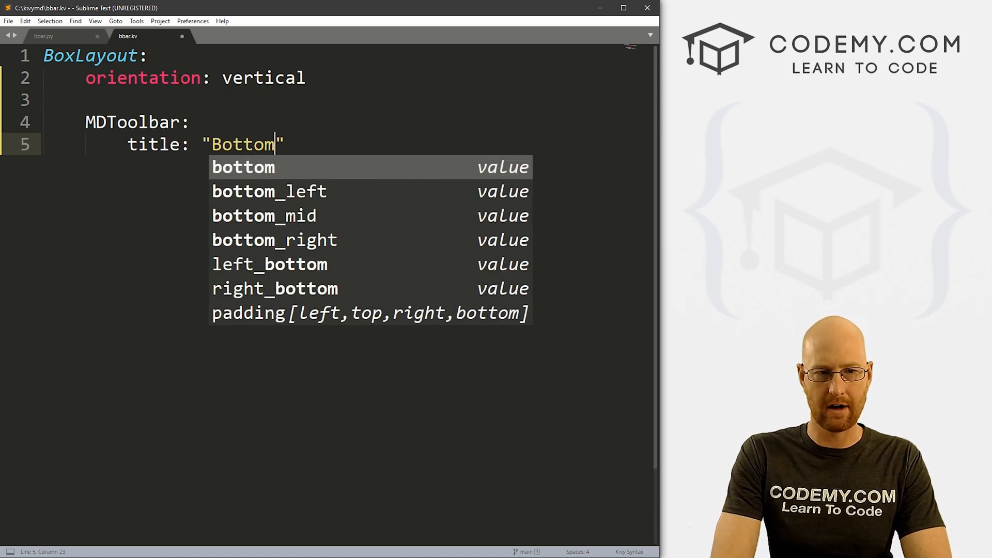
text(Navbar)
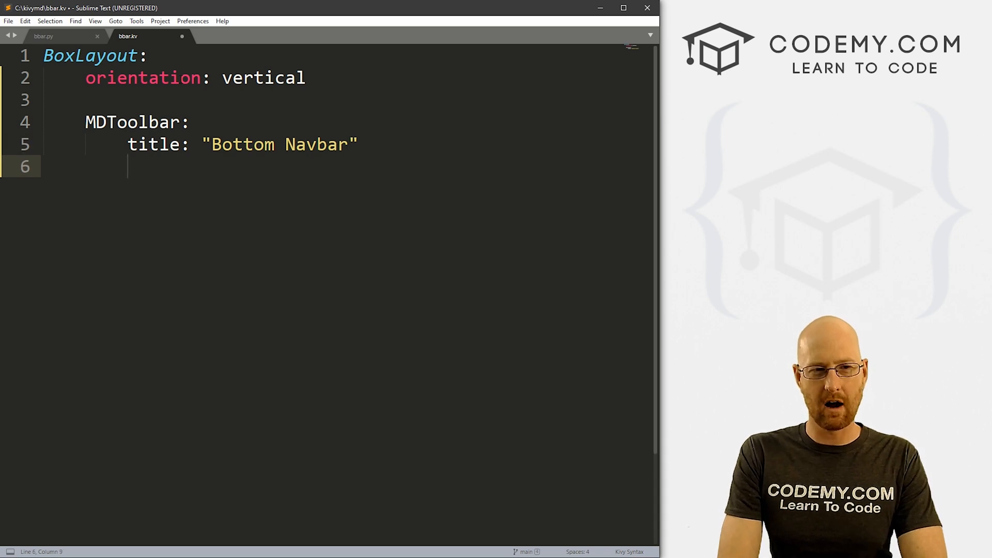
key(Return)
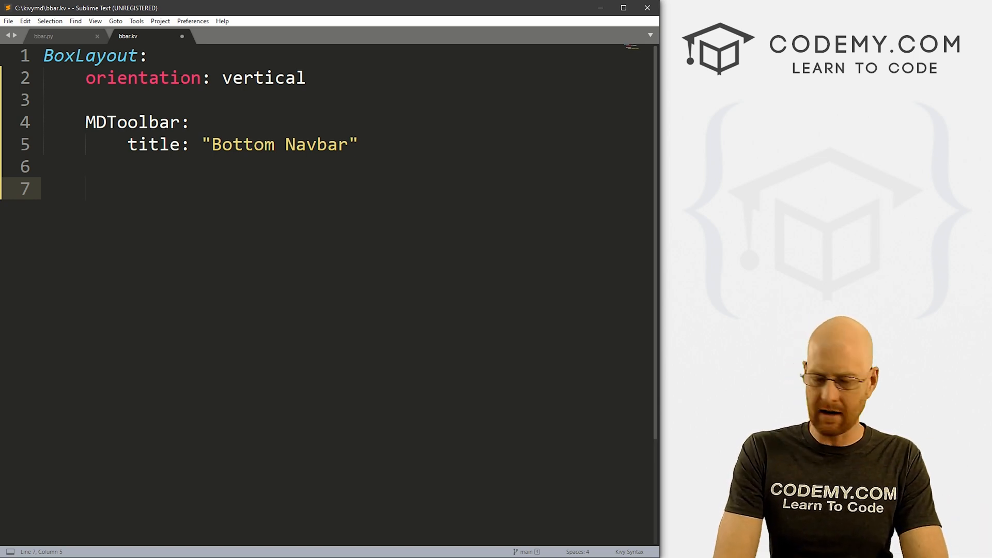
Add an MDBottomNavigation block with a #color stuff placeholder comment
text(MDBotto)
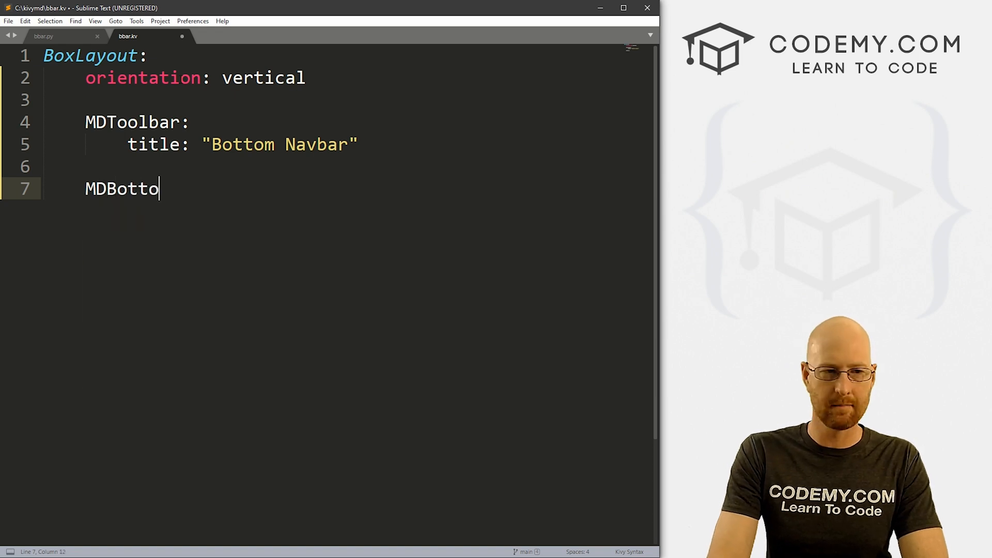
text(mNavi)
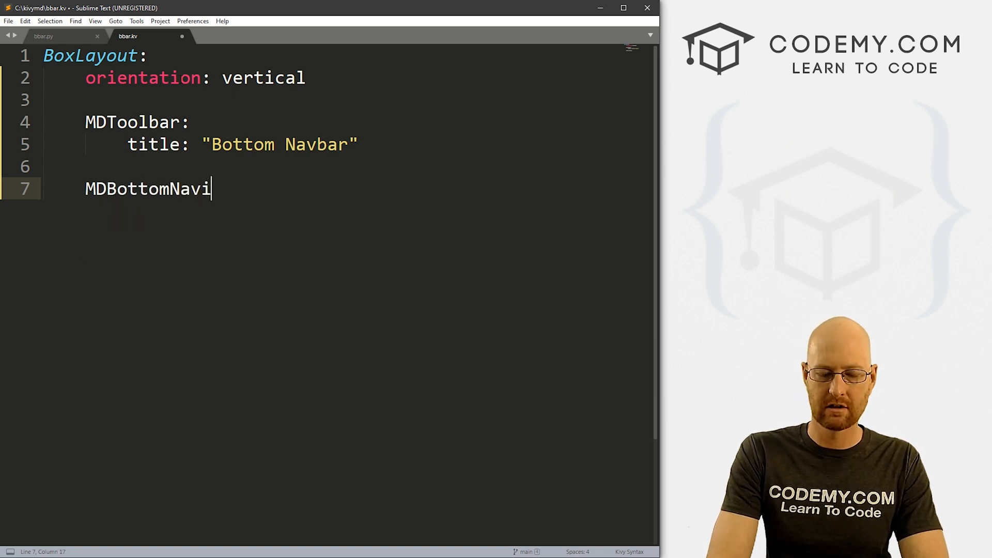
text(gation:)
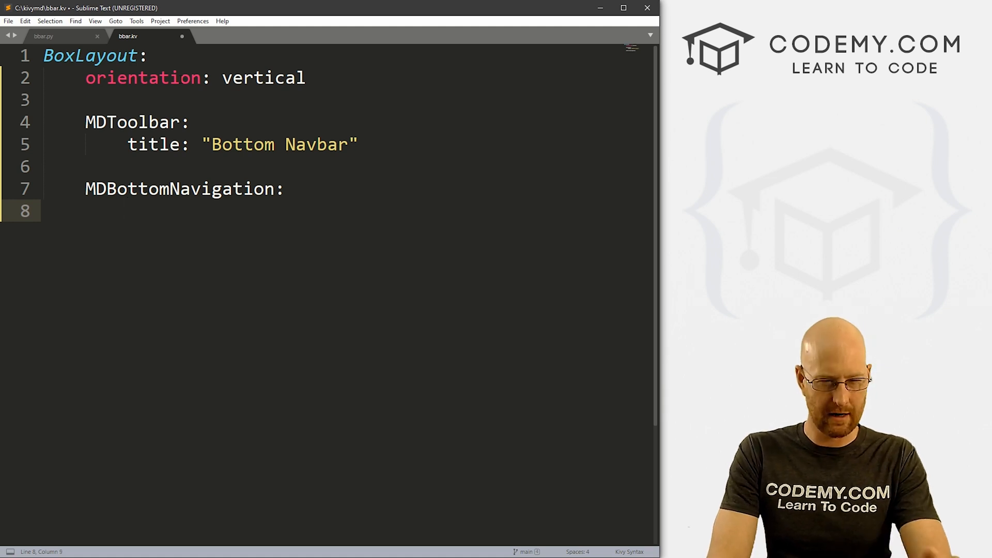
key(Return)
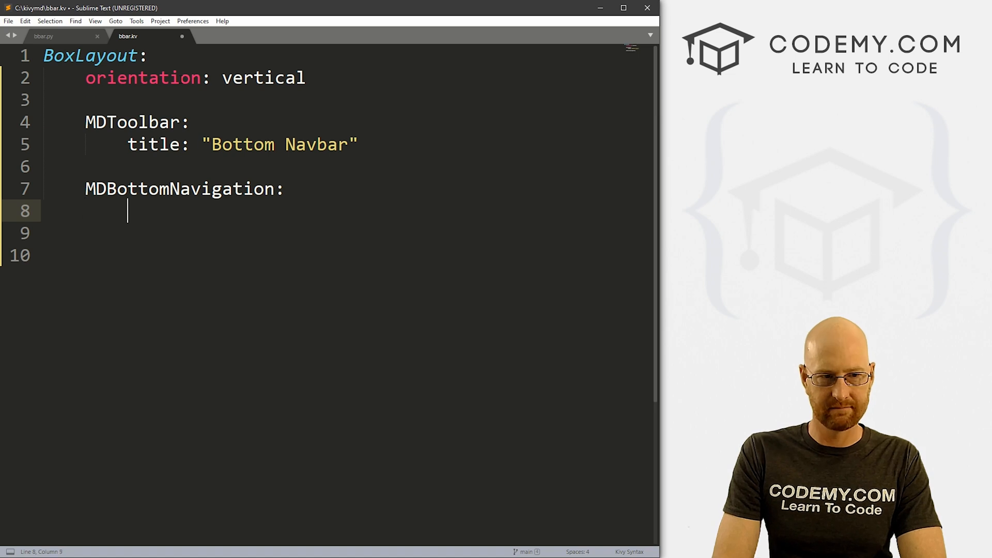
text(#color)
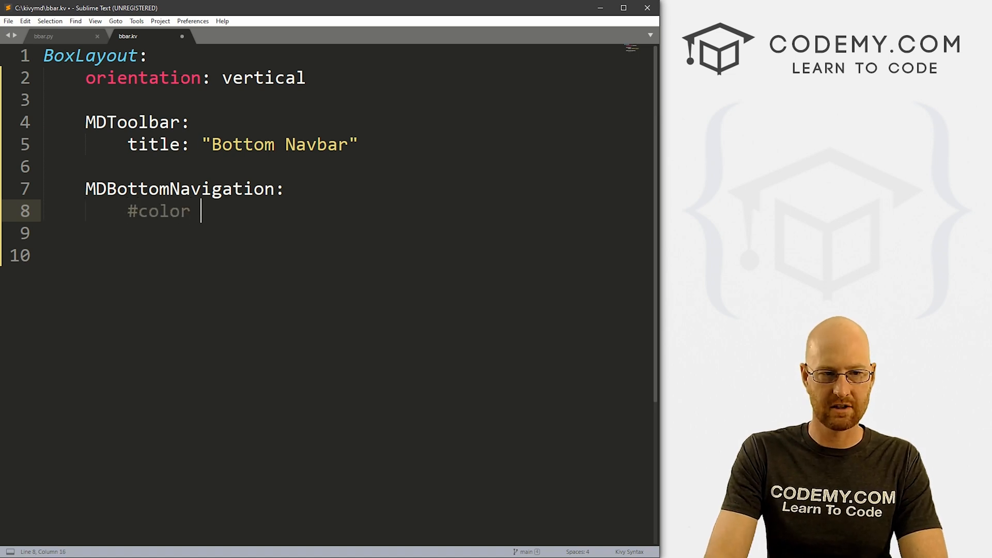
text(stuff)
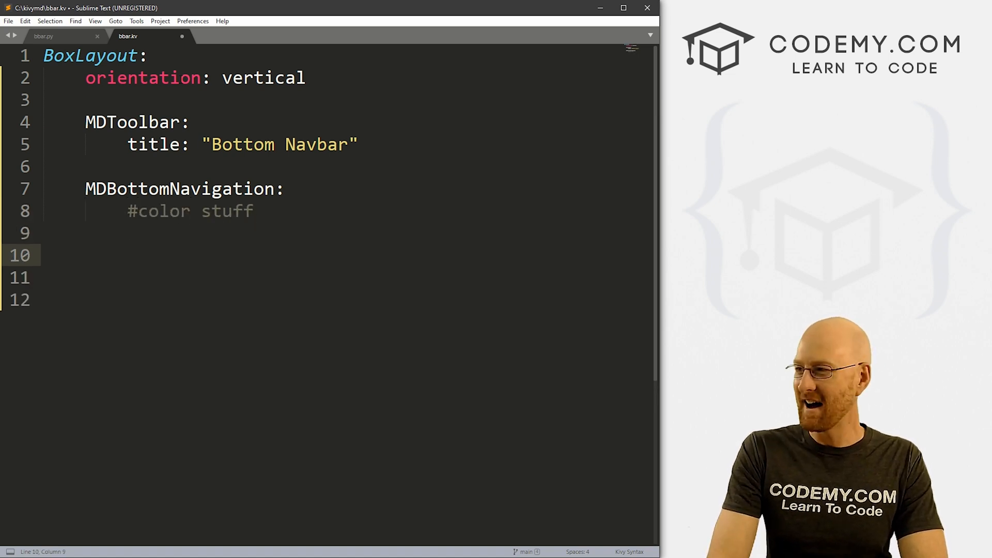
Add an MDBottomNavigationItem named 'screen 1' with text "Python"
text(MDBo)
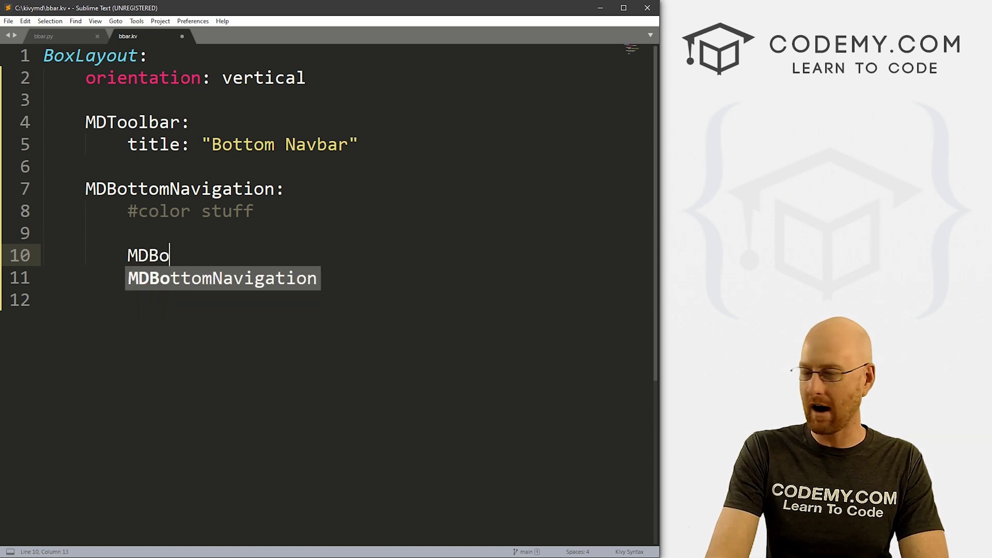
text(ttomNavigationItem:)
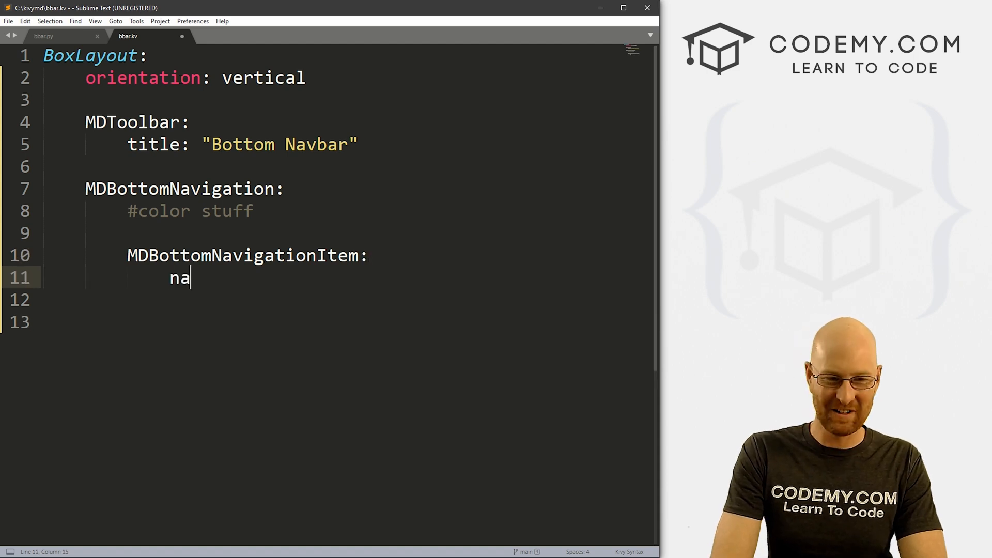
text(me:)
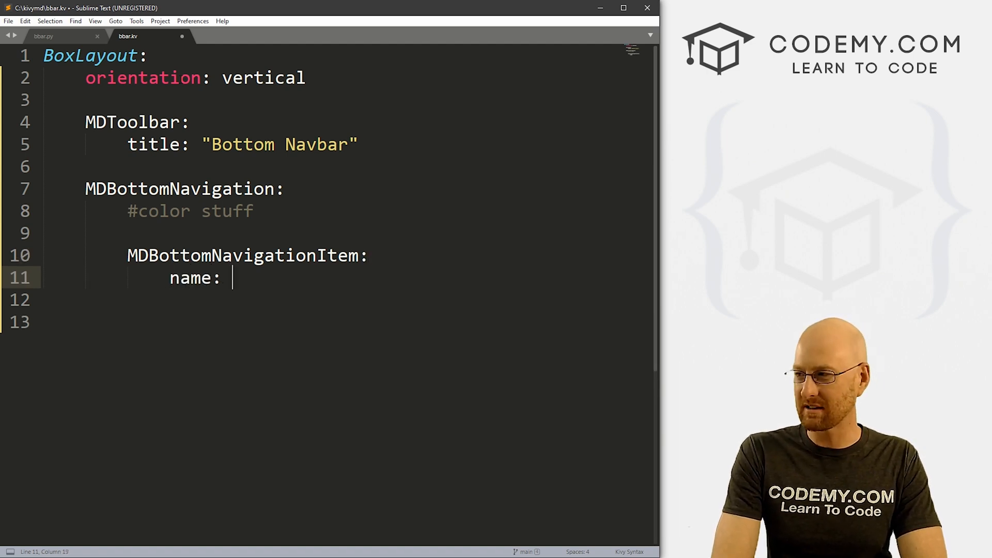
text('scre')
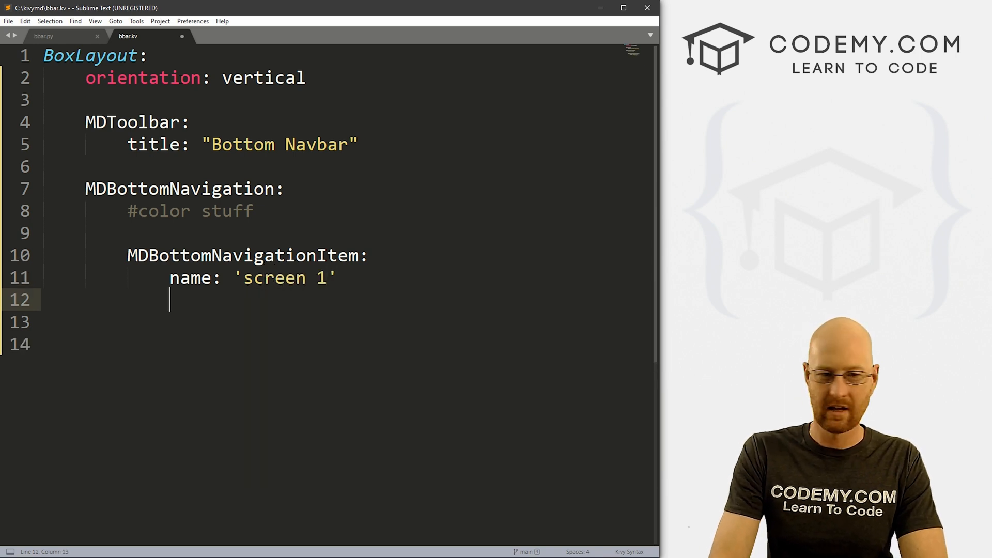
text(text: "")
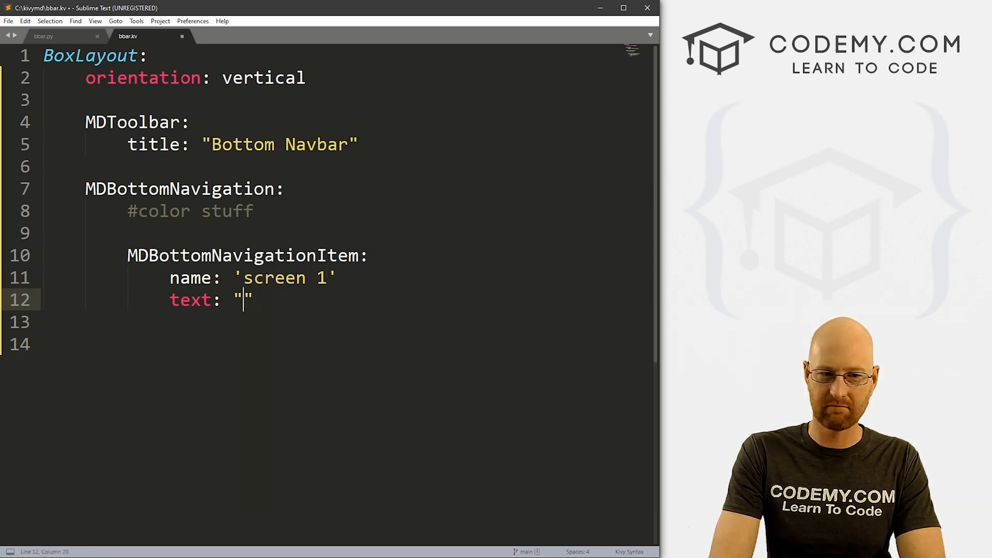
text(Python)
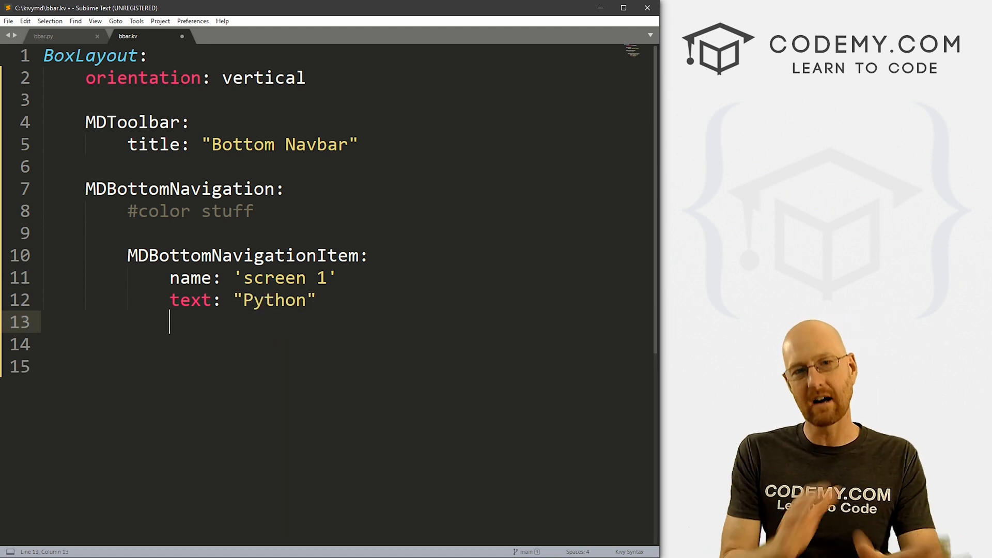
Give the item icon: 'language-python' and start a line for its content
text(i)
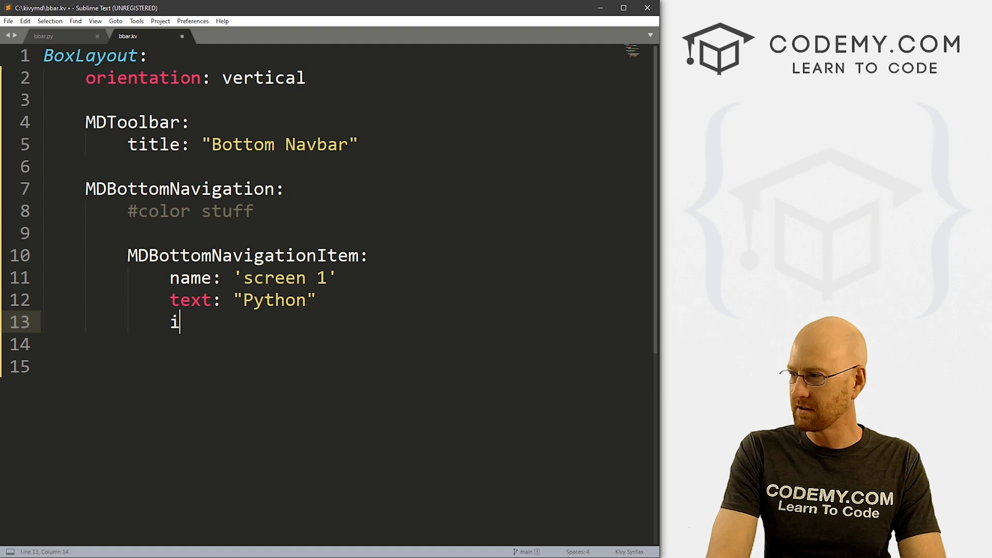
text(con:)
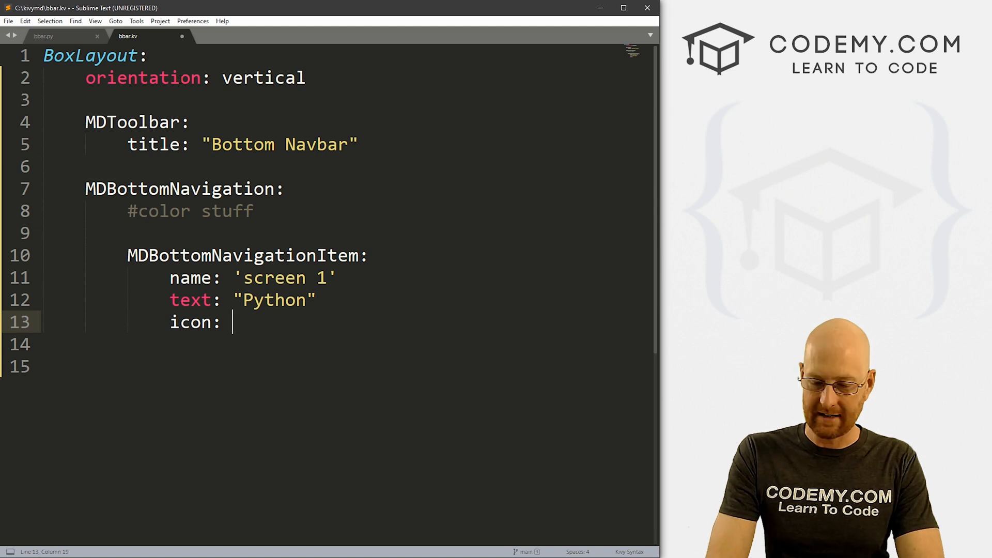
text('language')
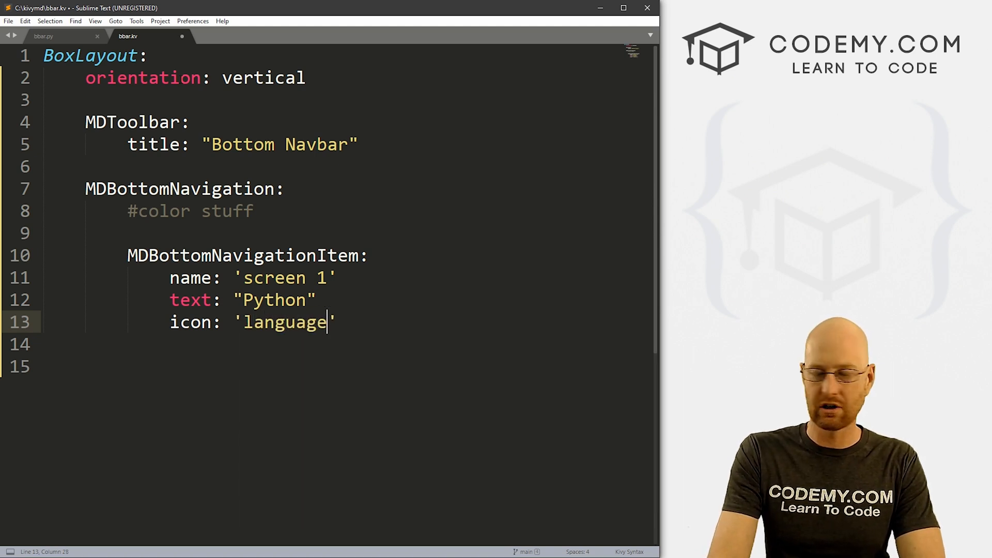
text(-python)
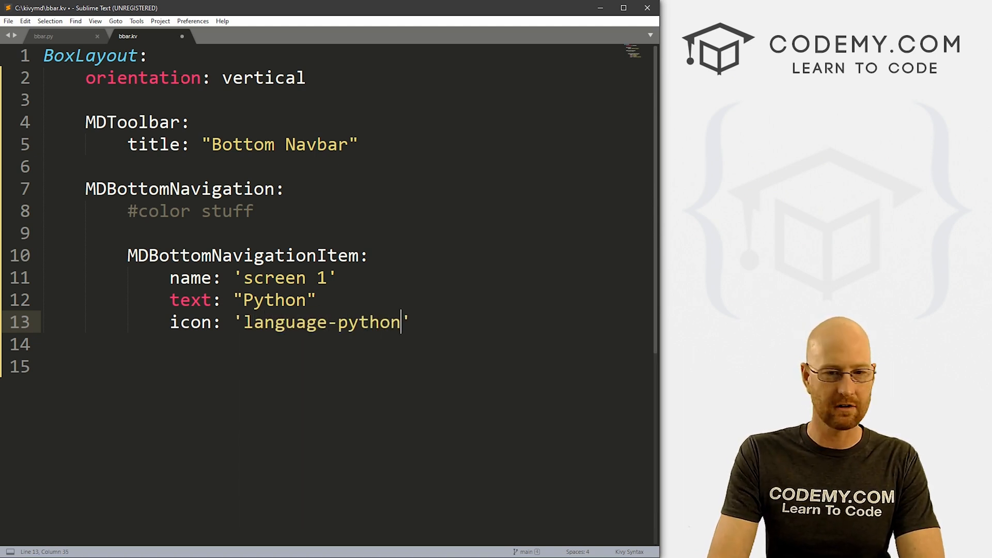
key(enter)
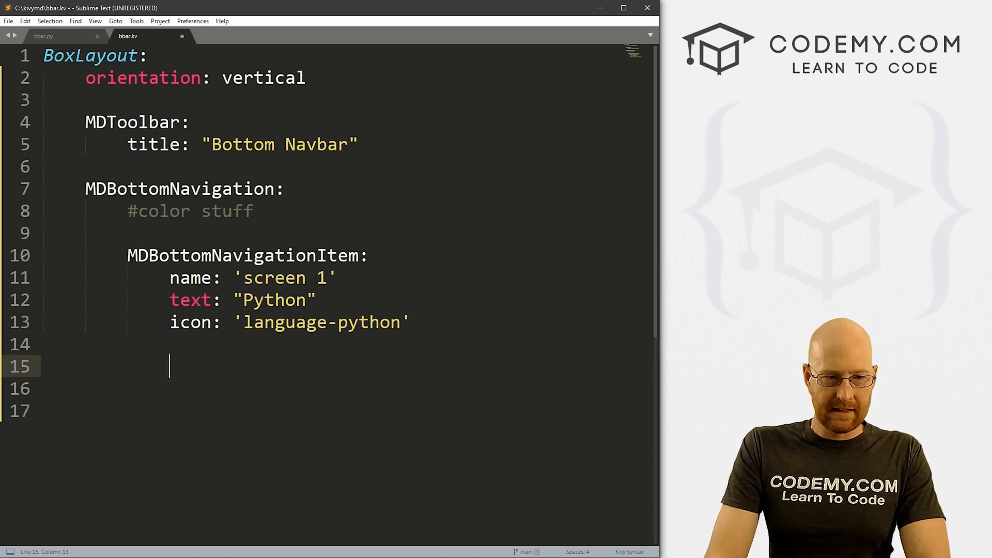
Write an MDLabel with text "Python" and halign 'center' inside the item
text(M)
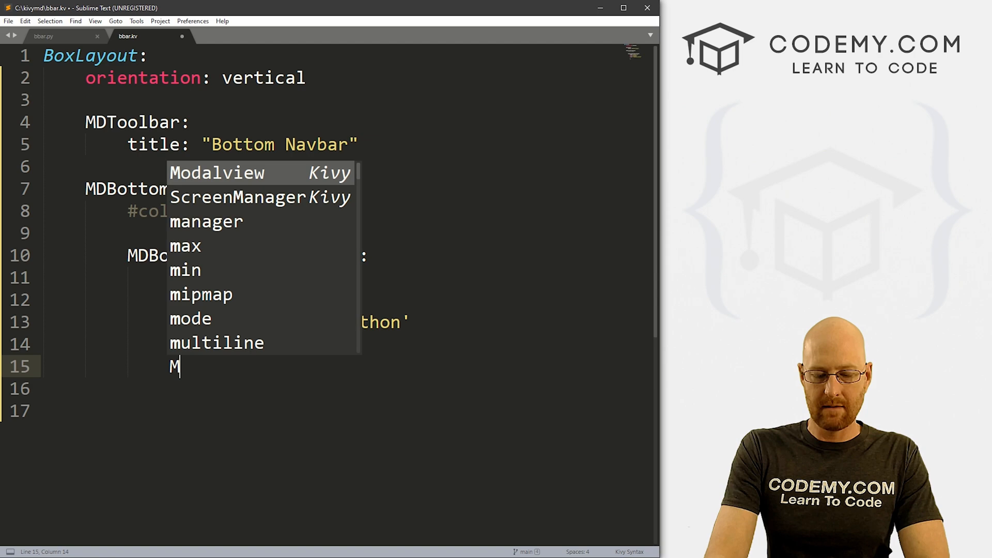
text(DLabel:)
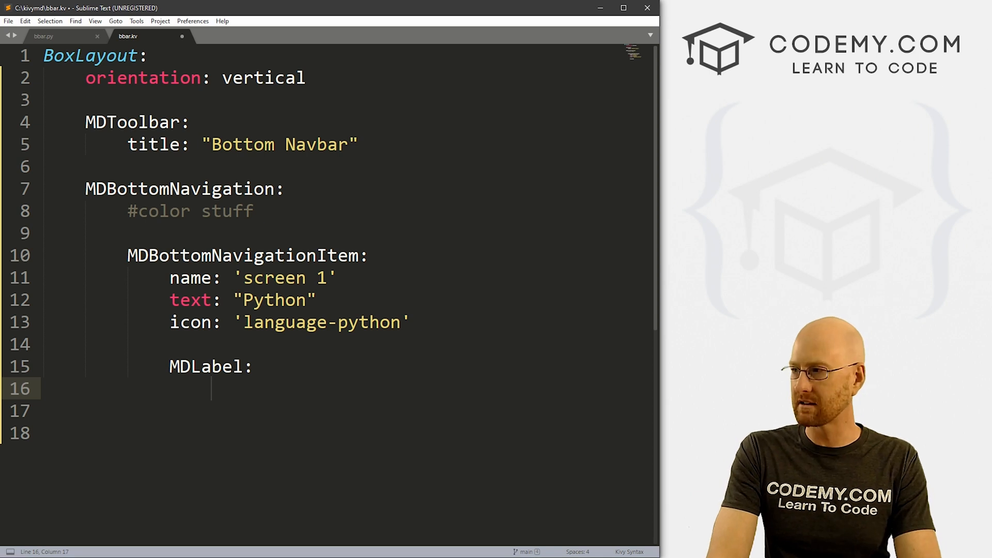
text(text")
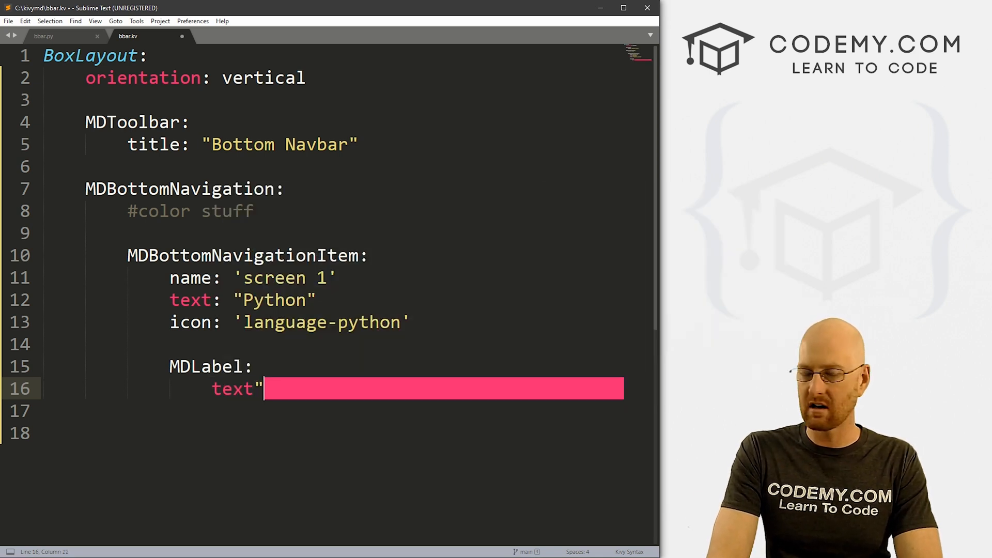
text(:)
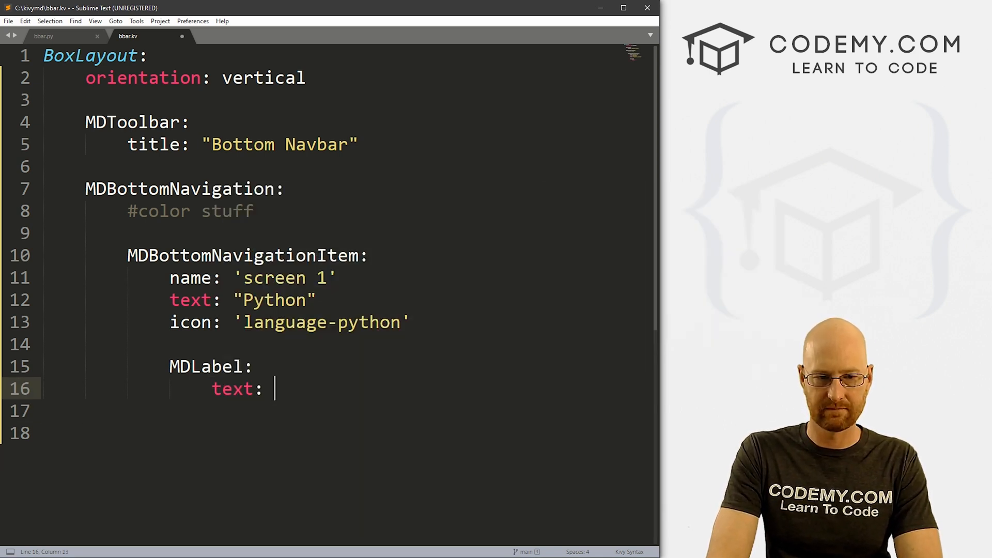
text("Python")
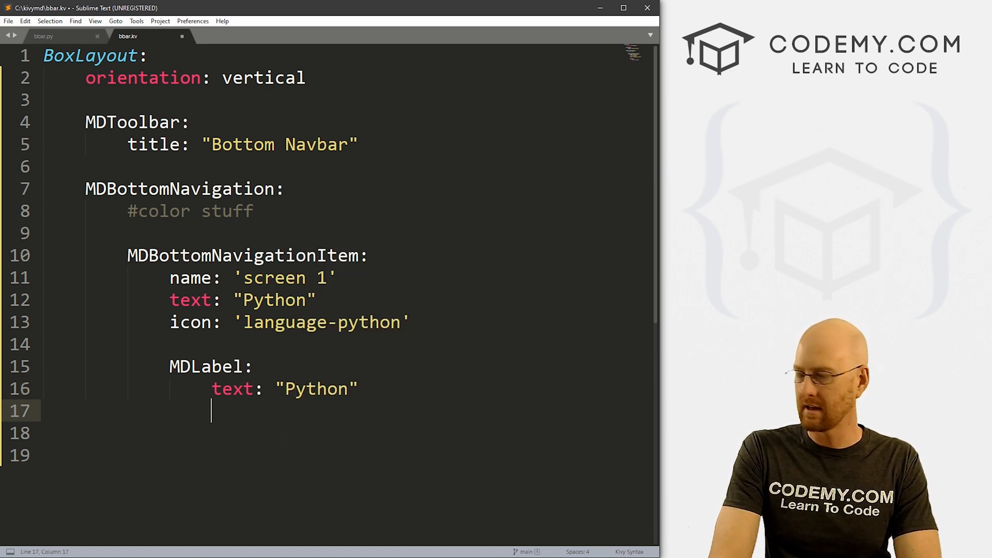
text(halign:)
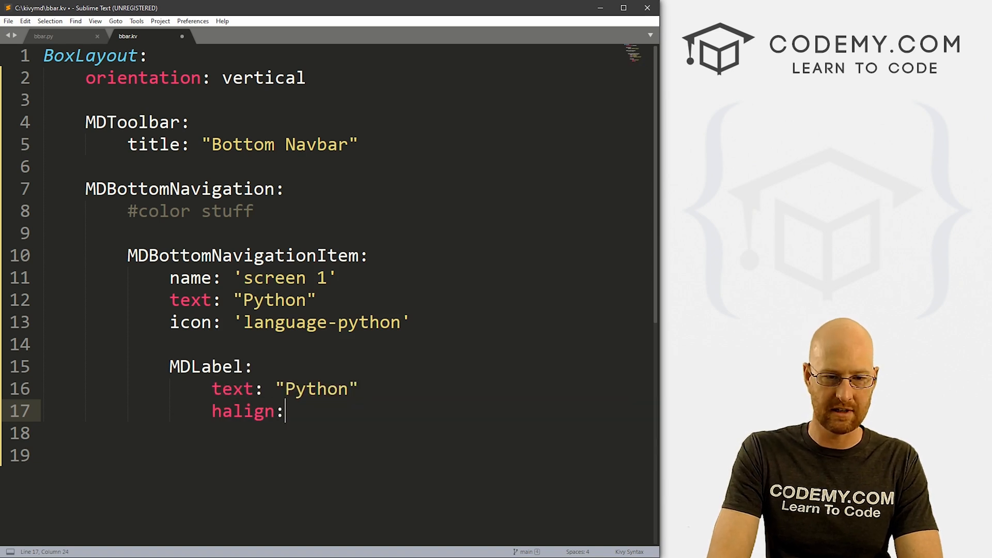
text('cenmte')
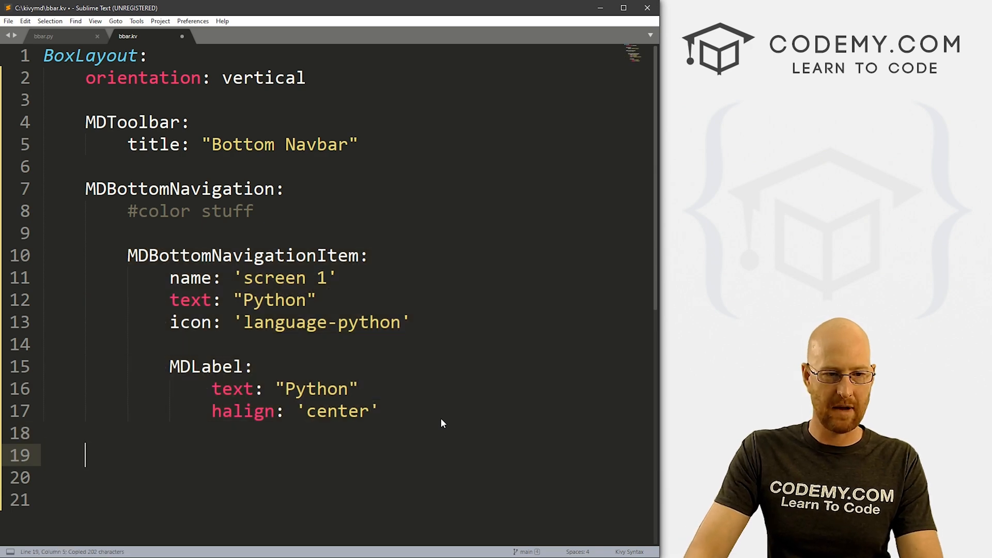
Paste the item copies and turn the second into 'screen 2' with text "Youtube" and icon 'youtube'
key(ctrl+v)
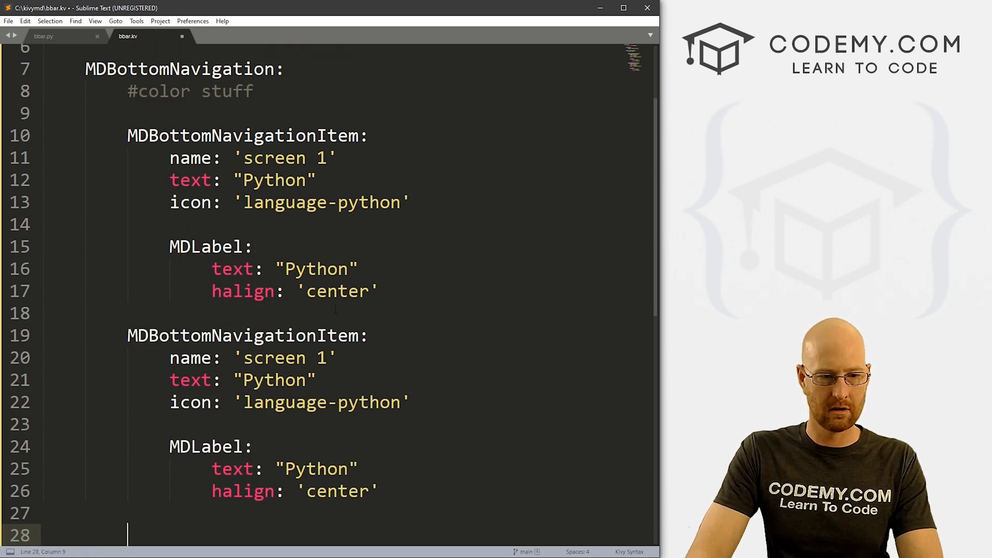
scroll(down, 3)
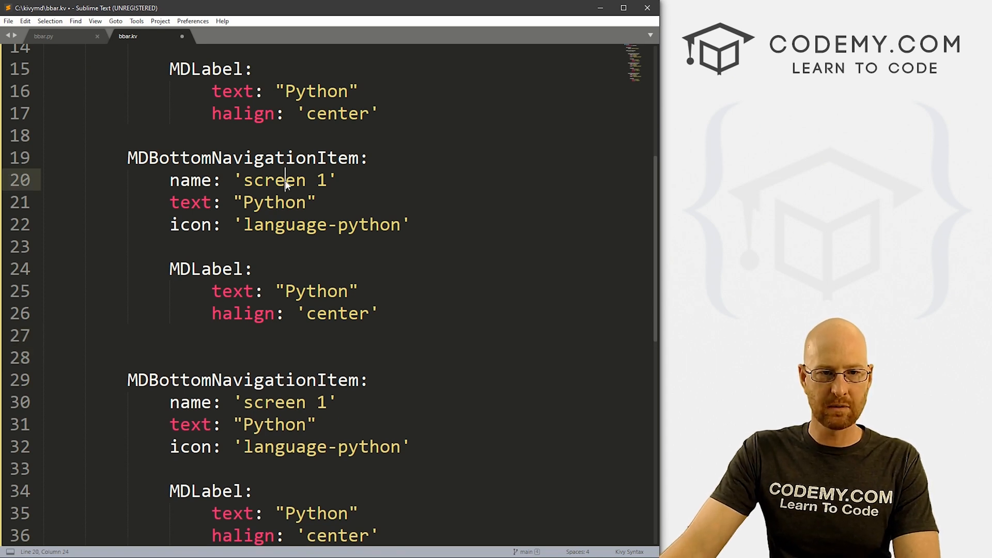
mouse_move(285, 180)
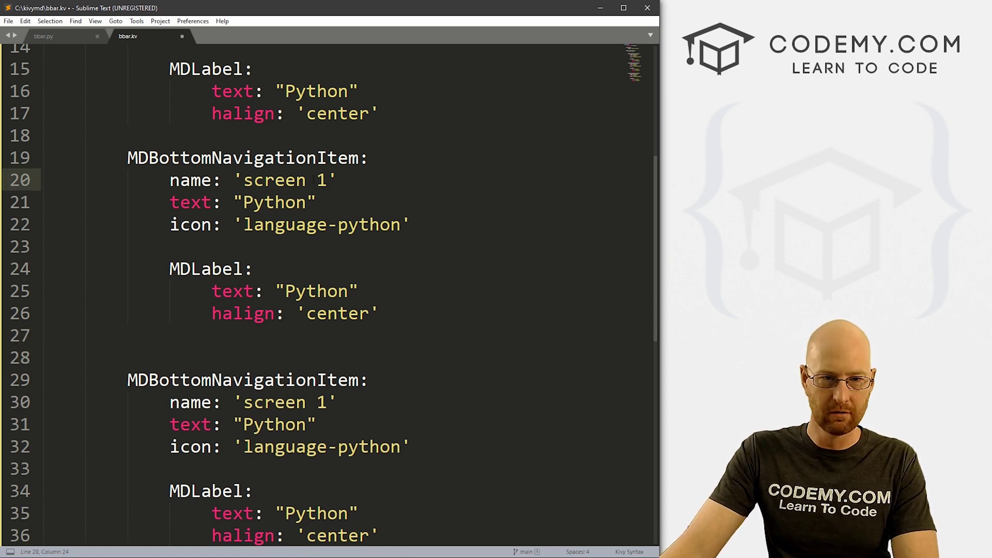
text(2)
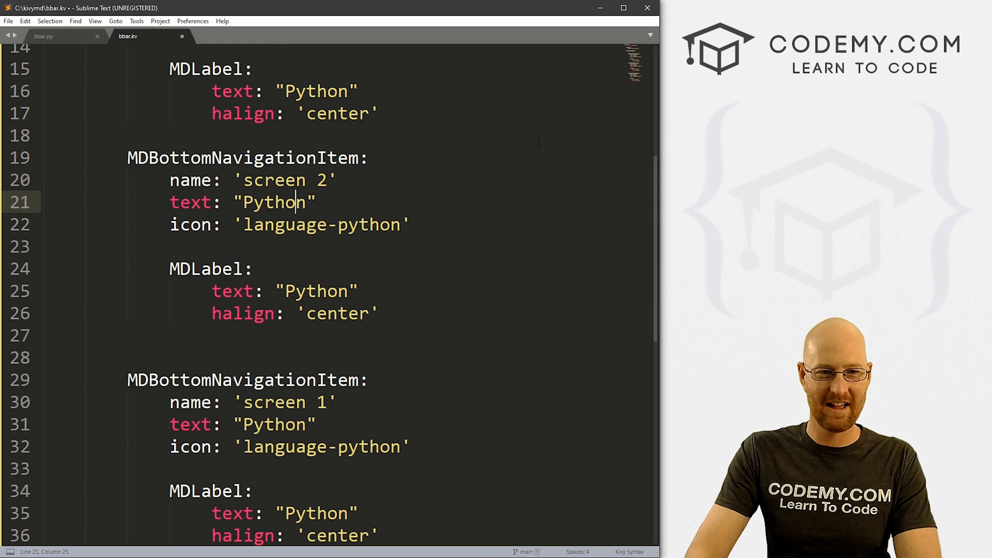
key(Backspace)
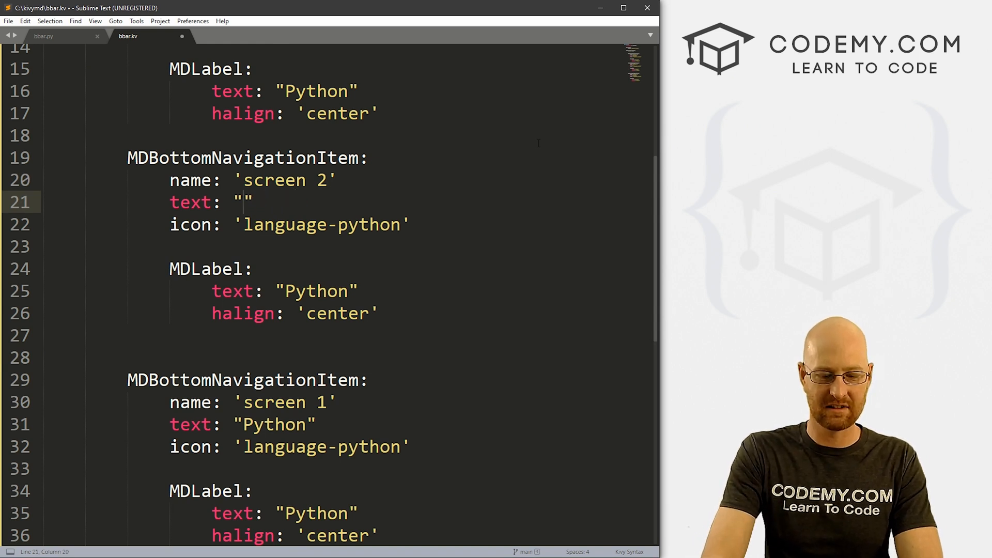
text(Youtube)
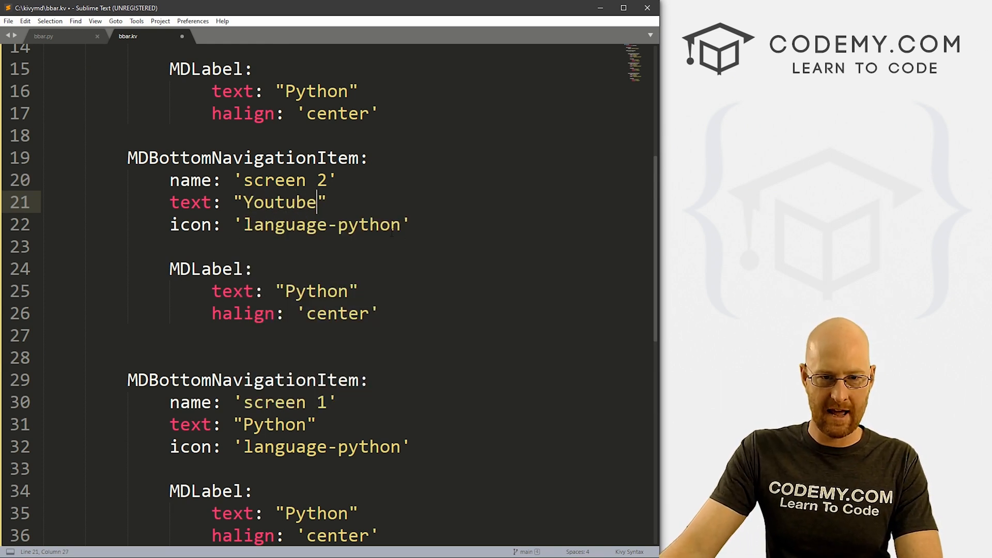
double_click(323, 224)
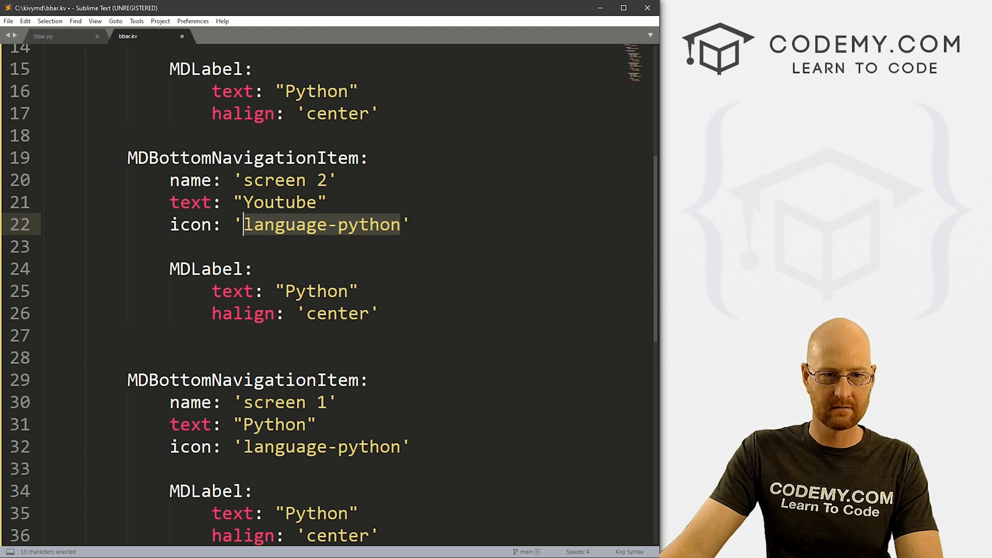
text(youtube')
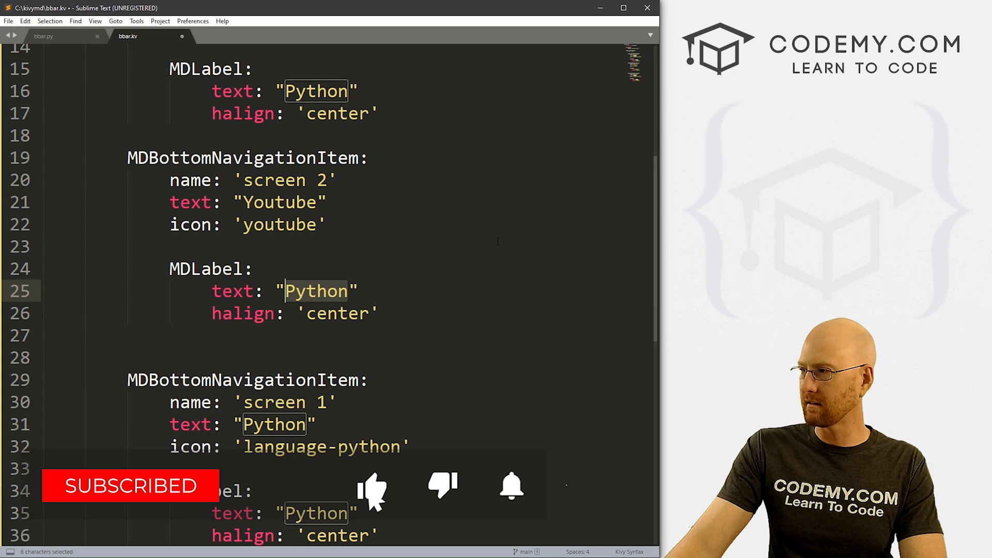
Set the second item's label text to "Codemy YouTube Channel Rocks!"
text(Codemy)
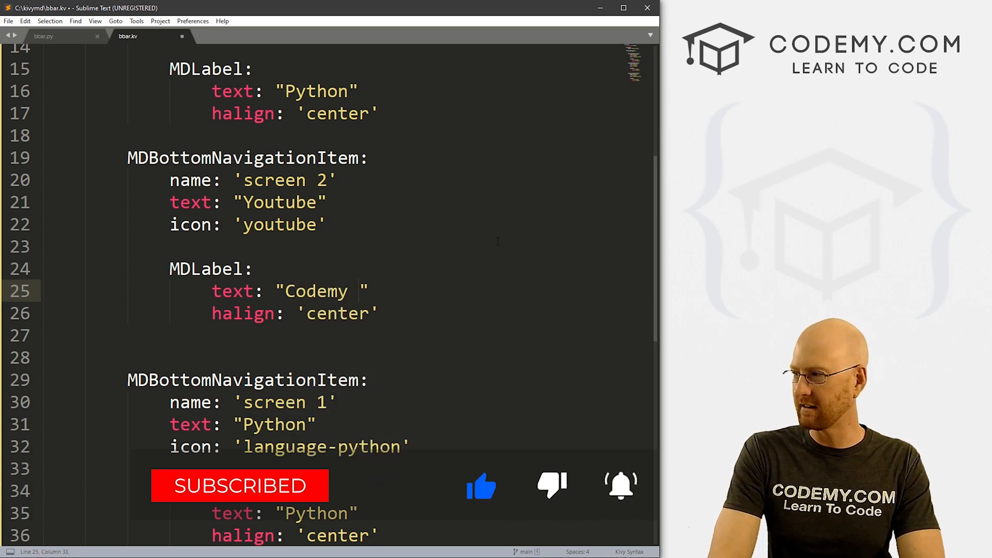
text(YouTube)
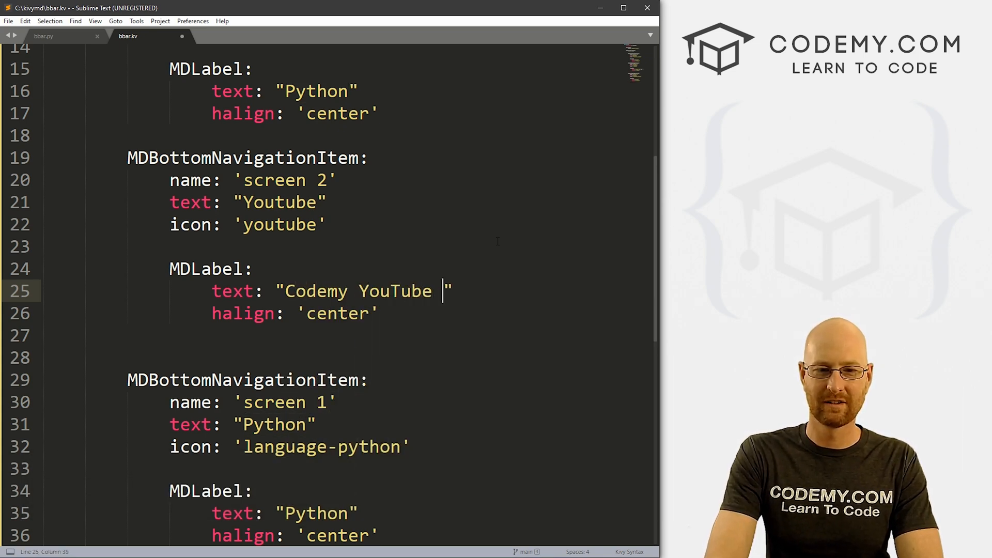
text(Channel Rocks)
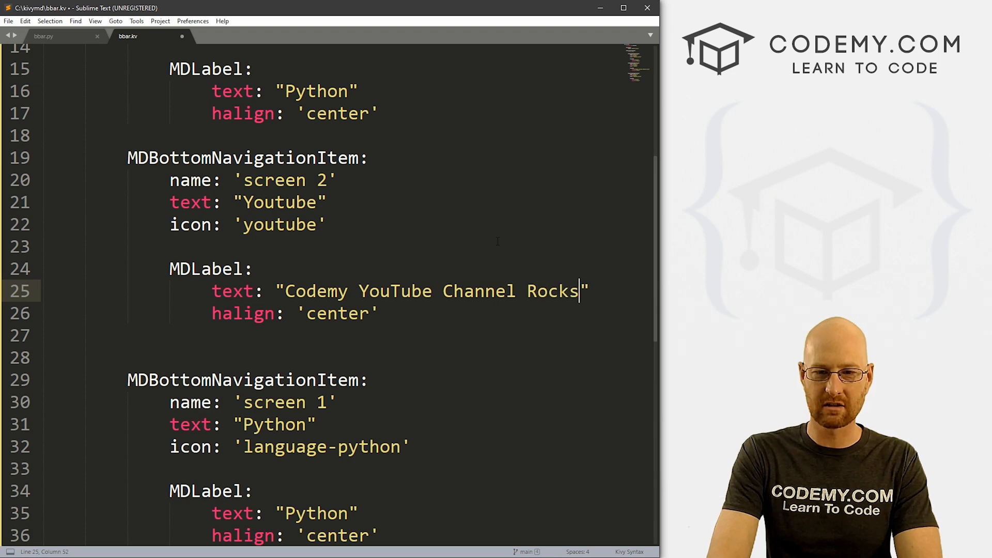
text(!)
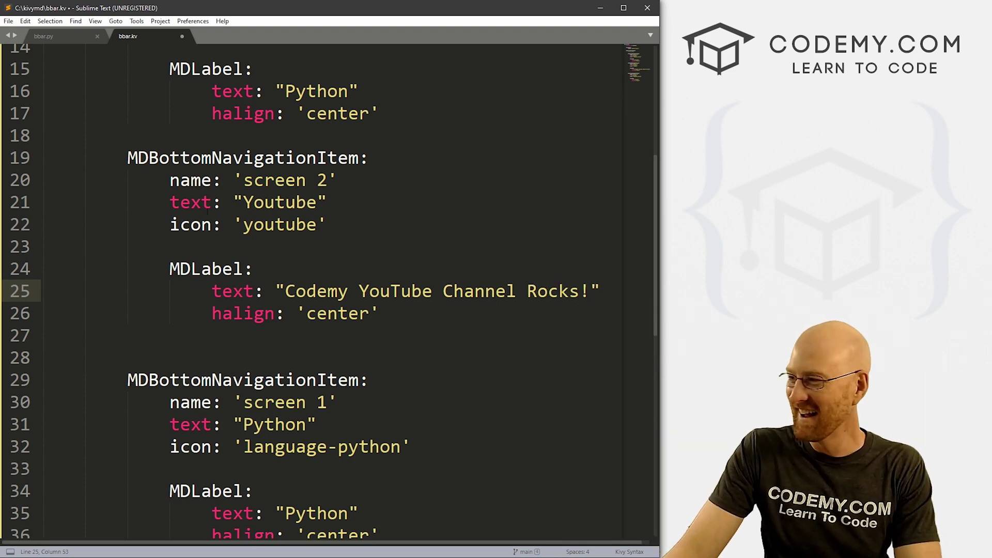
scroll(down, 3)
text(3)
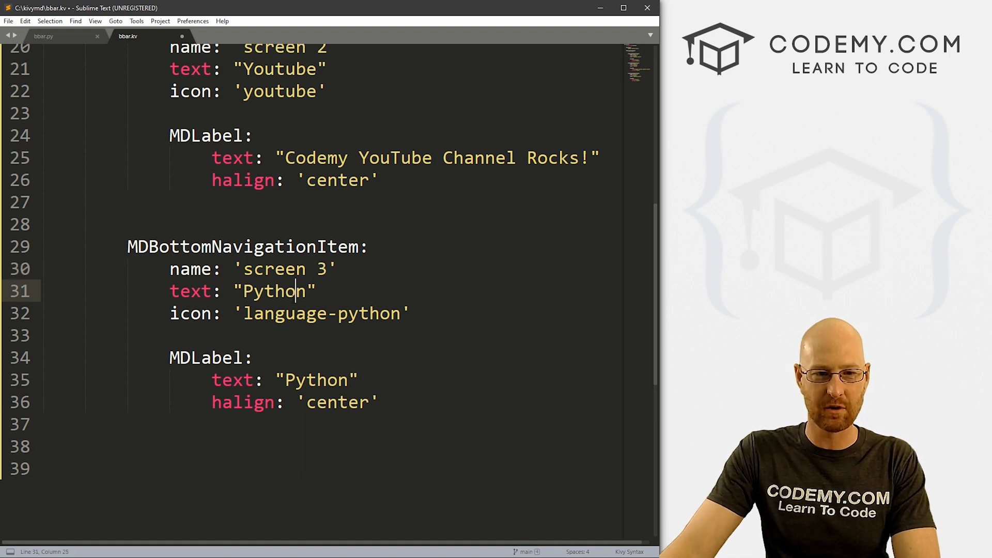
Give the third item tab text Instagram and icon 'instagram'
text(Instagram)
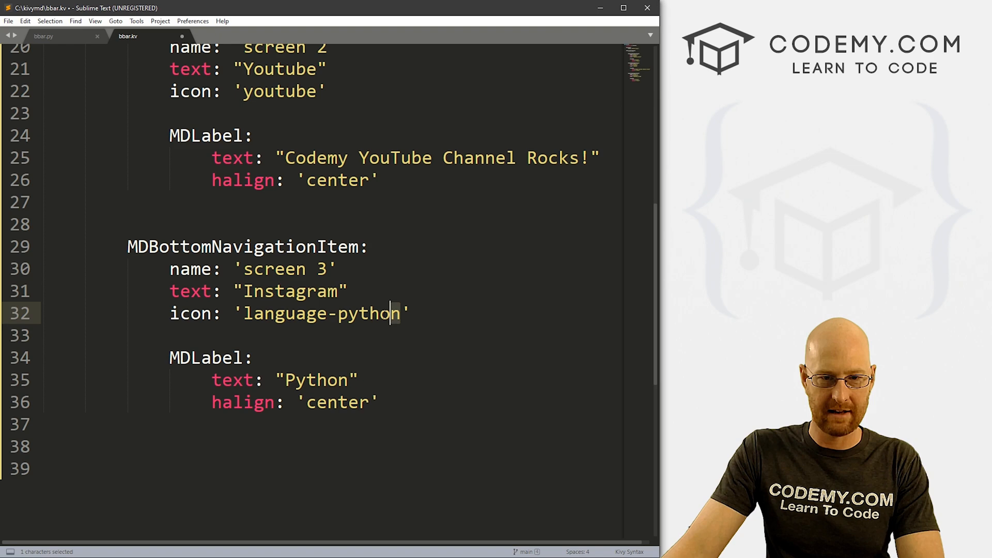
text(icon: 'i)
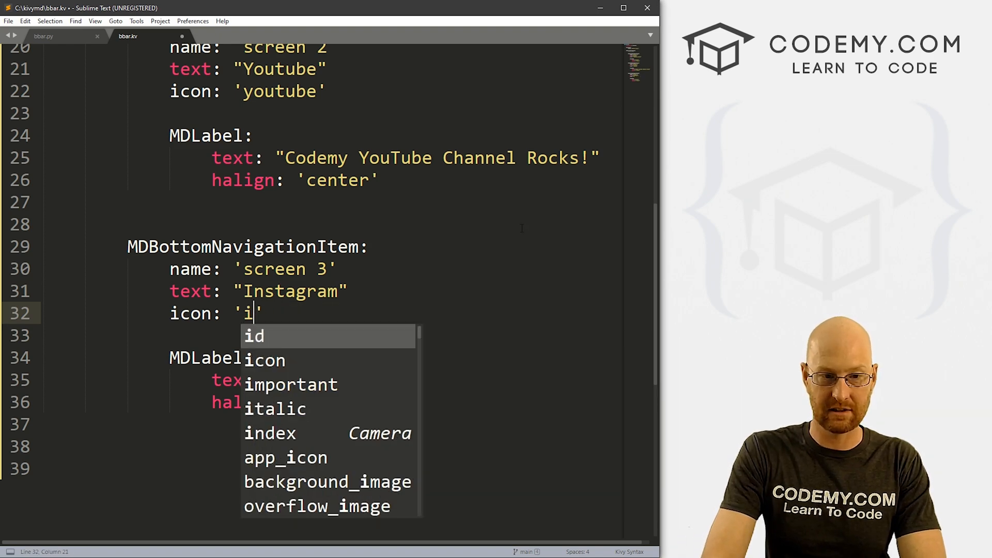
text(nstagram)
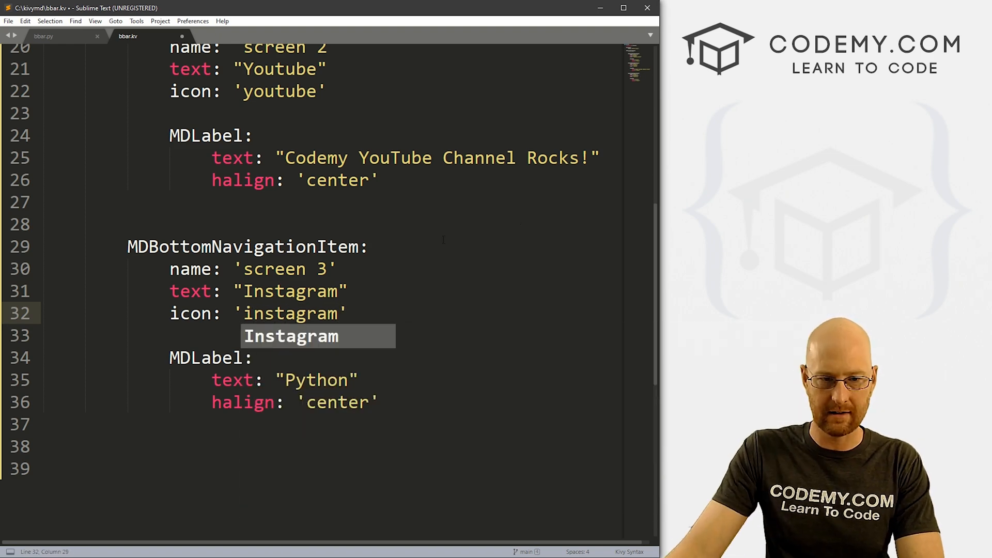
text(M)
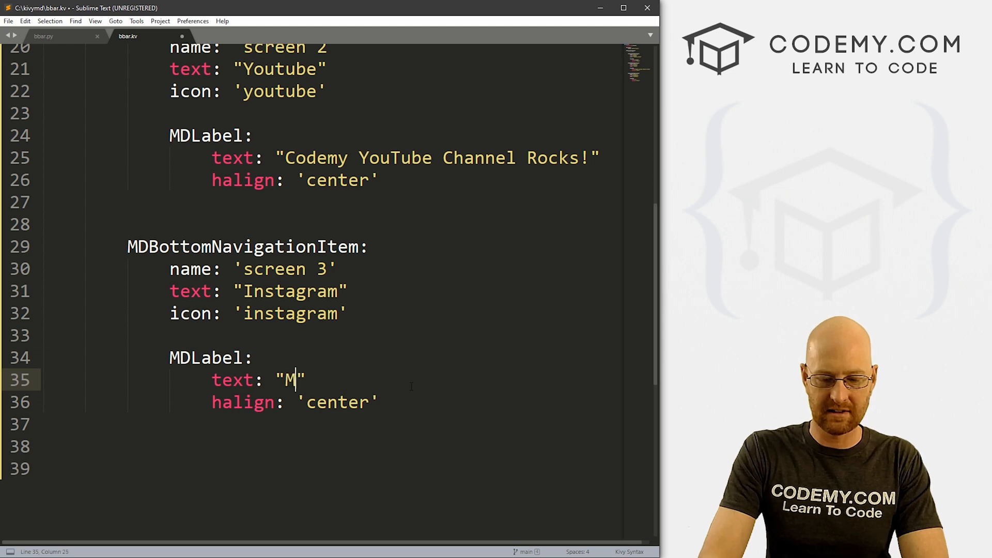
Set its label to "My Instagram:\n" followed by the account handle
text(y Instagram:)
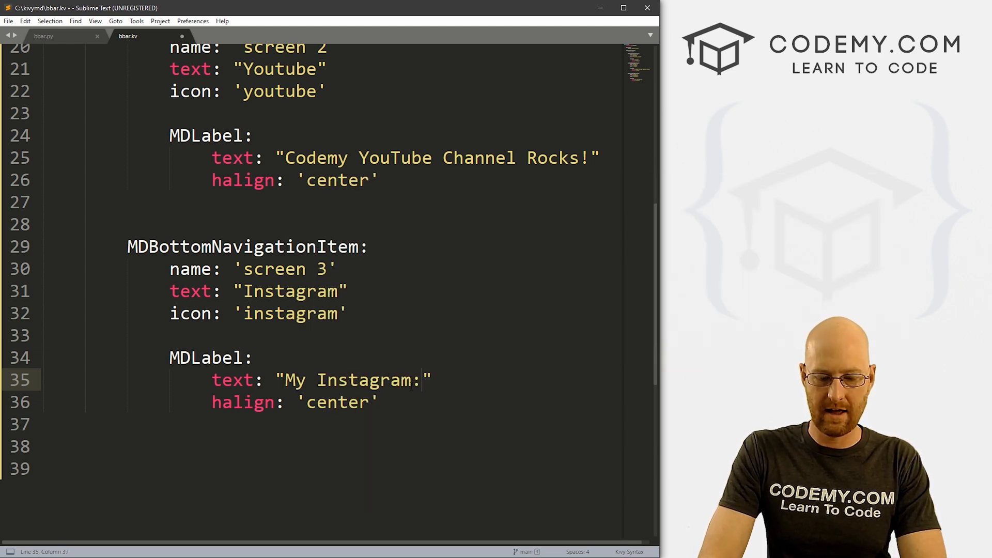
text(\n)
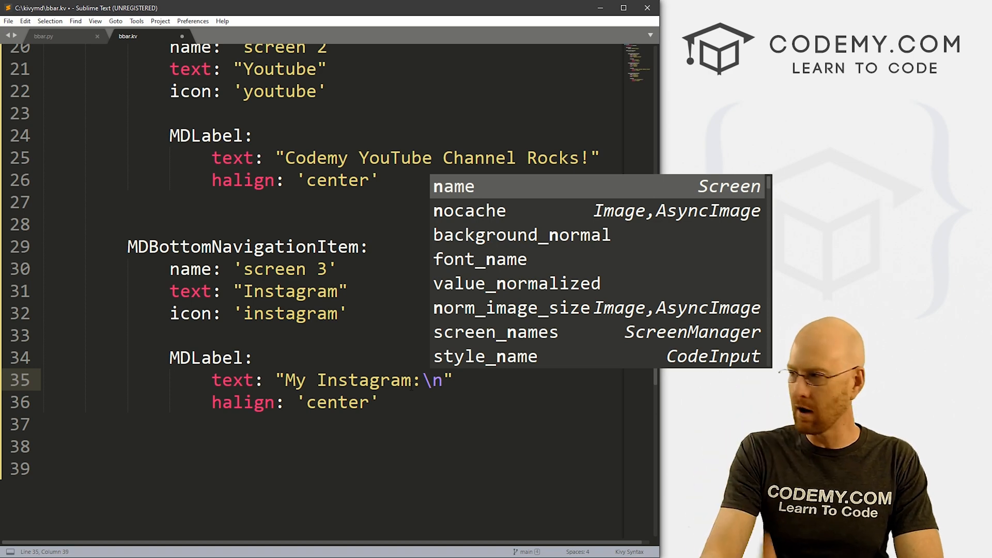
text(realjohn)
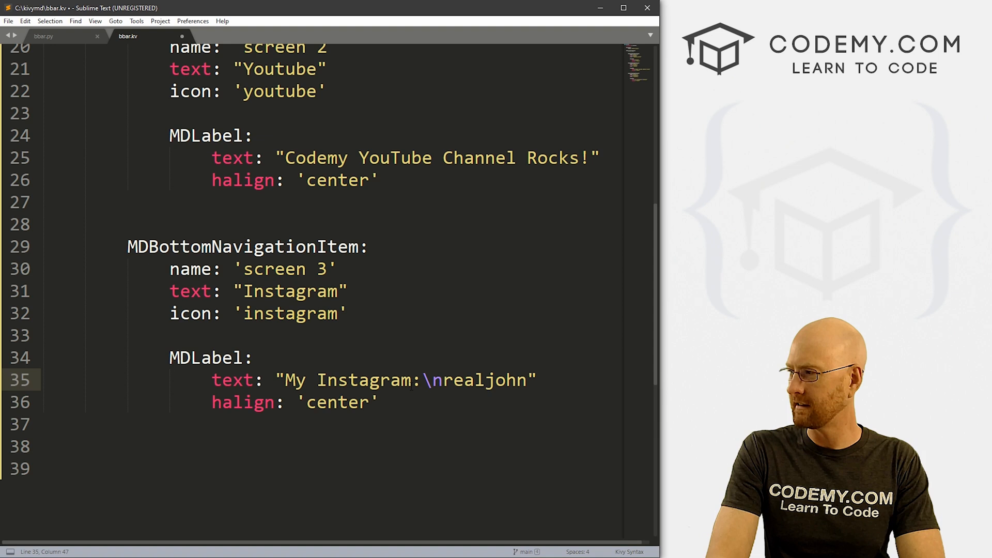
text(elder)
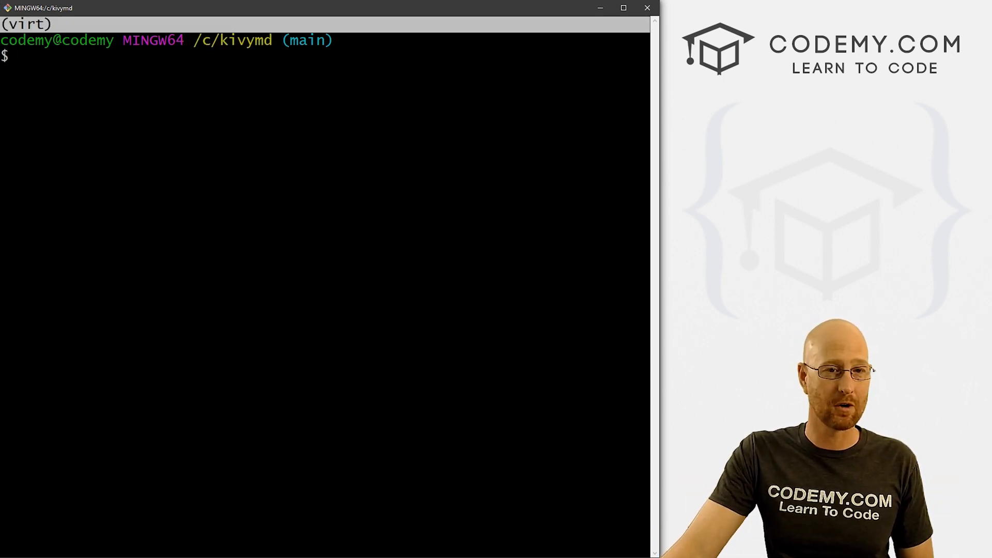
Run python bbar.py and note the parser error: name 'vertical' is not defined
text(python)
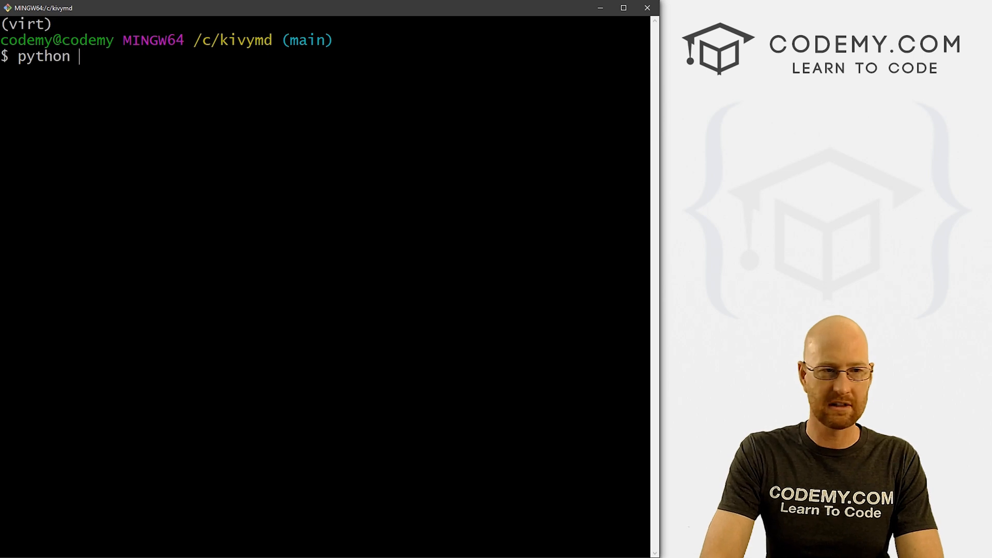
text(bbar.)
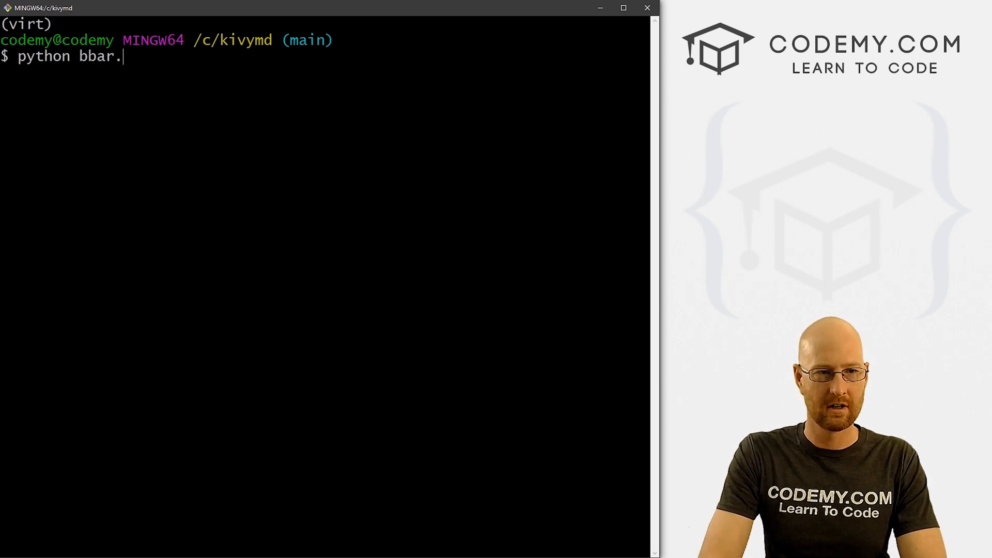
key(Return)
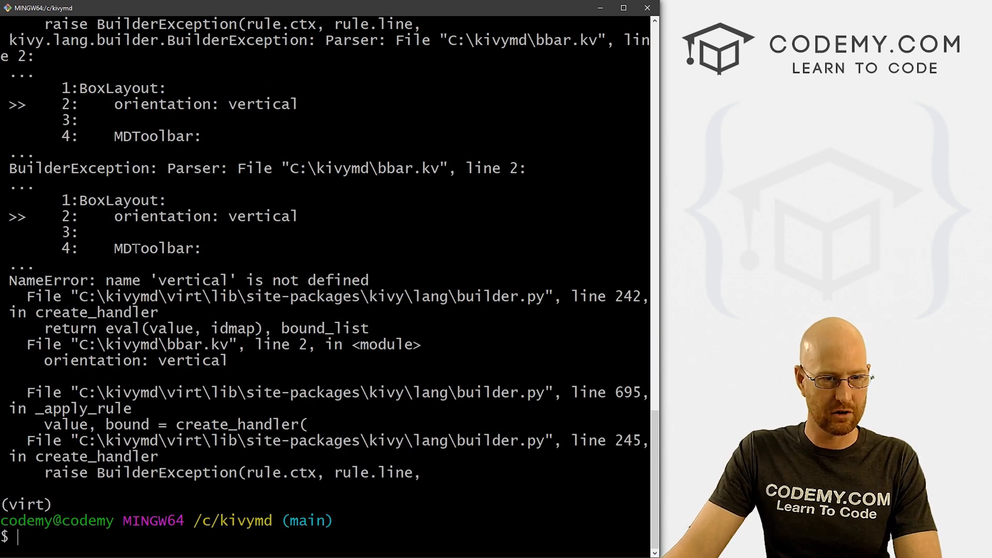
double_click(262, 216)
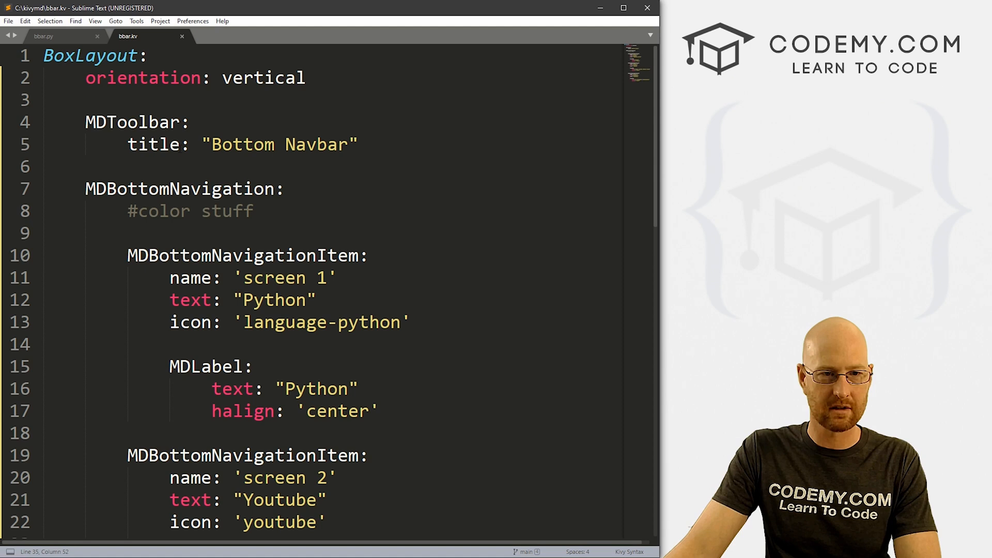
Quote the orientation as 'vertical' on line 2, save bbar.kv and return to Git Bash
double_click(262, 77)
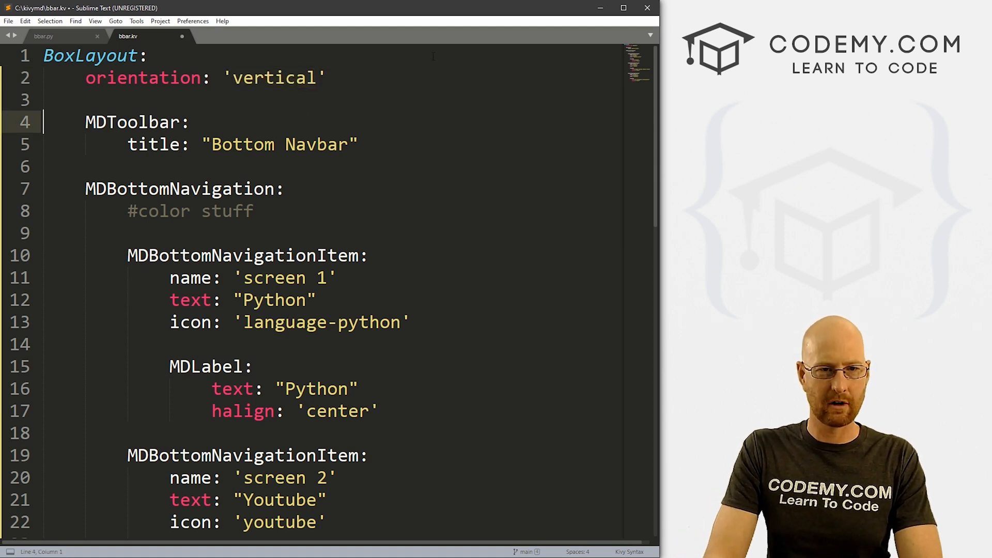
key(ctrl+s)
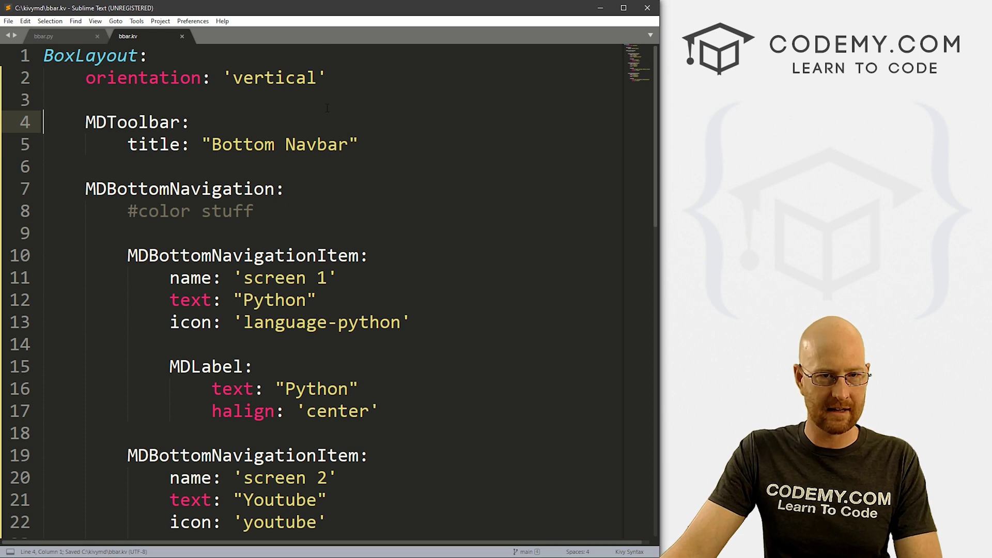
double_click(275, 77)
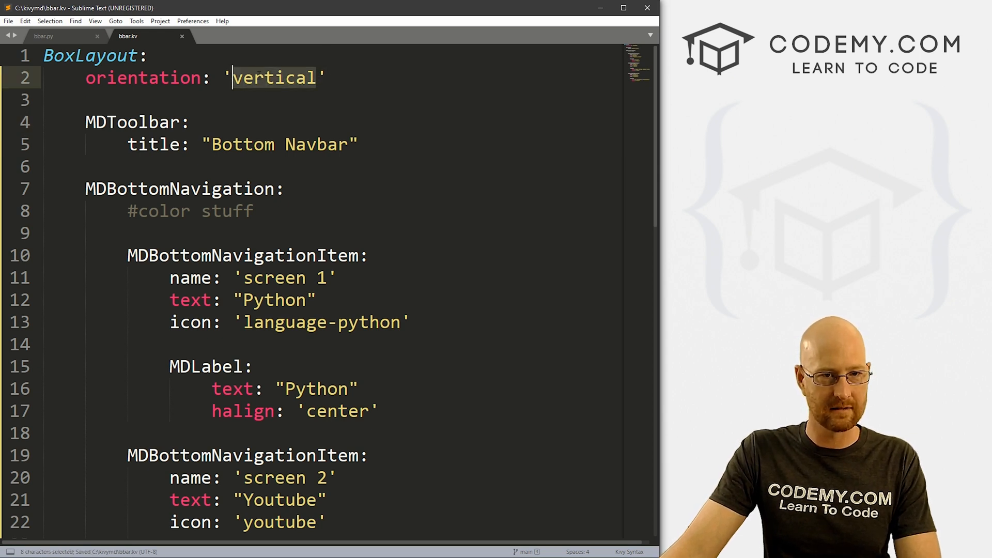
click(322, 99)
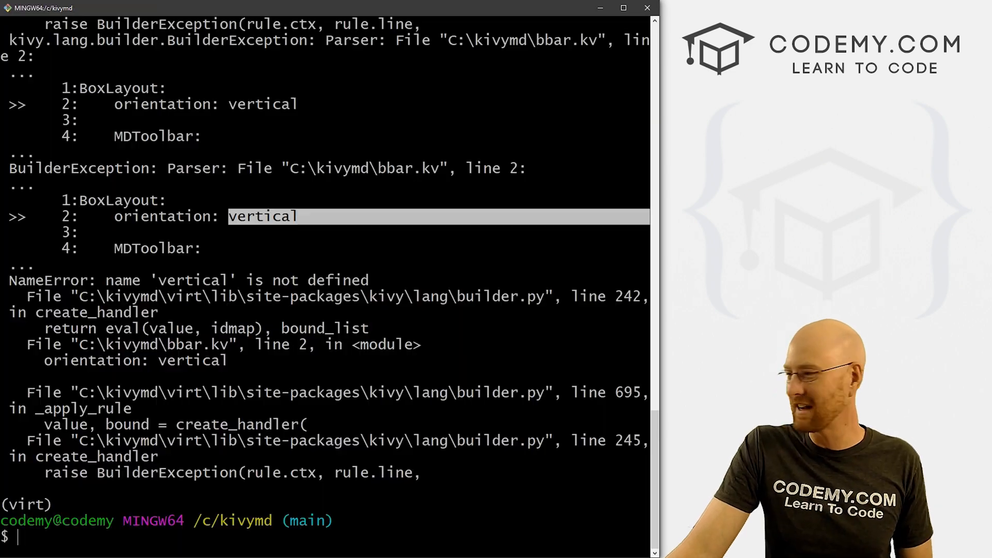
Rerun bbar.py and switch among the Instagram, Python and YouTube tabs in the app
key(Return)
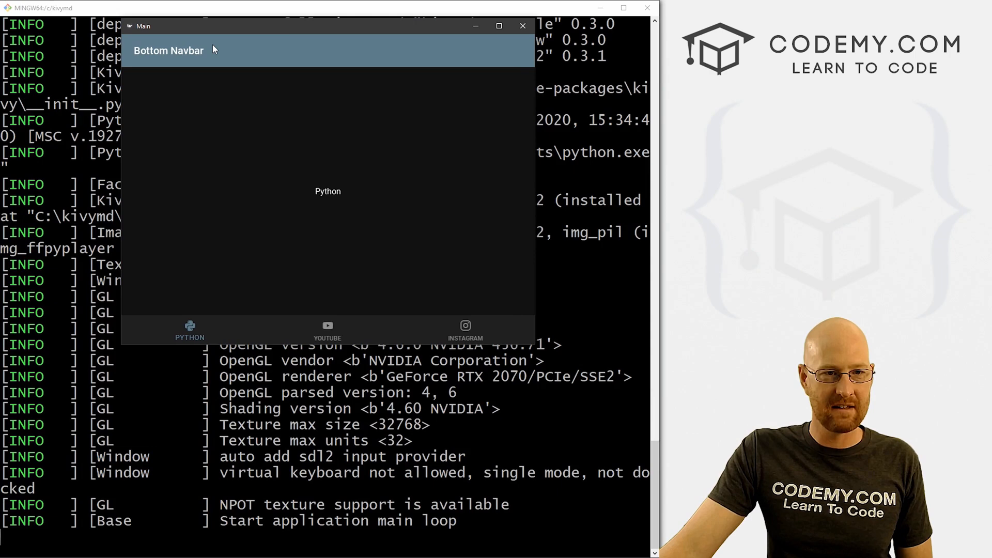
mouse_move(529, 60)
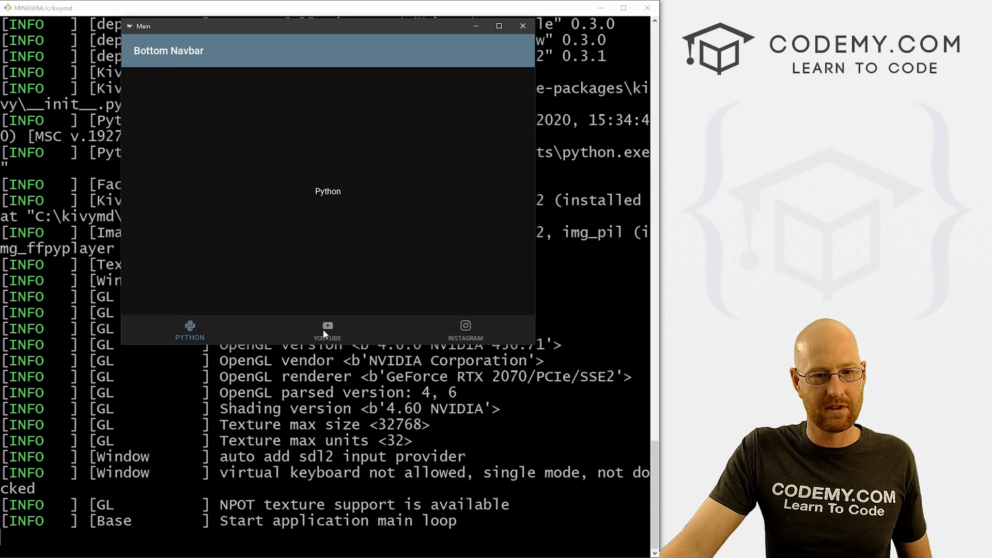
click(465, 329)
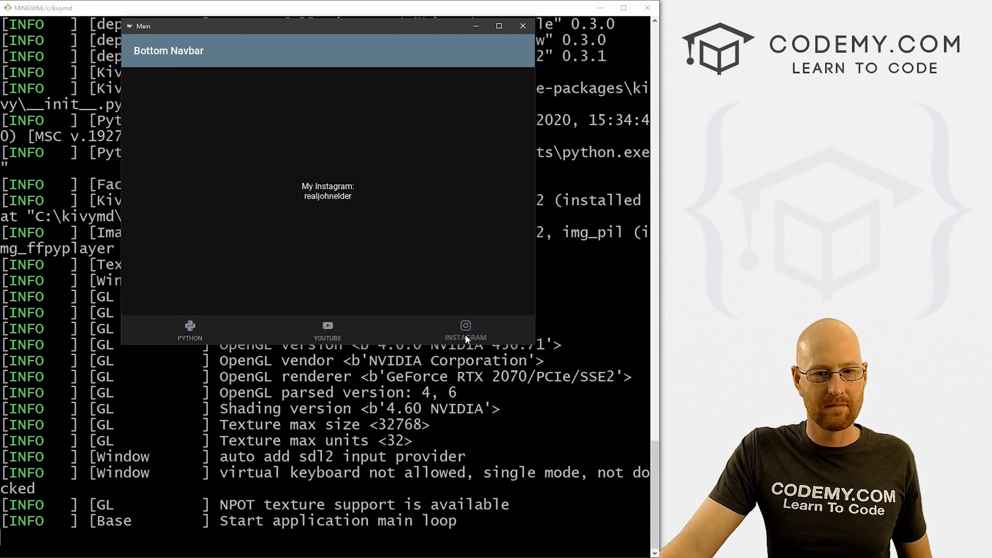
click(190, 331)
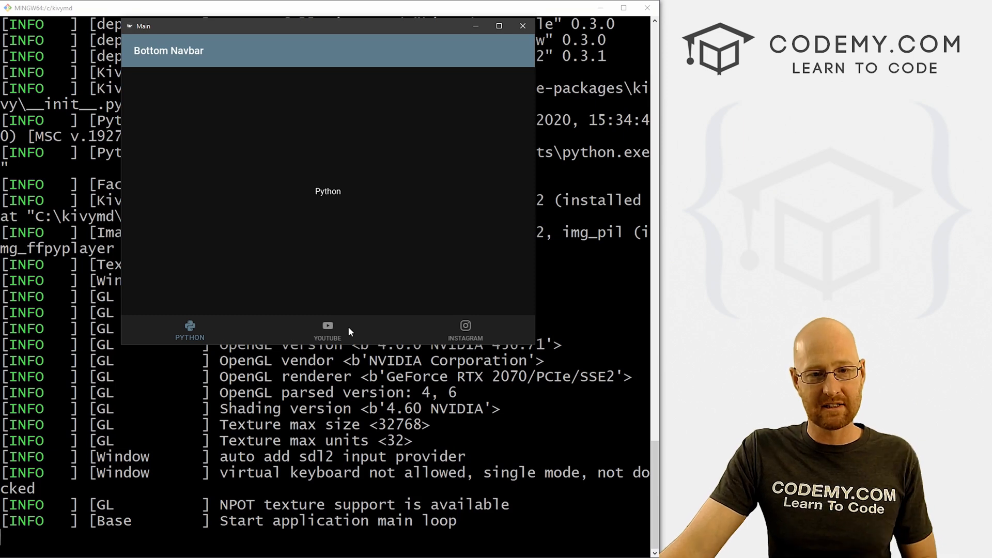
click(327, 331)
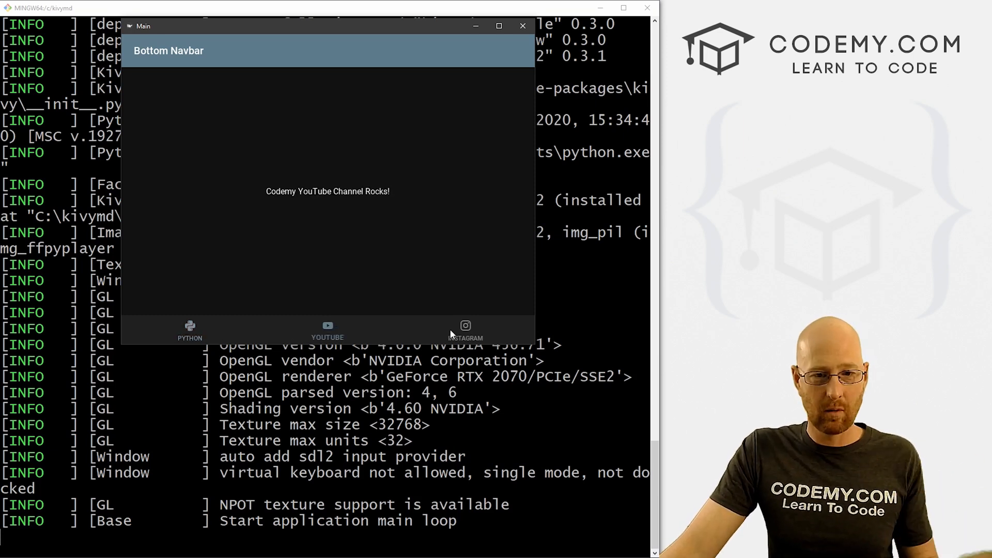
mouse_move(175, 335)
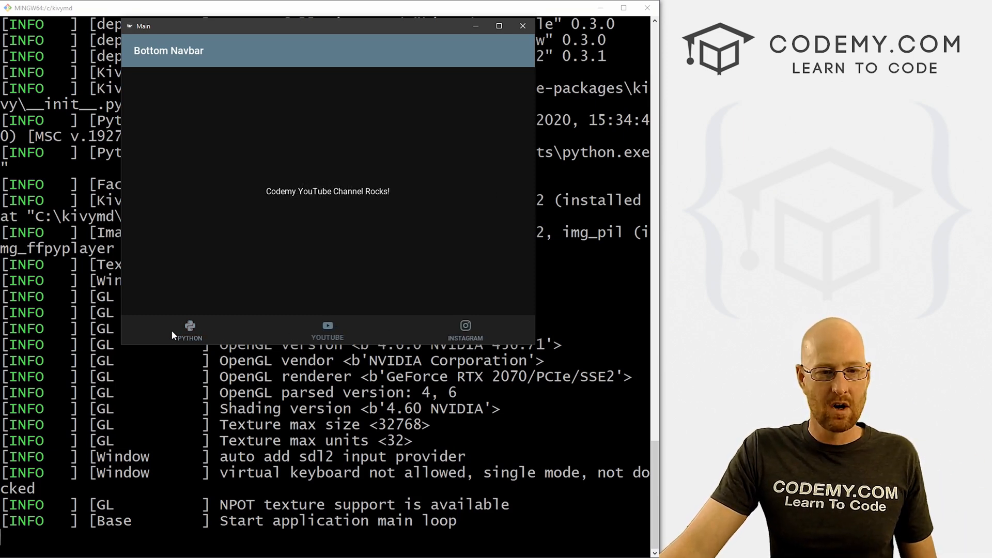
click(189, 329)
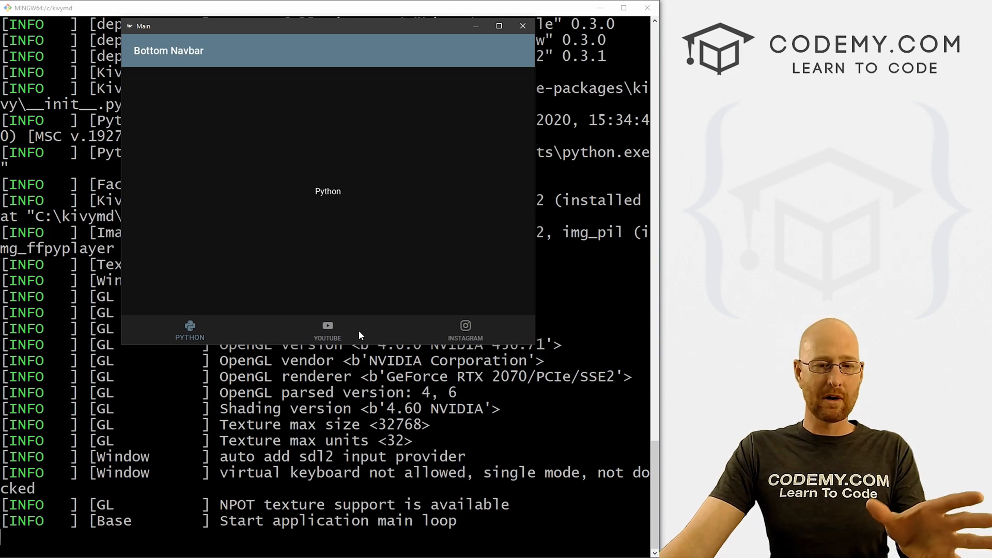
click(328, 328)
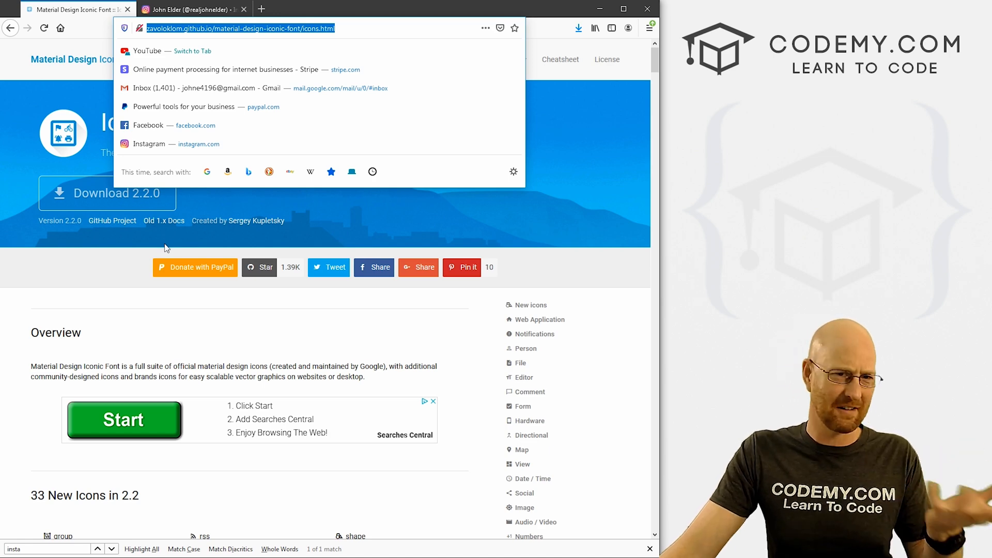
mouse_move(83, 281)
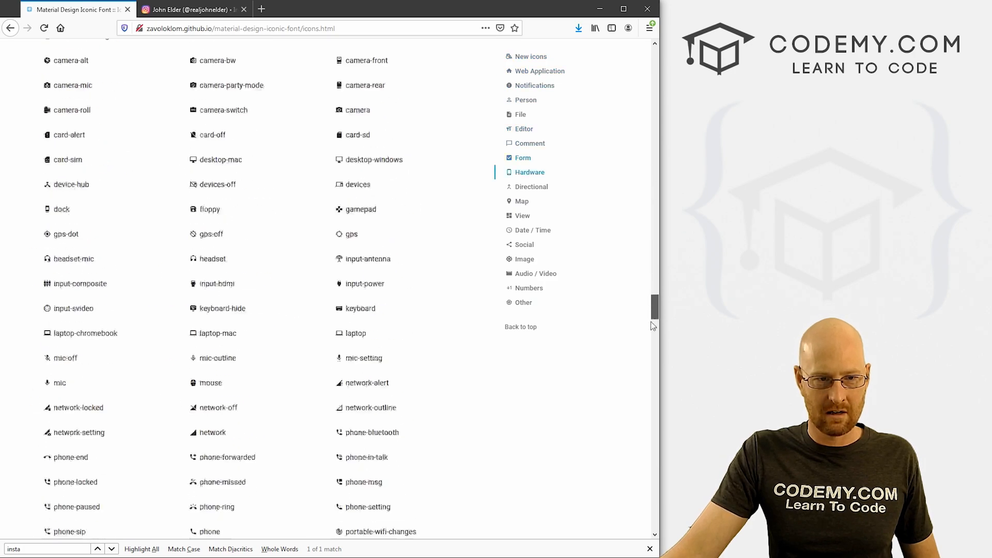
Search the icon list for insta to find the instagram icon
scroll(up, 3)
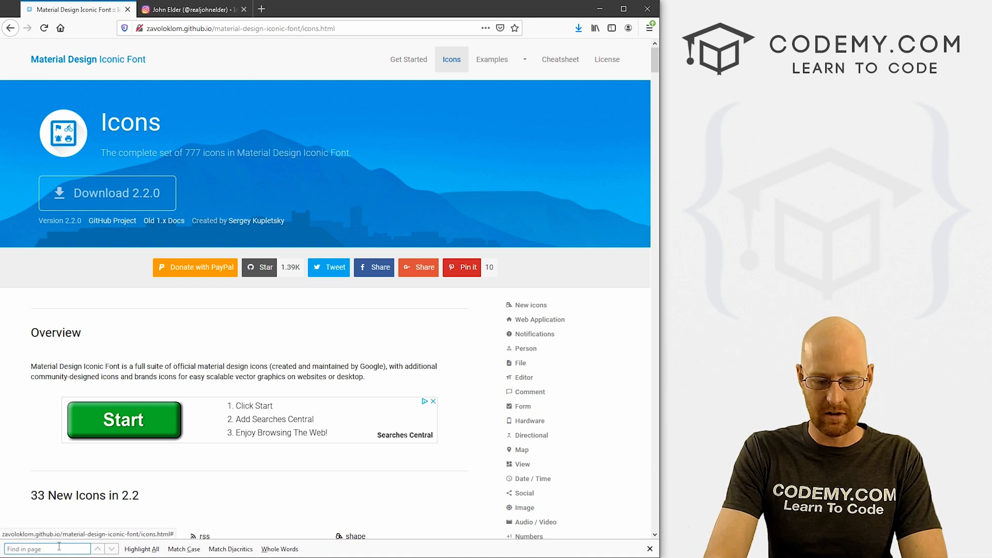
text(insta)
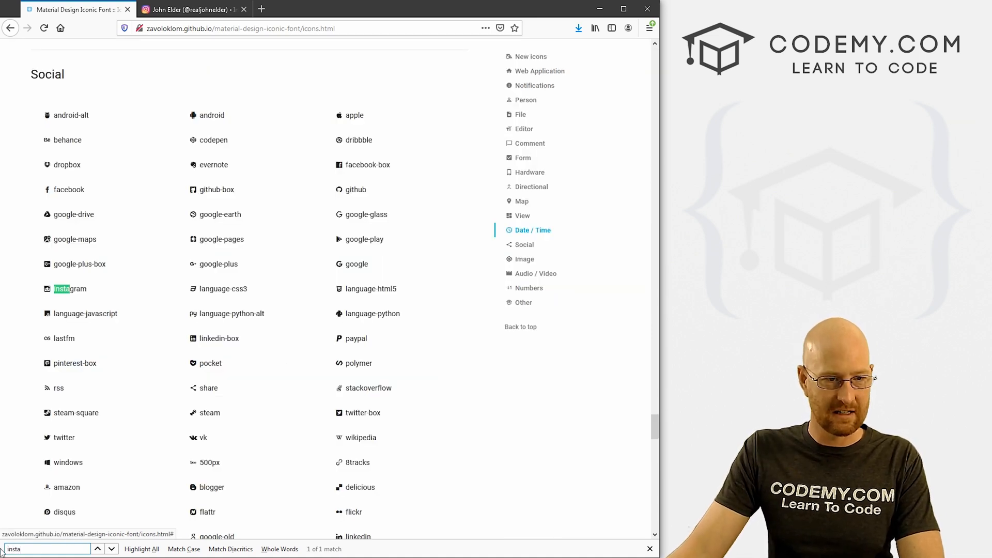
click(69, 288)
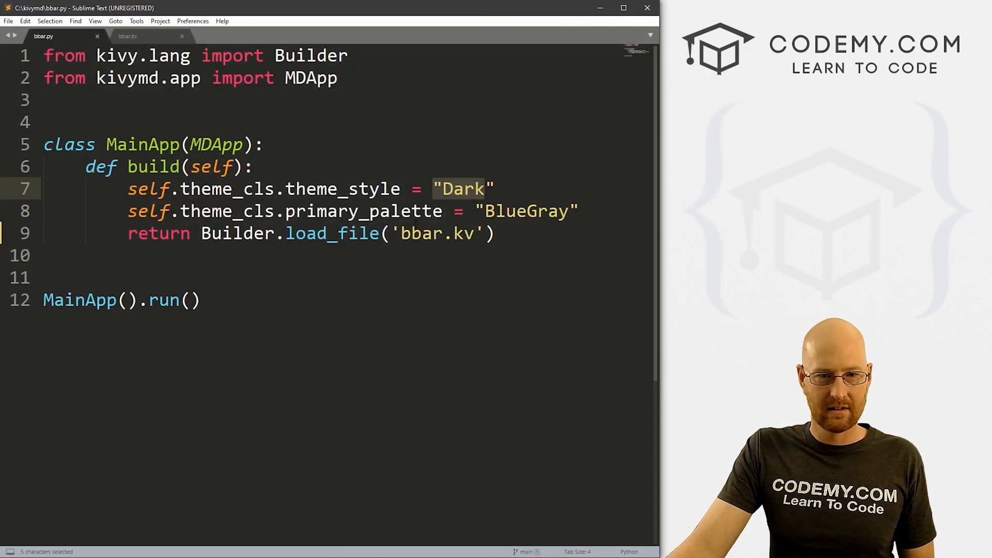
Show the MDBottomNavigationItem blocks with their icon names in bbar.kv
click(127, 36)
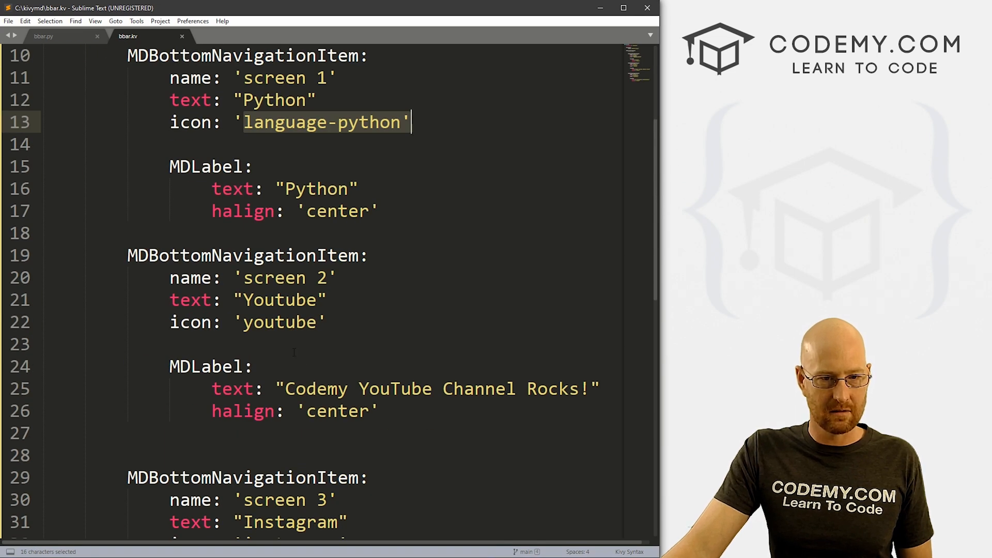
scroll(down, 3)
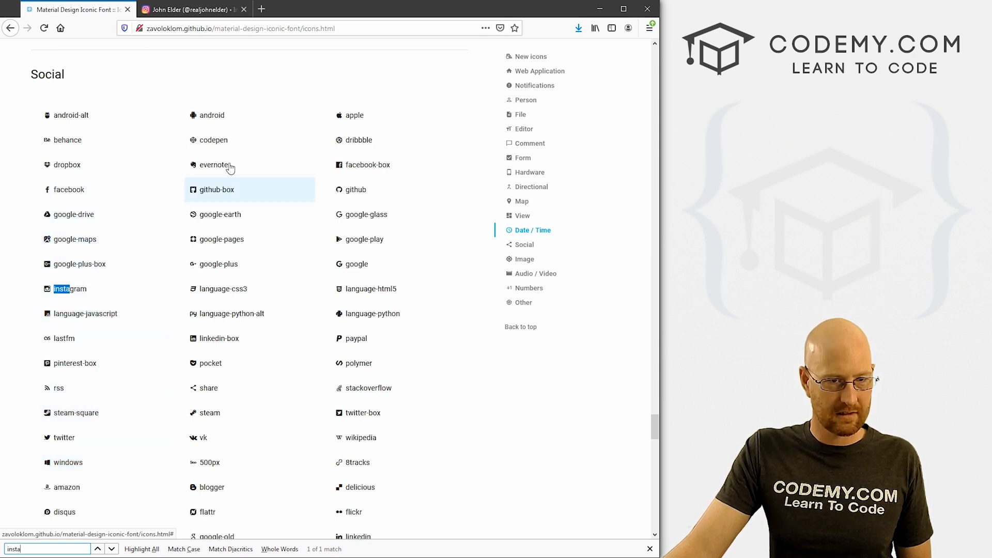
mouse_move(213, 165)
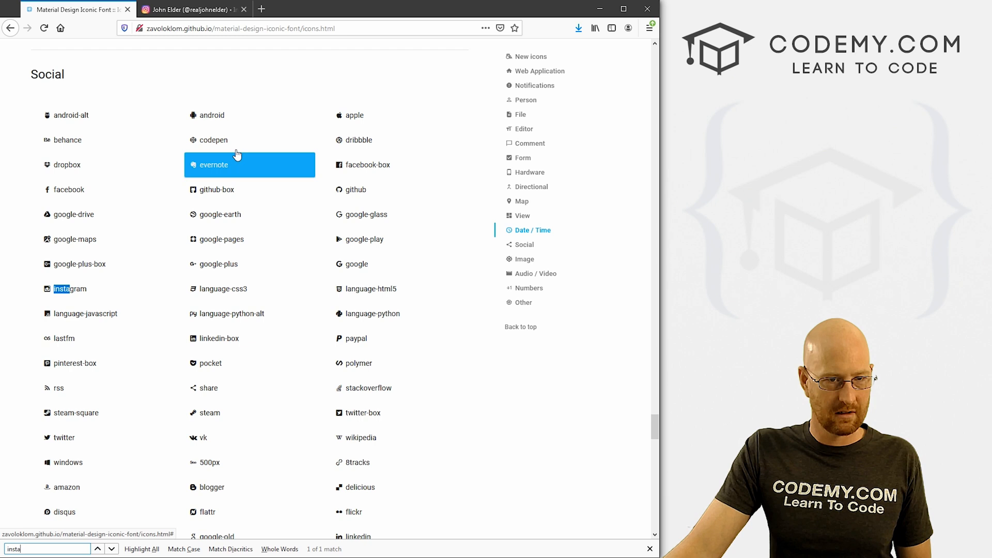
Locate the Social icons and search 'python' to find language-python, then compare with the kv code
scroll(down, 3)
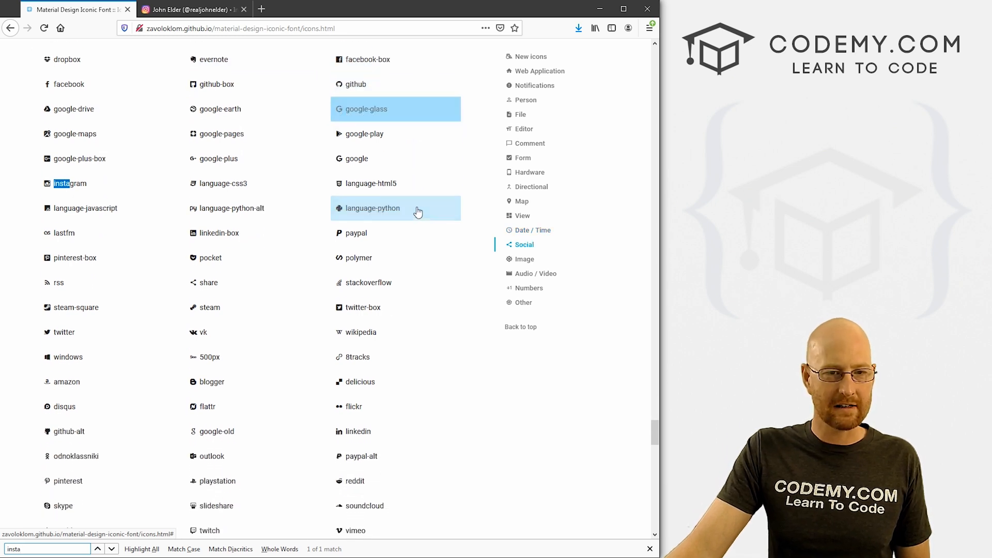
scroll(down, 3)
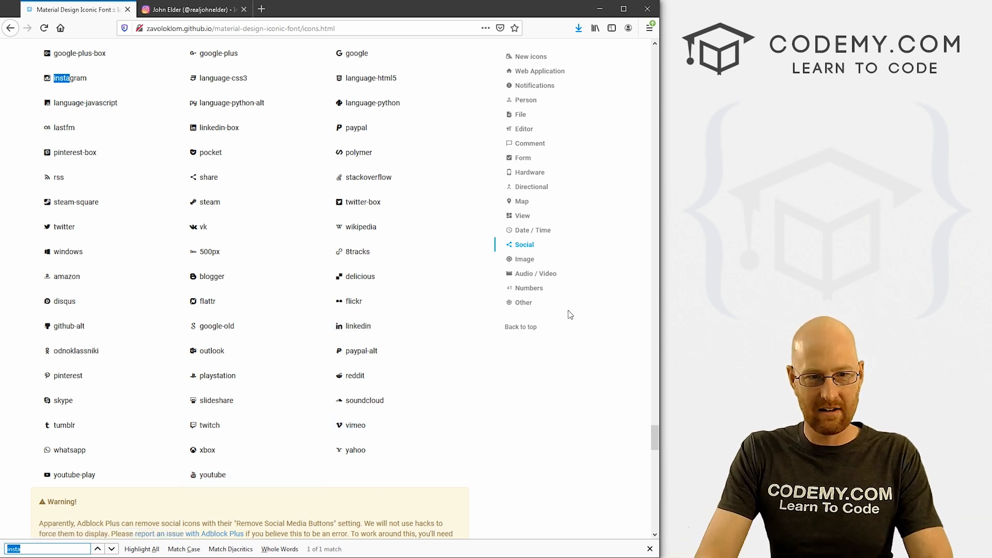
text(python)
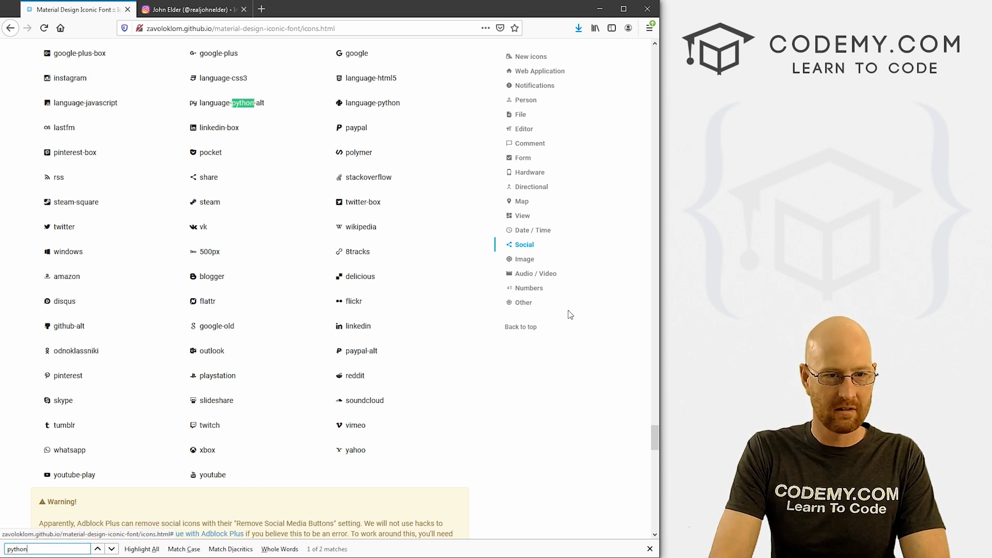
click(98, 549)
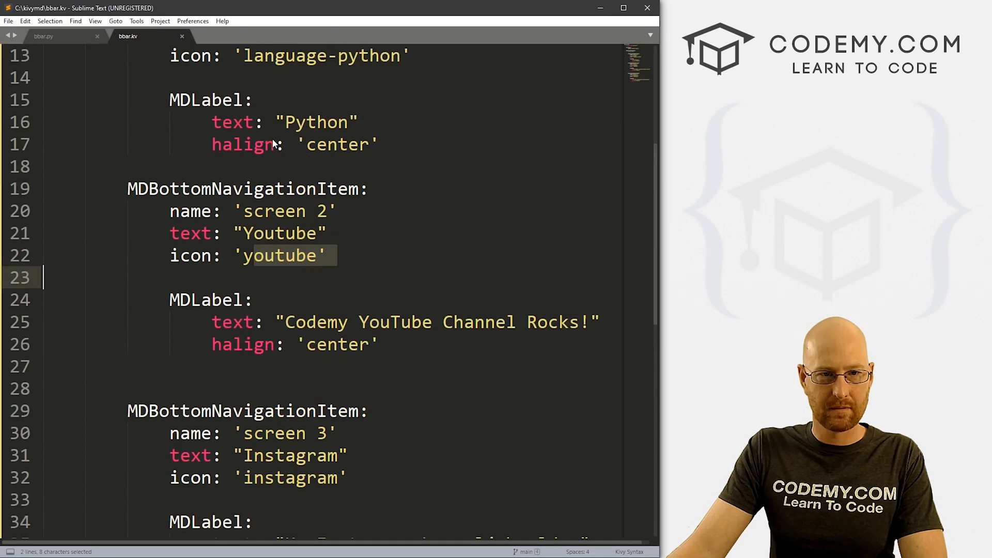
scroll(up, 3)
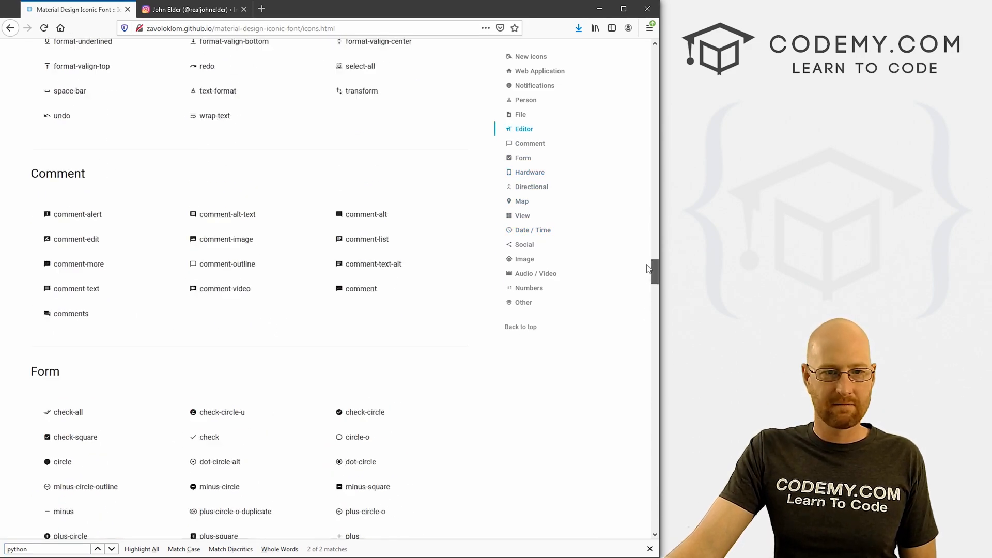
Leave the icon page and bring up the running Bottom Navbar app with its three tabs
scroll(up, 3)
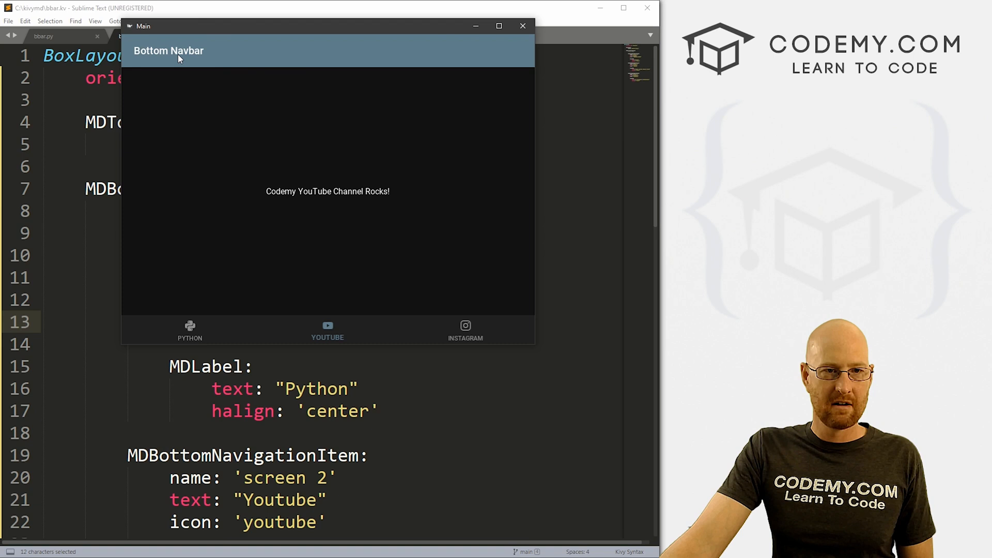
mouse_move(486, 63)
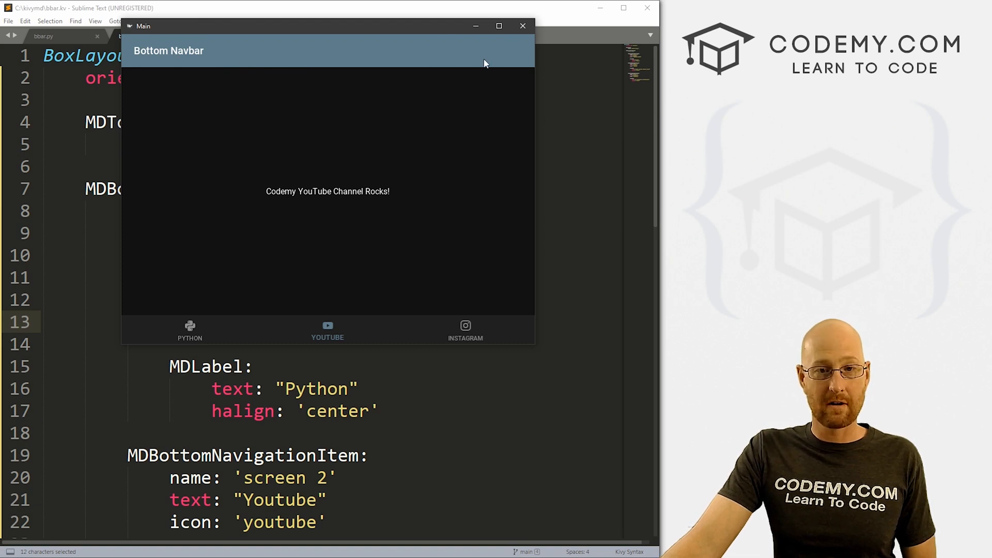
mouse_move(287, 36)
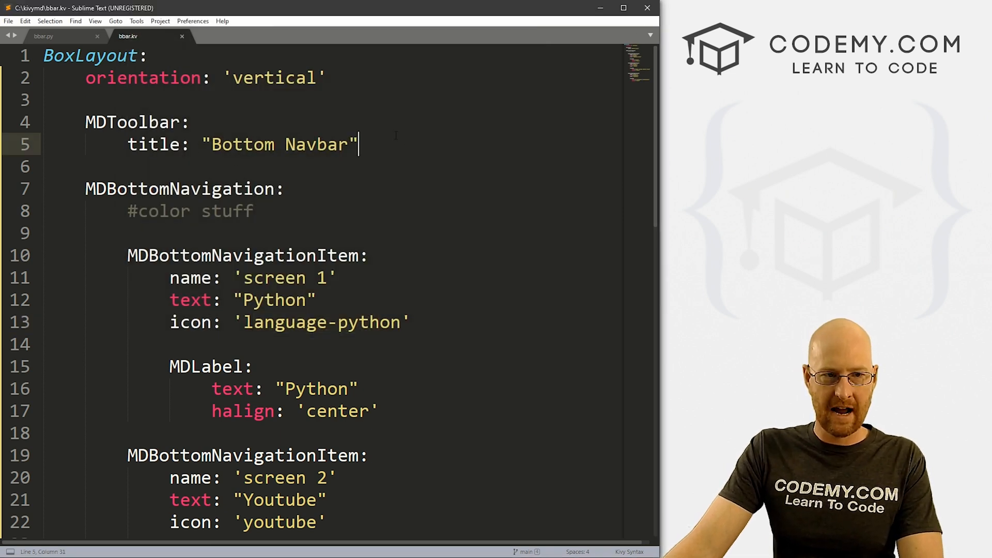
Add md_bg_color: .2,.2,.2,1 under the MDToolbar title and save bbar.kv
key(enter)
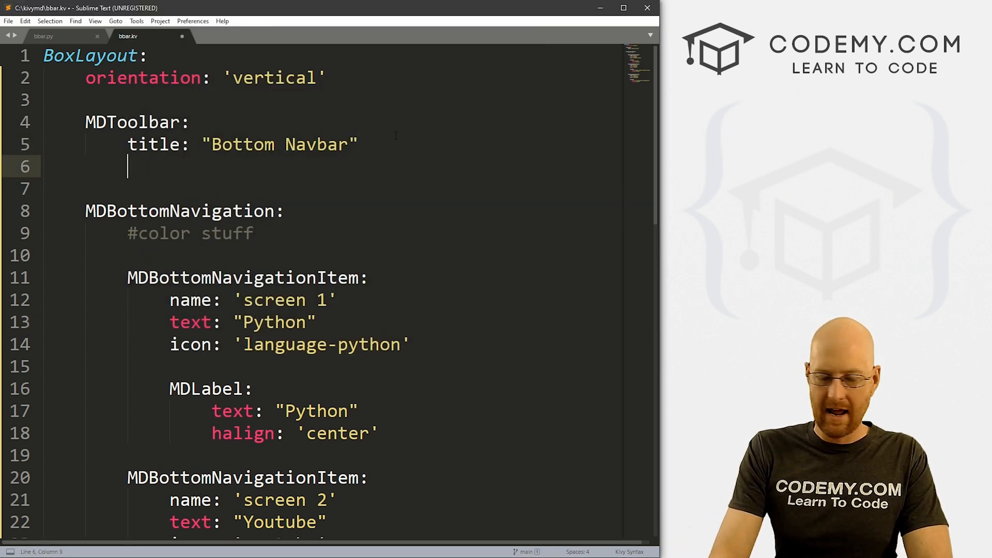
text(md_bg)
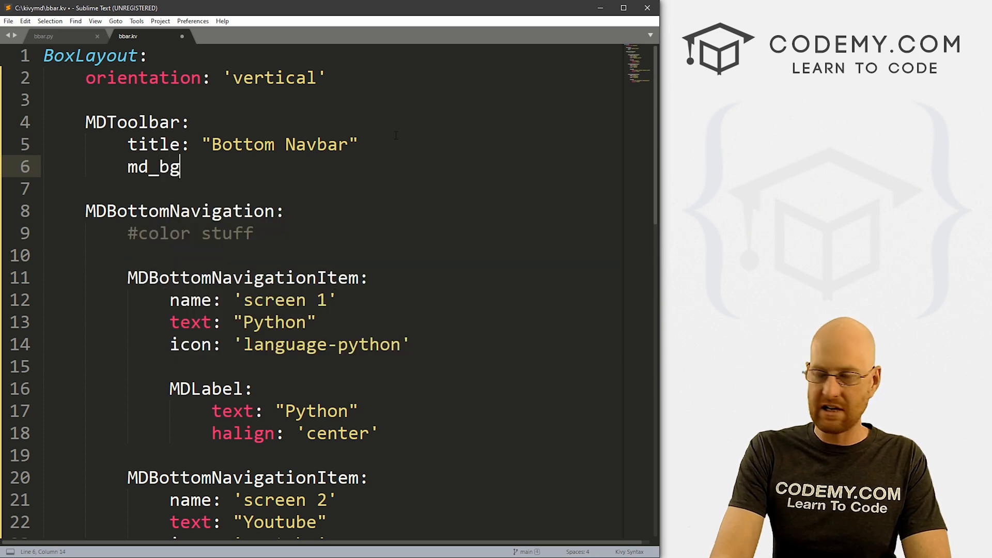
text(_color:)
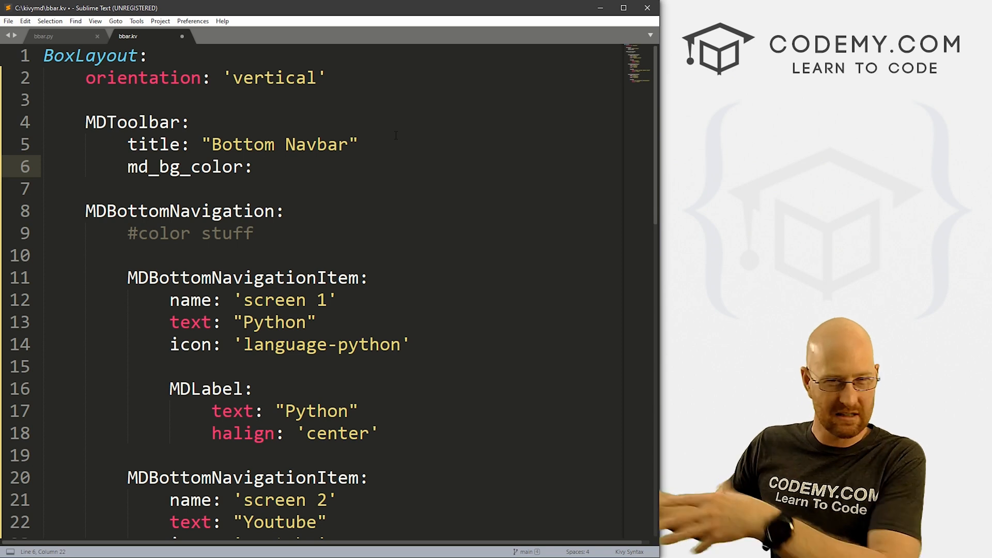
text(.2)
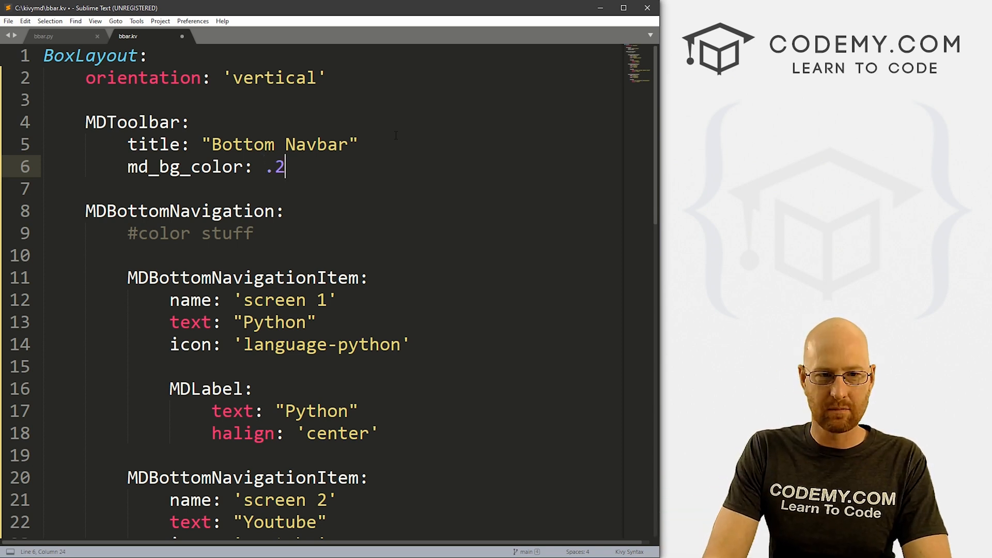
text(,.2,)
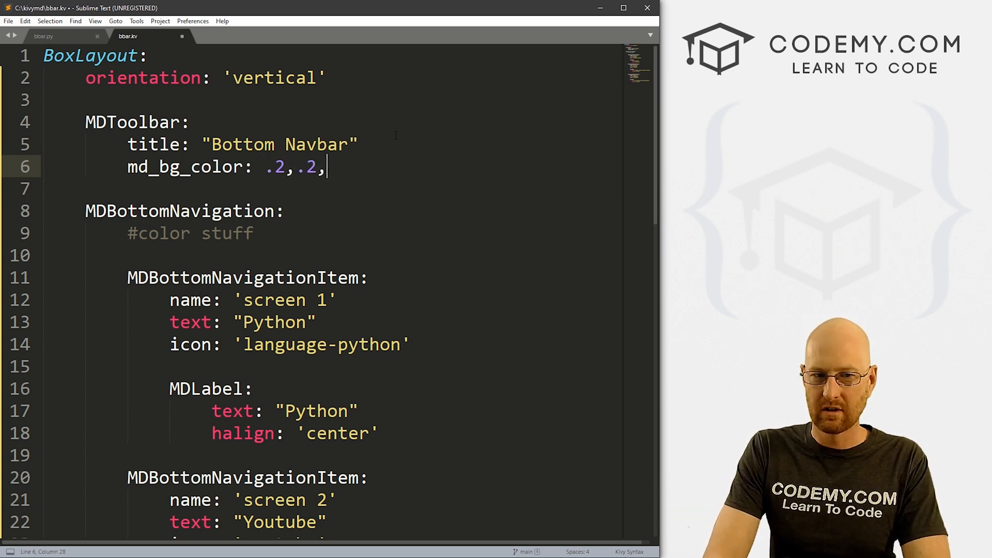
text(.2,1)
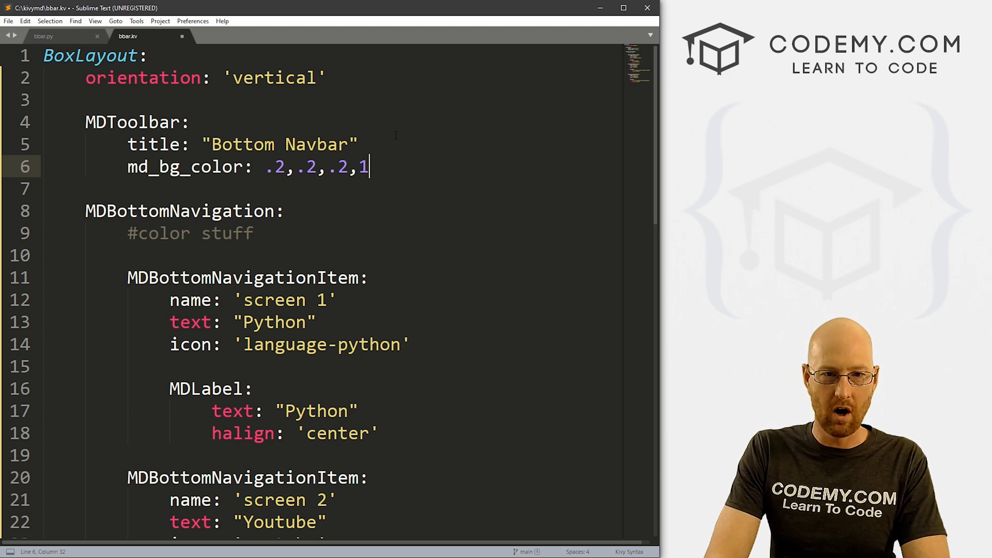
key(ctrl+s)
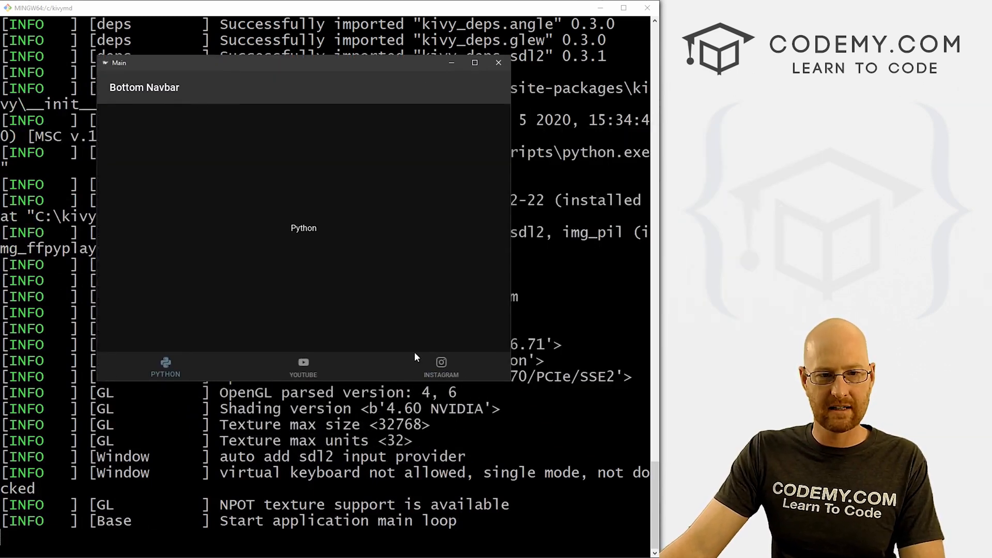
mouse_move(195, 87)
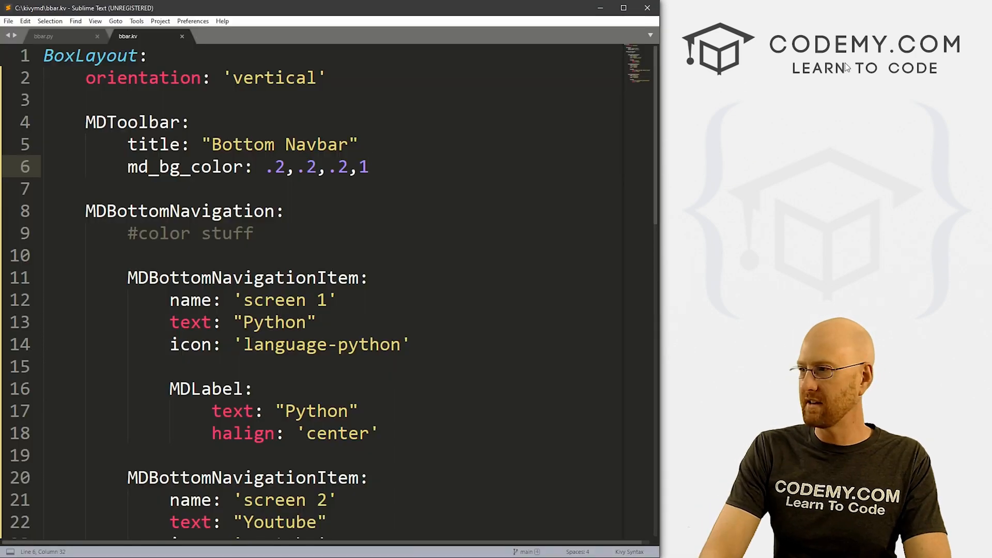
Add specific_text_color: 1,0,0,1 to the MDToolbar for a red title
text(specific)
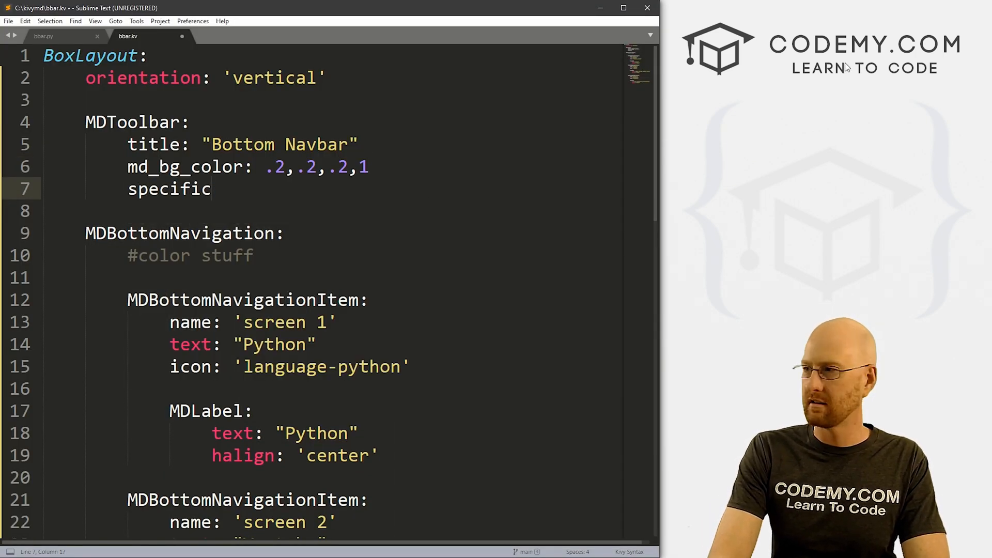
text(_texx)
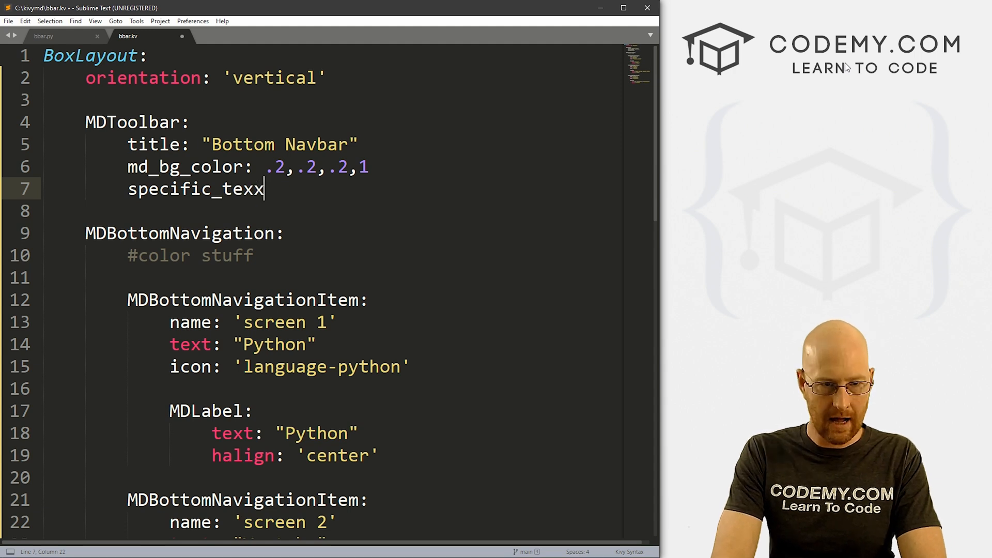
text(_color:)
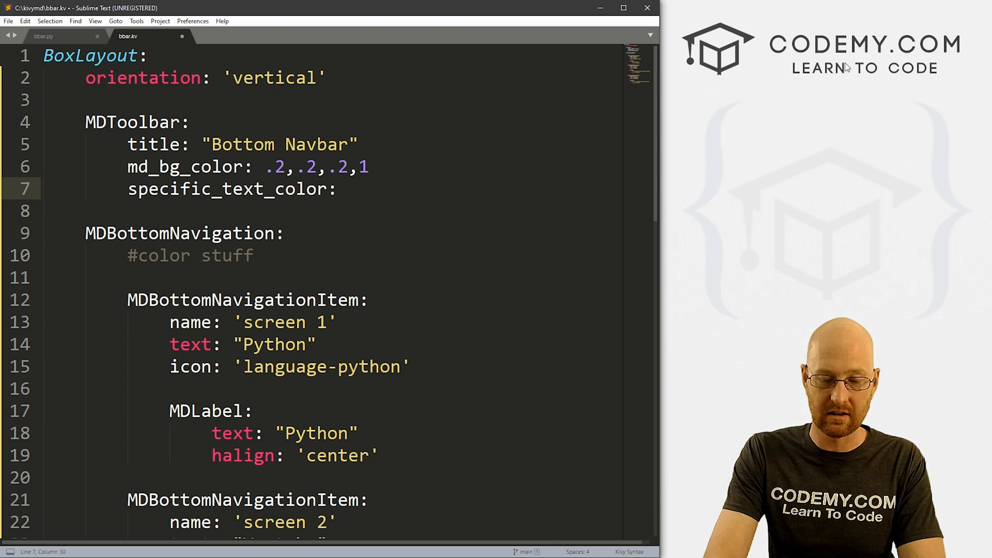
text(0)
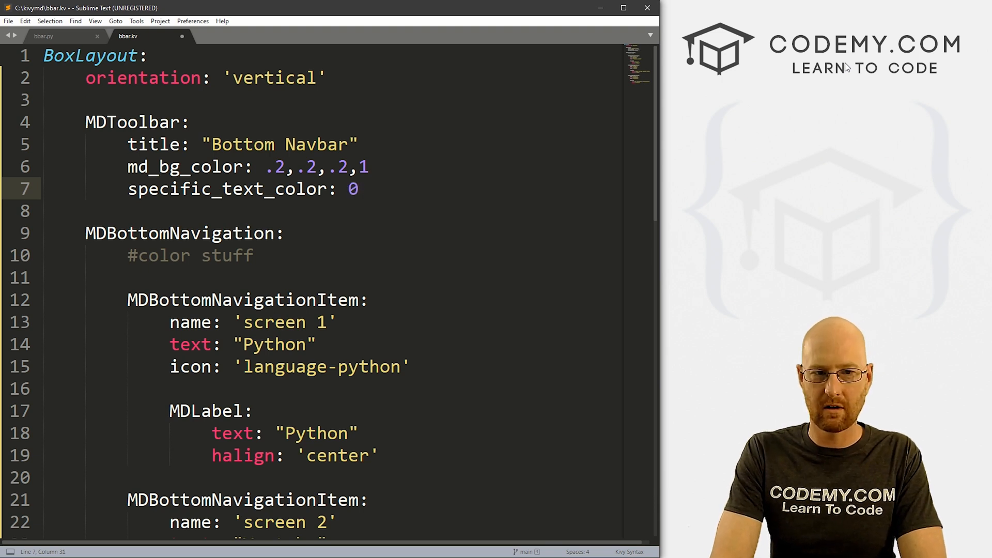
key(Backspace)
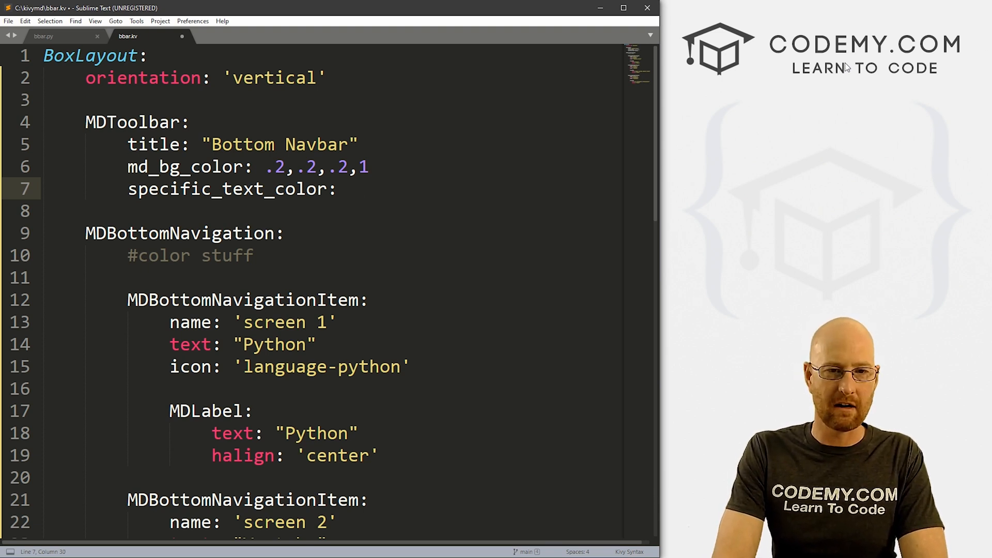
text(1,0,0)
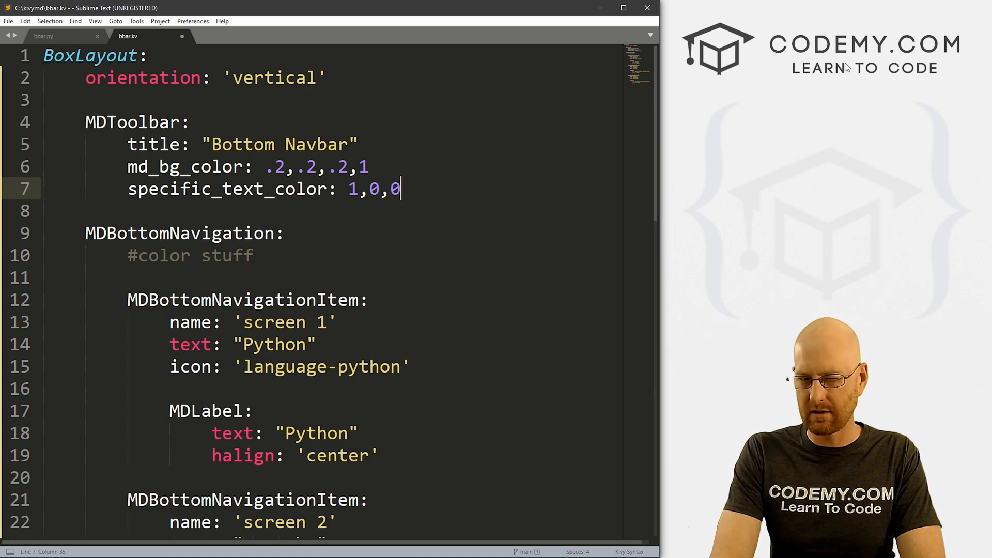
text(,1)
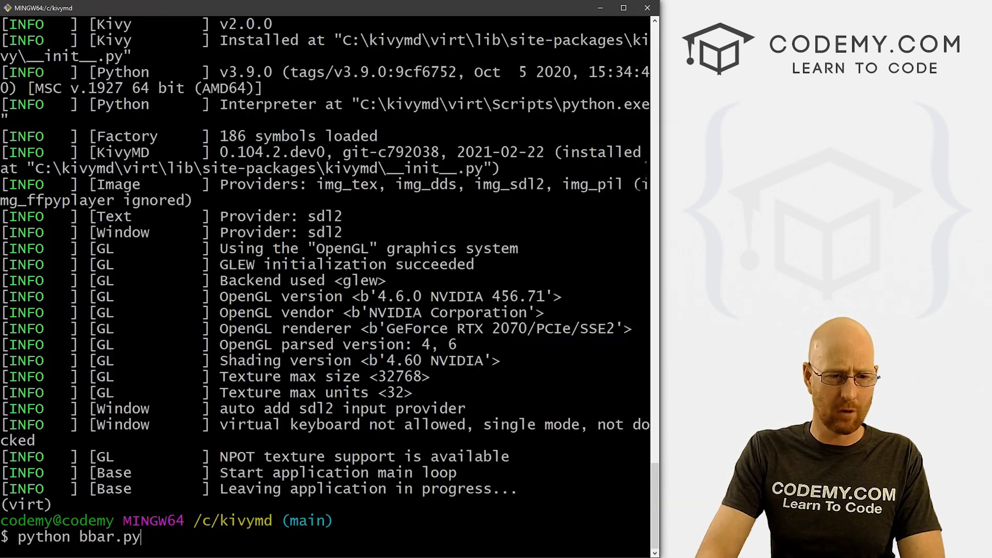
Run python bbar.py to check the red Bottom Navbar title, then close the app
key(Return)
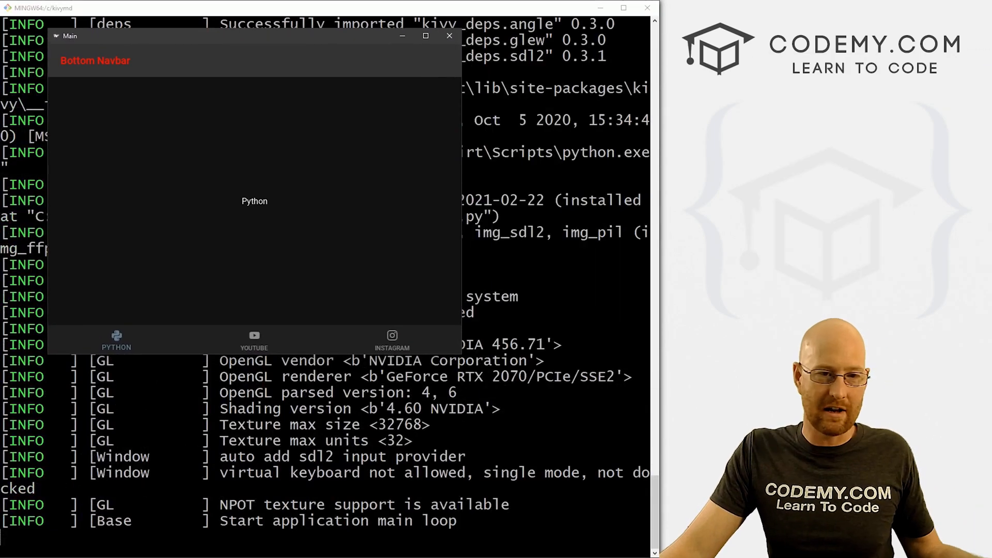
click(254, 340)
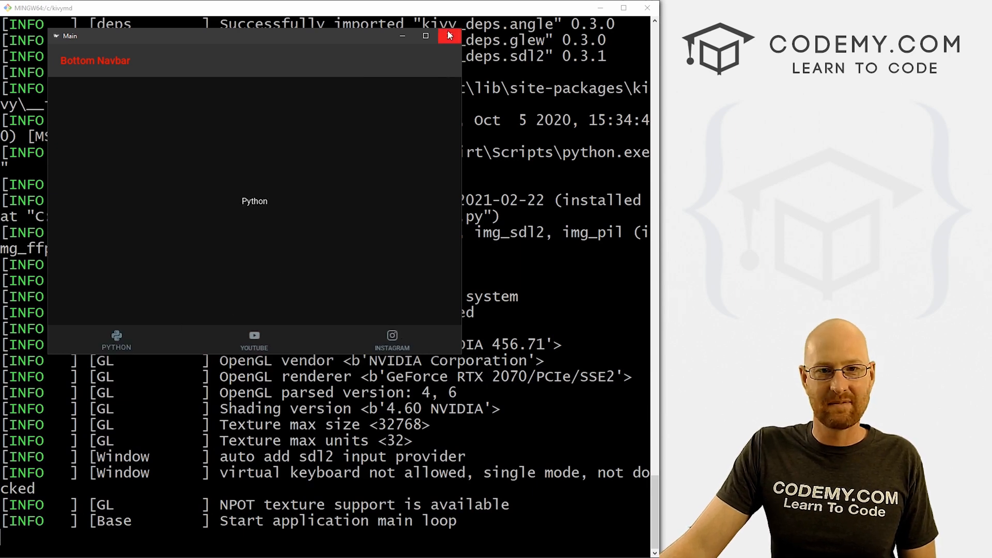
click(449, 36)
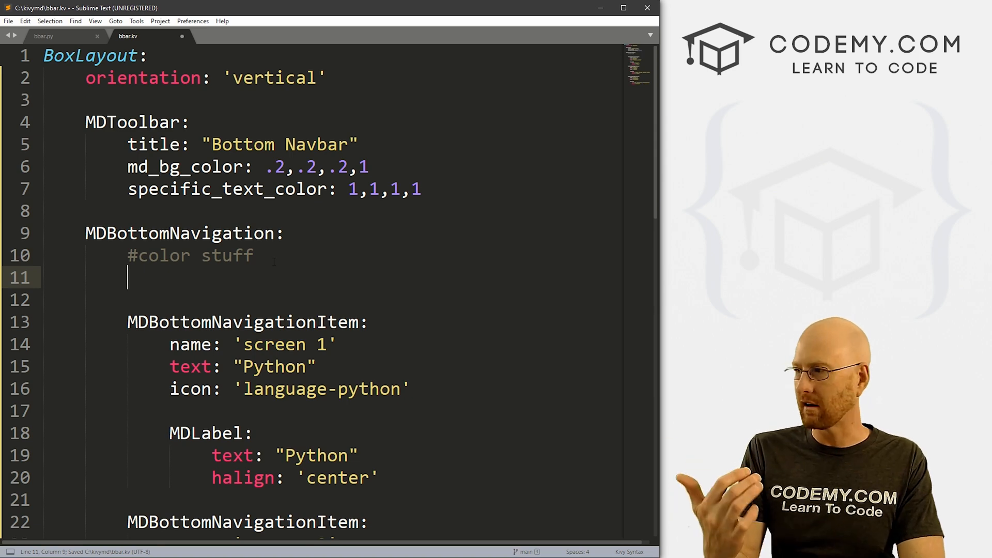
Add panel_color: 0,0,1,.5 under MDBottomNavigation for a half-opacity blue bar
text(panel_color:)
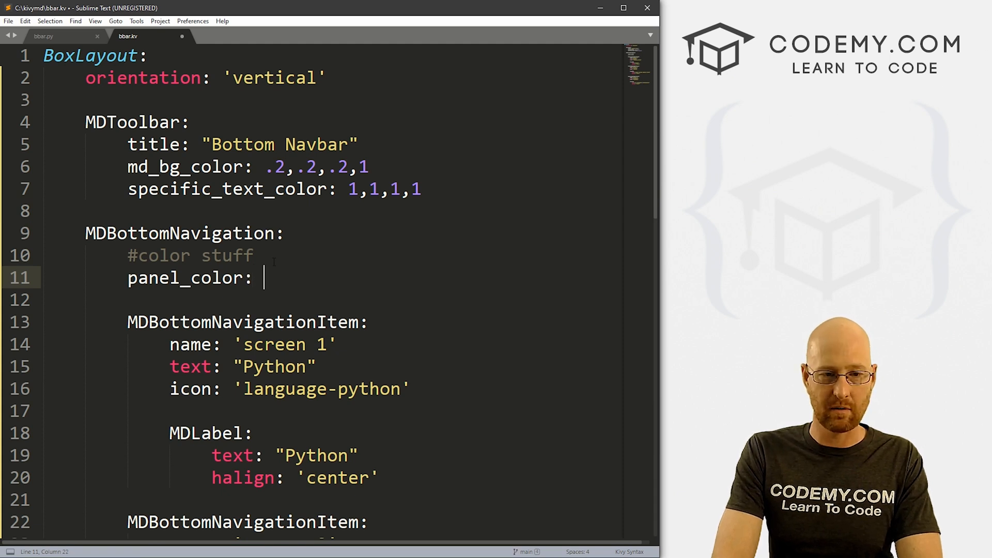
text(0)
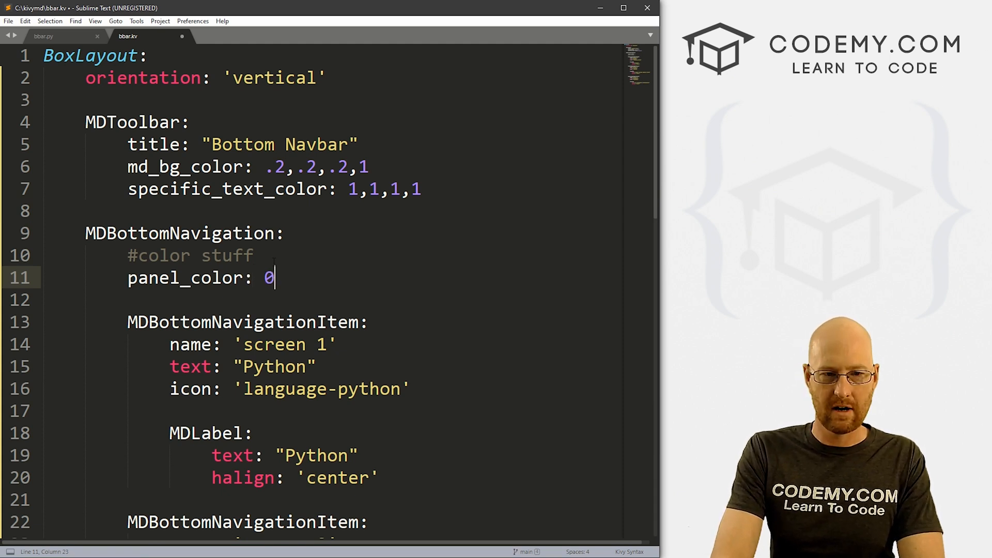
text(,0,1,1)
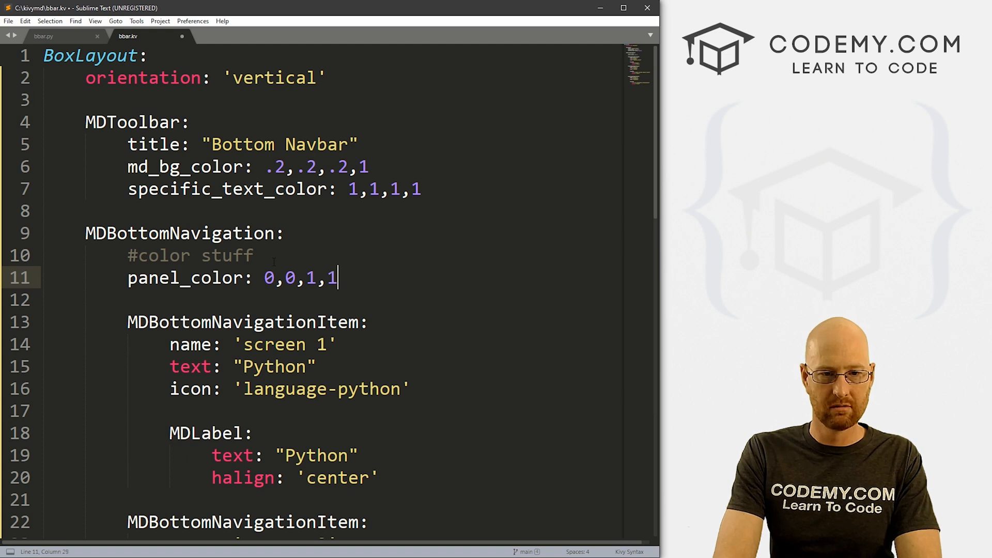
key(Backspace)
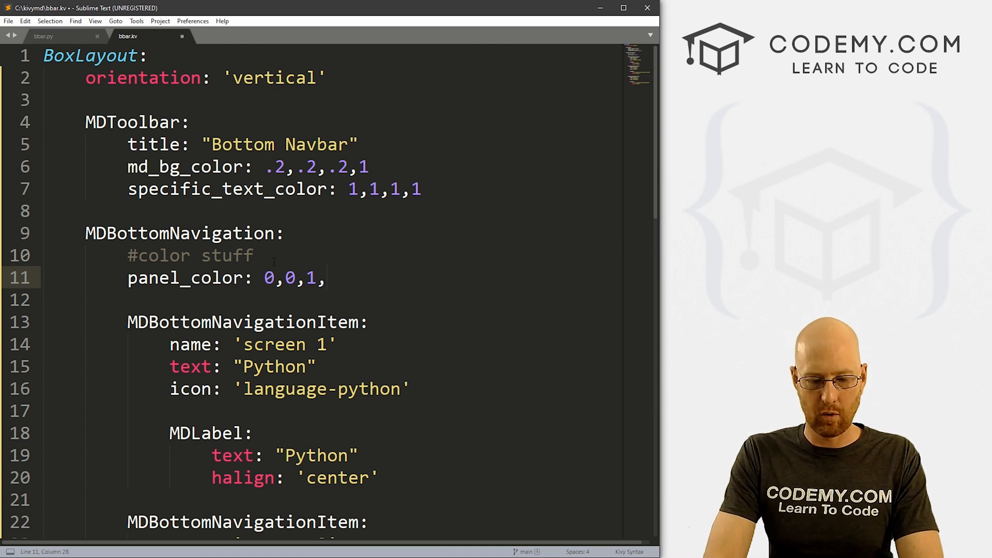
text(.5)
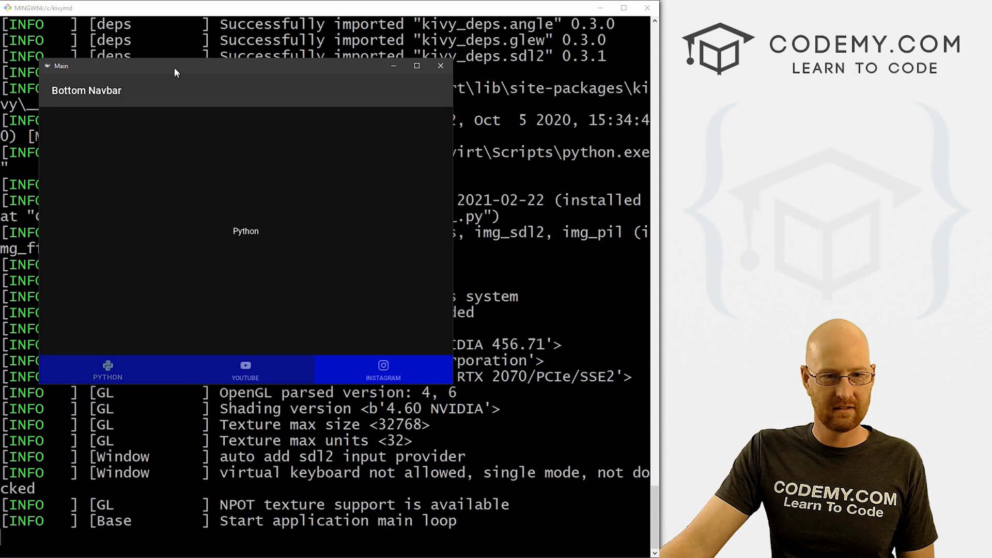
Try the Instagram and YouTube tabs, relaunch python bbar.py and view the Python screen with the blue navbar
click(382, 369)
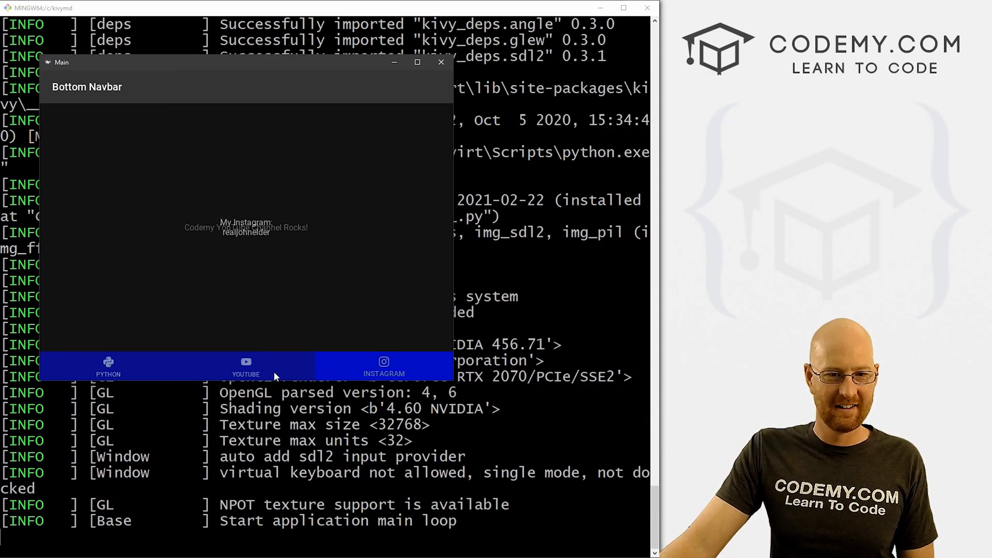
click(385, 367)
text(python bbar.py)
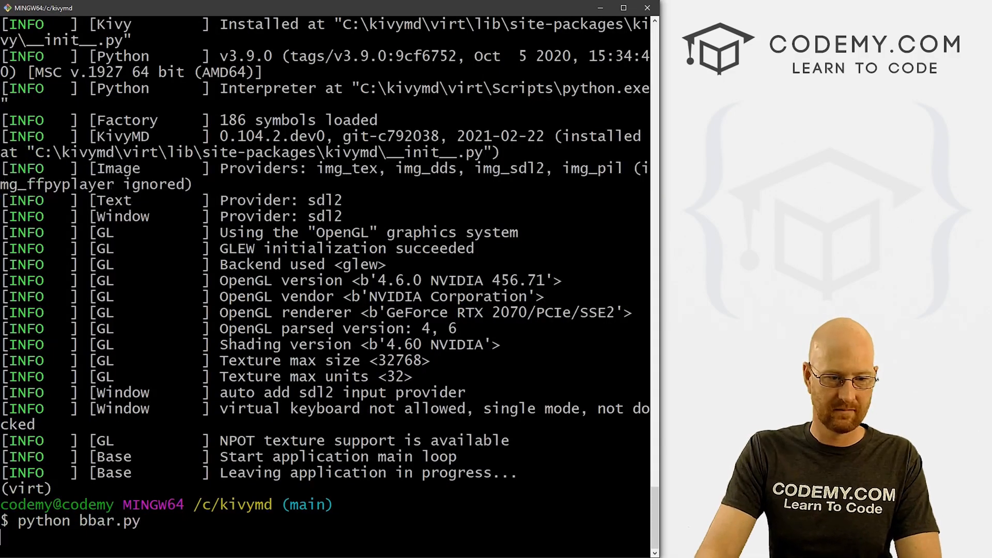
key(Return)
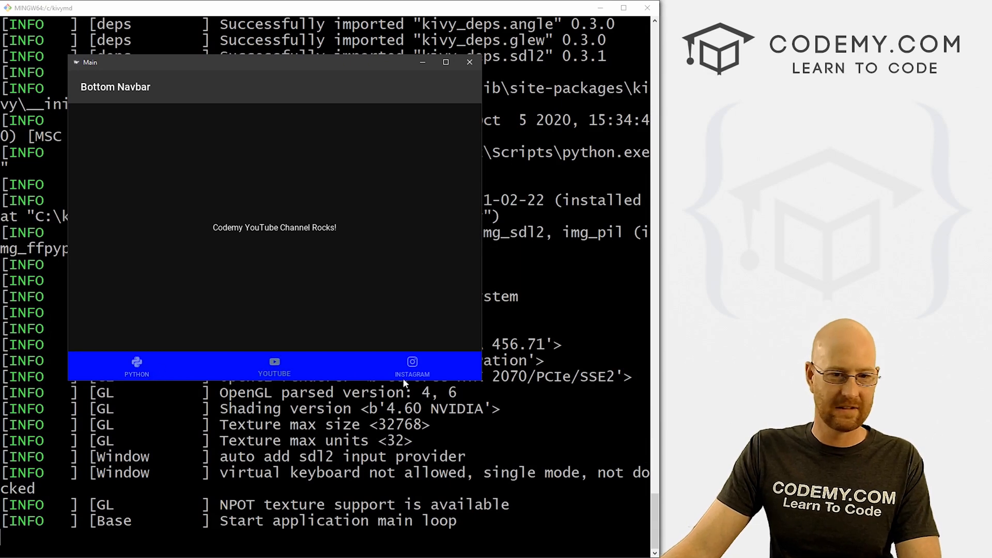
click(137, 365)
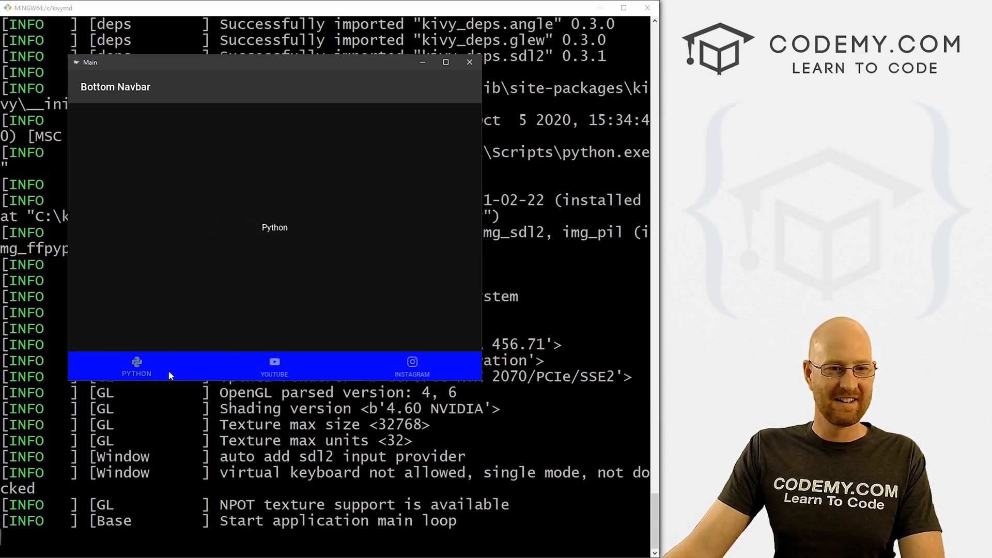
click(469, 62)
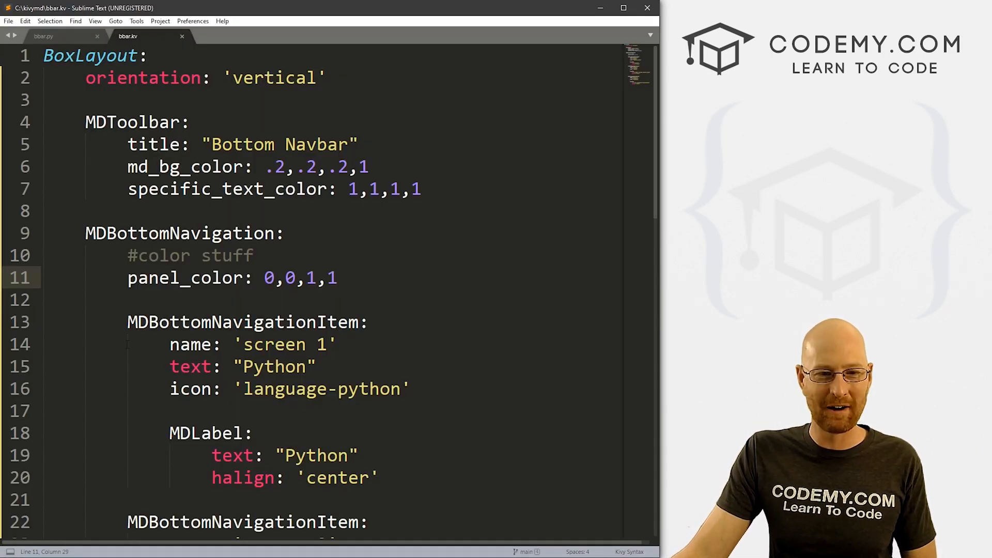
Comment out the panel_color line with # and save bbar.kv
text(#)
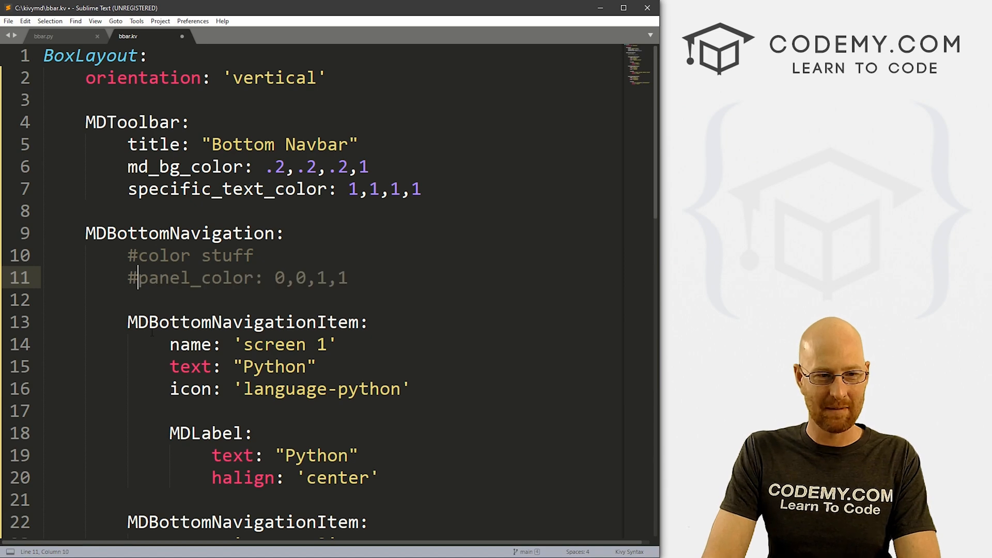
key(ctrl+s)
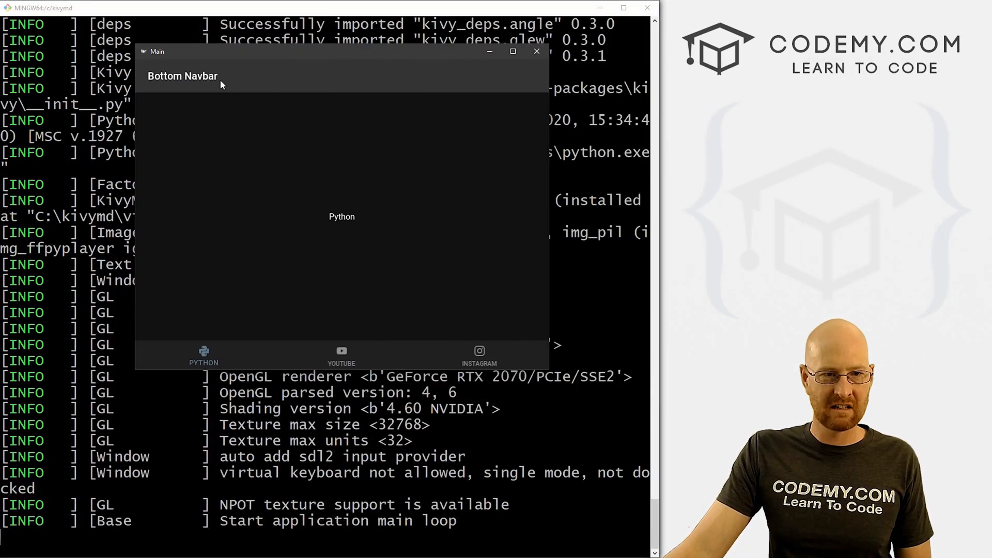
Try the YouTube and Instagram tabs on the app's default dark bottom bar
click(340, 356)
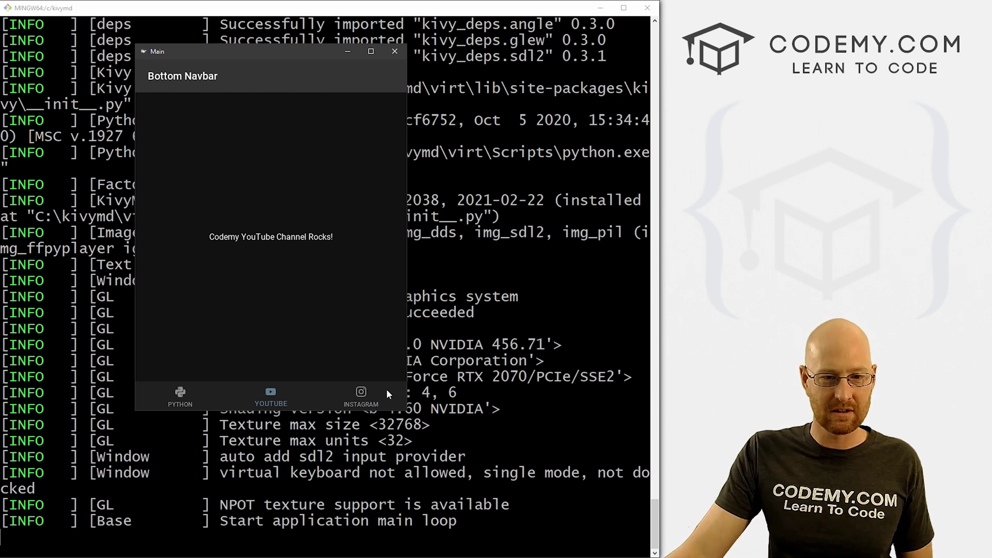
click(361, 397)
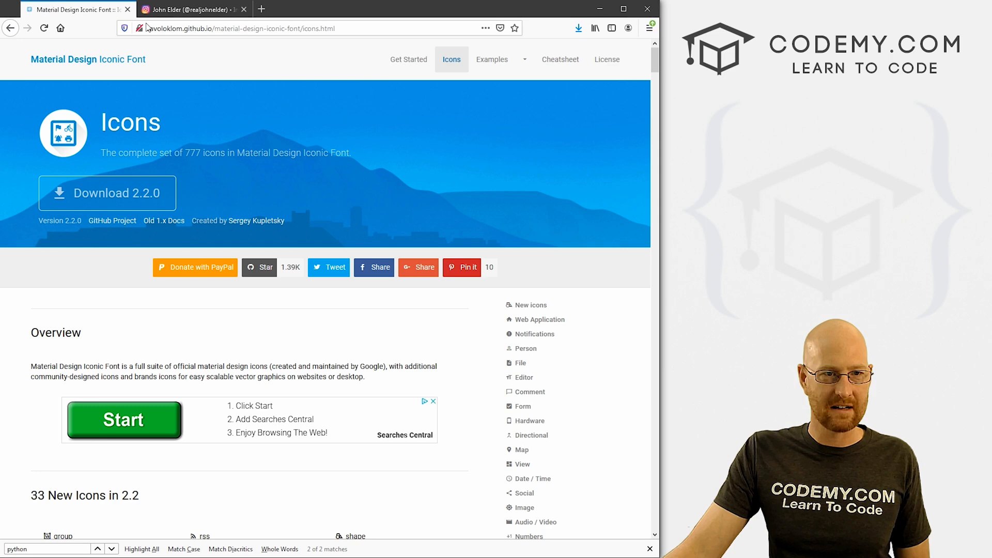
Bring up the realjohnelder Instagram profile and scroll through its photo grid
click(190, 10)
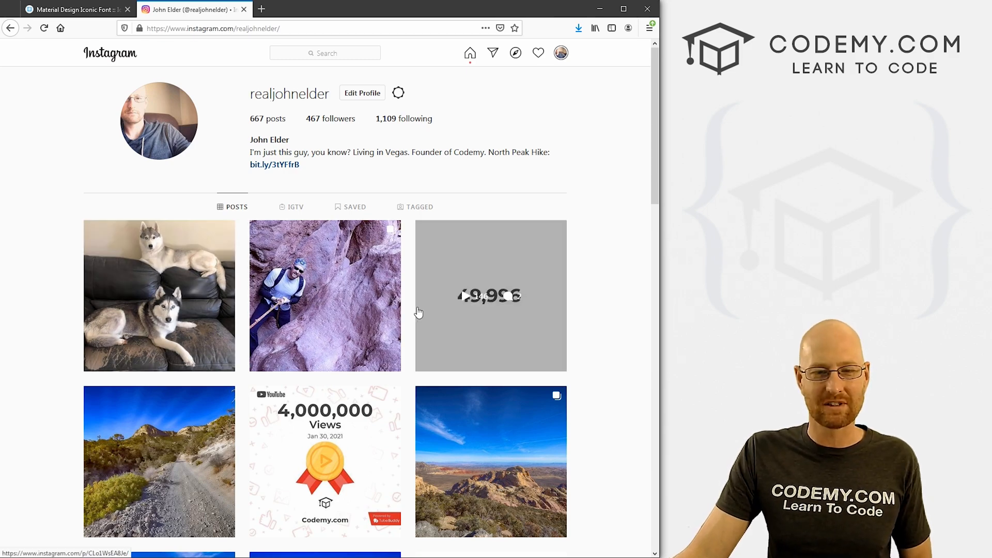
scroll(down, 3)
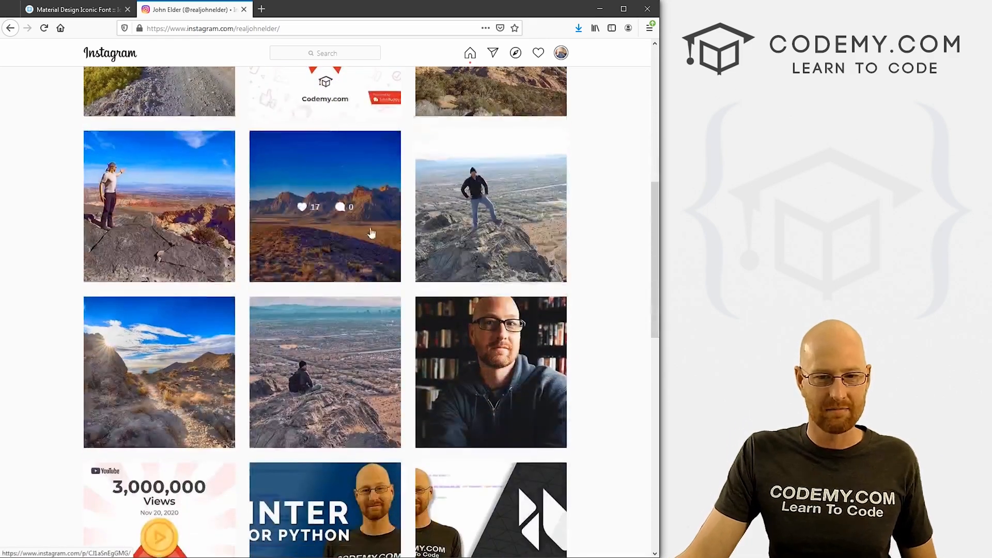
scroll(down, 3)
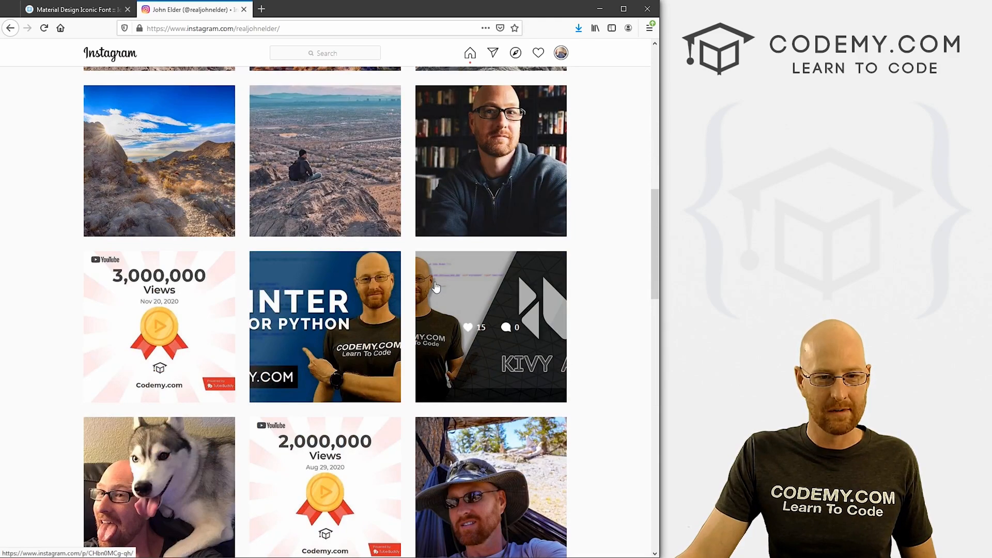
scroll(down, 3)
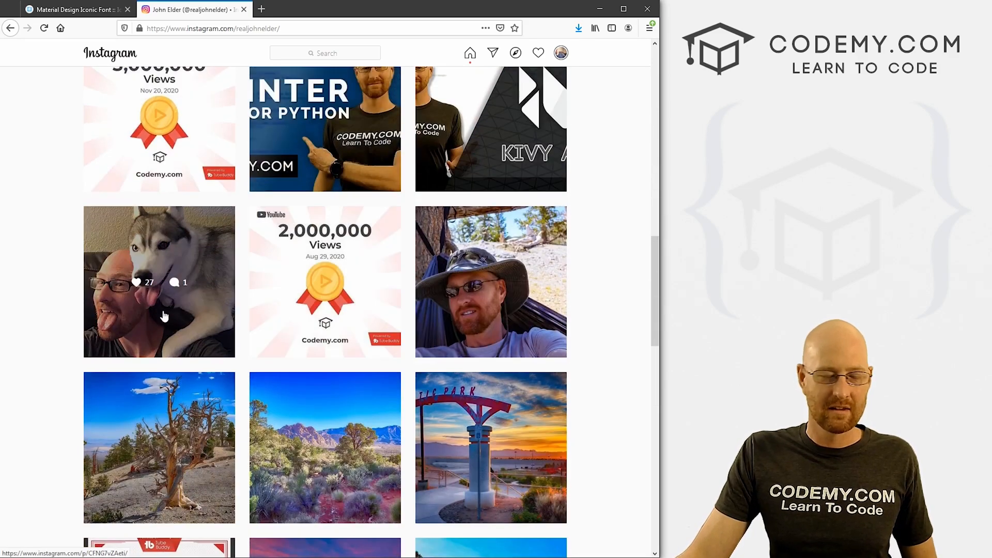
scroll(up, 3)
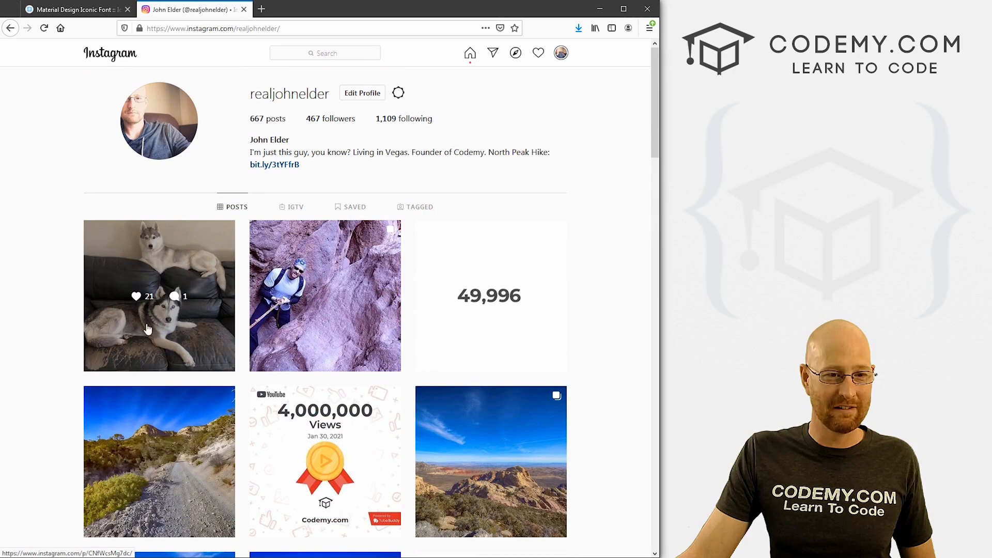
View the husky and rock climbing posts, closing each afterwards
click(159, 295)
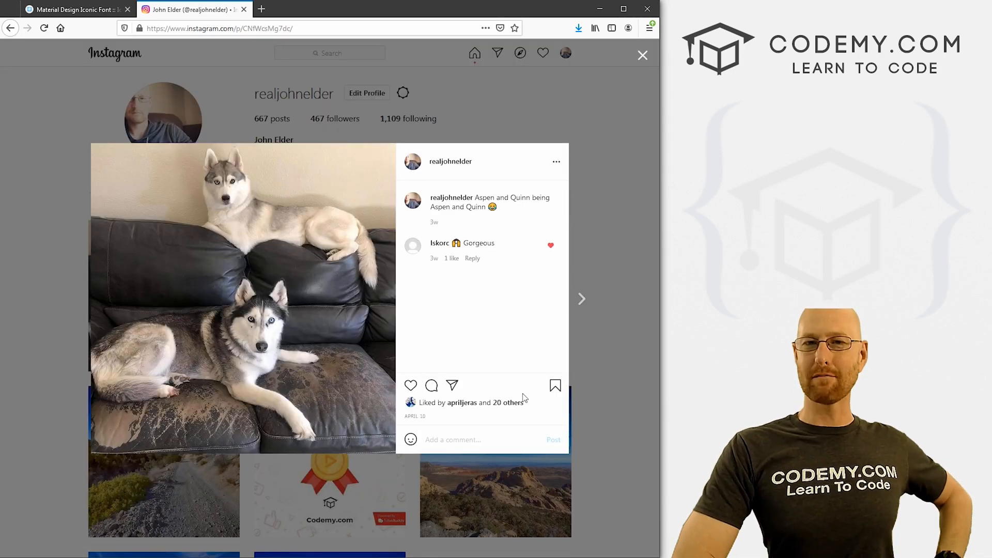
click(642, 54)
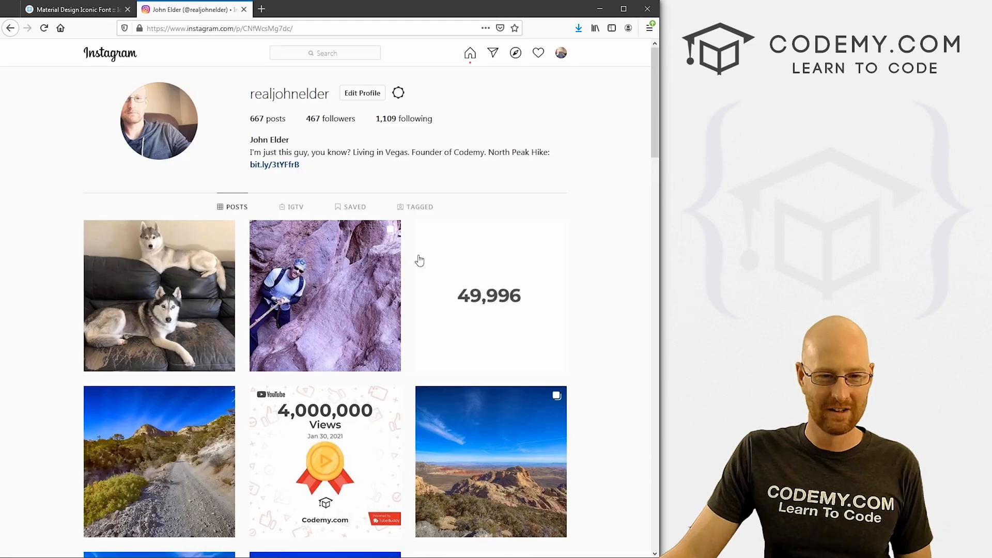
click(324, 296)
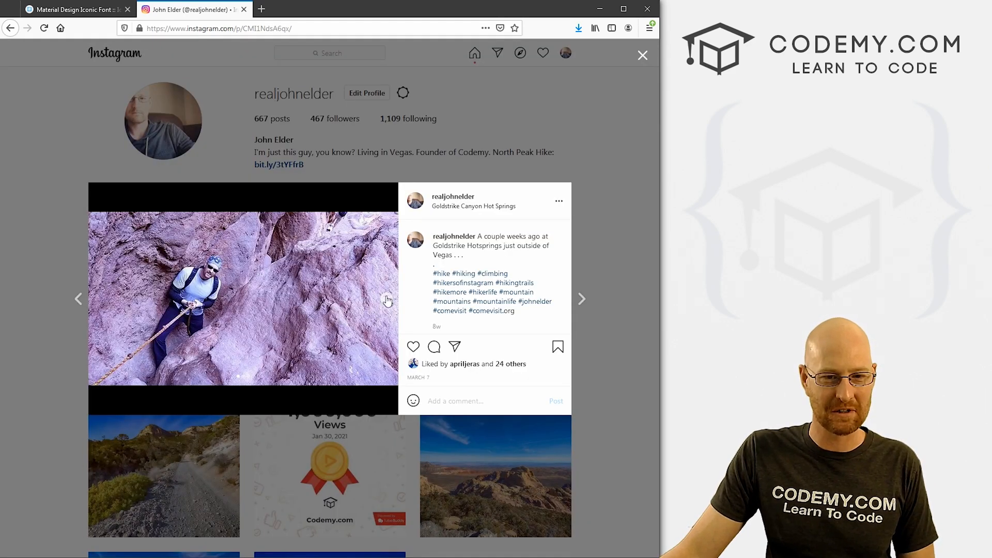
click(642, 54)
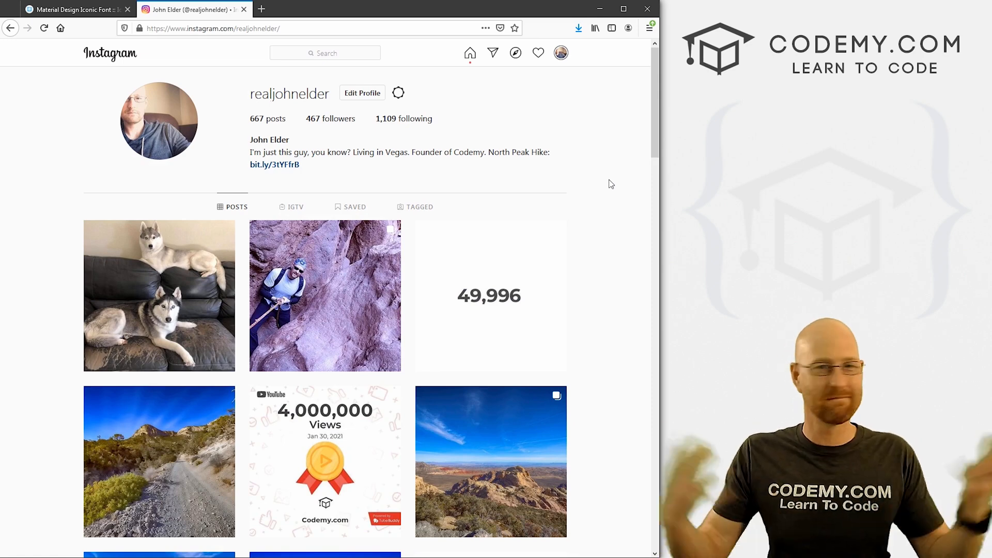
mouse_move(907, 107)
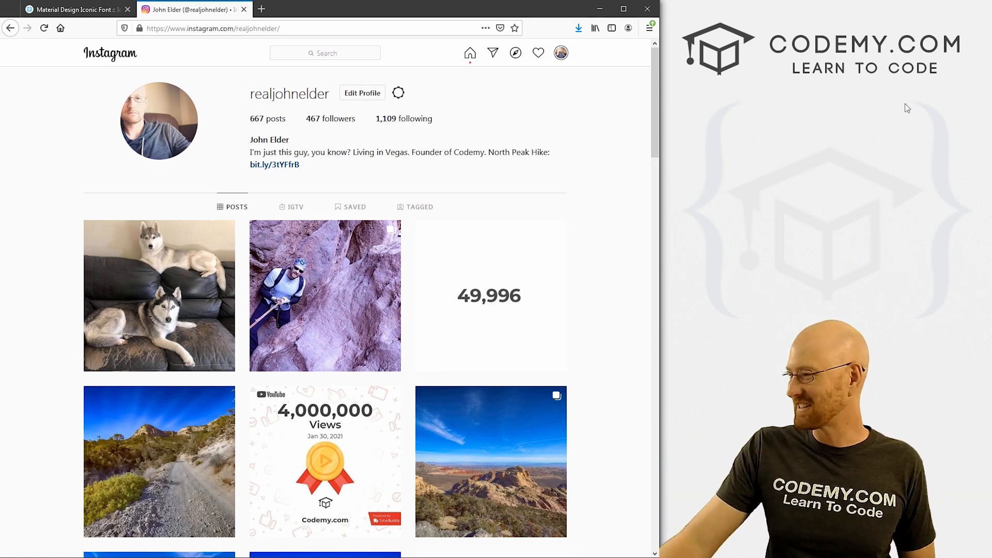